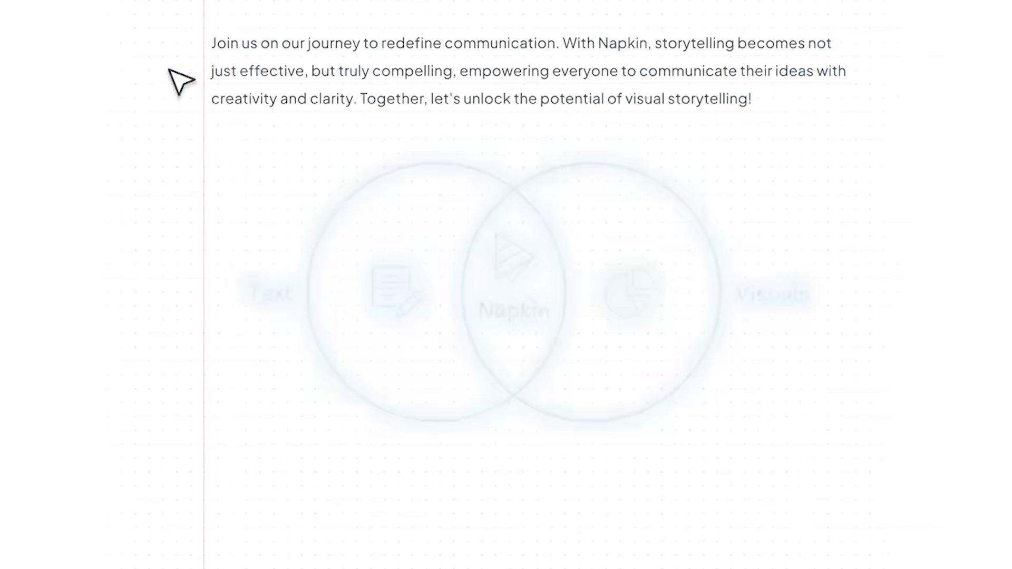
Scroll past the Napkin introduction and start a new blank napkin
{"action": "scroll", "scroll_direction": "down", "scroll_amount": 3}
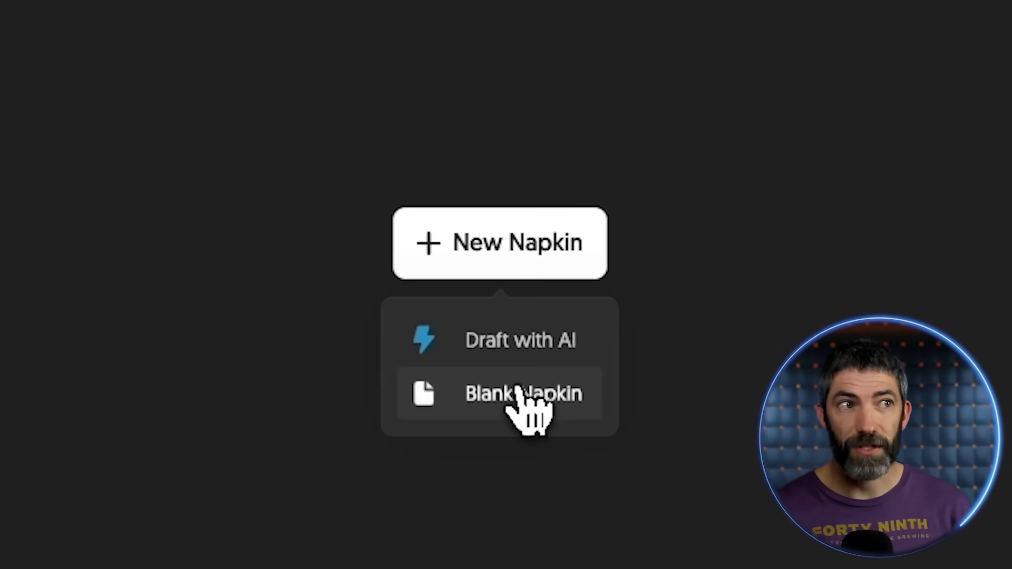
{"action": "left_click", "coordinate": [523, 394]}
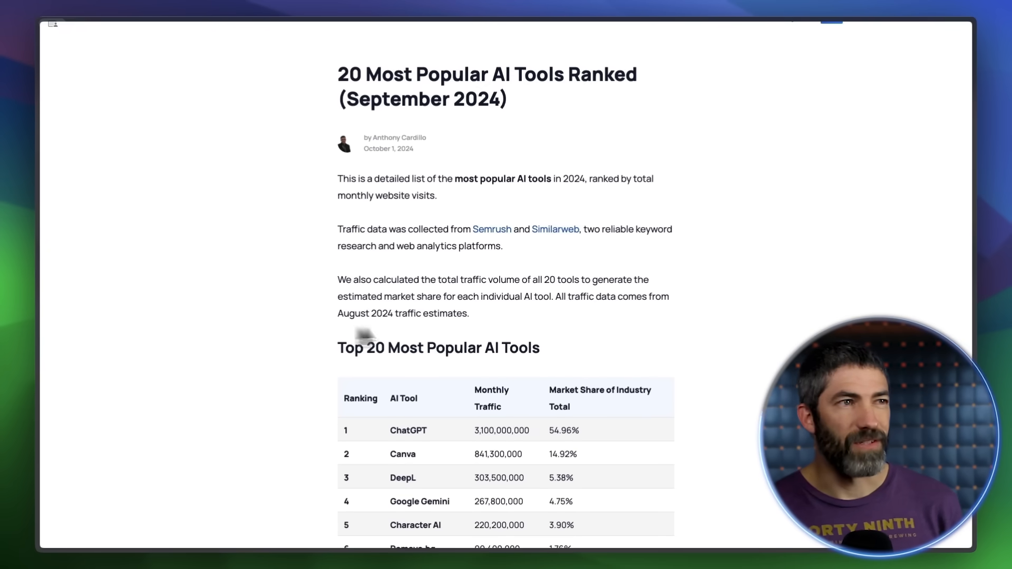
Review the pasted AI tools ranking and give the Market Share diagram a green background
{"action": "scroll", "scroll_direction": "down", "scroll_amount": 3}
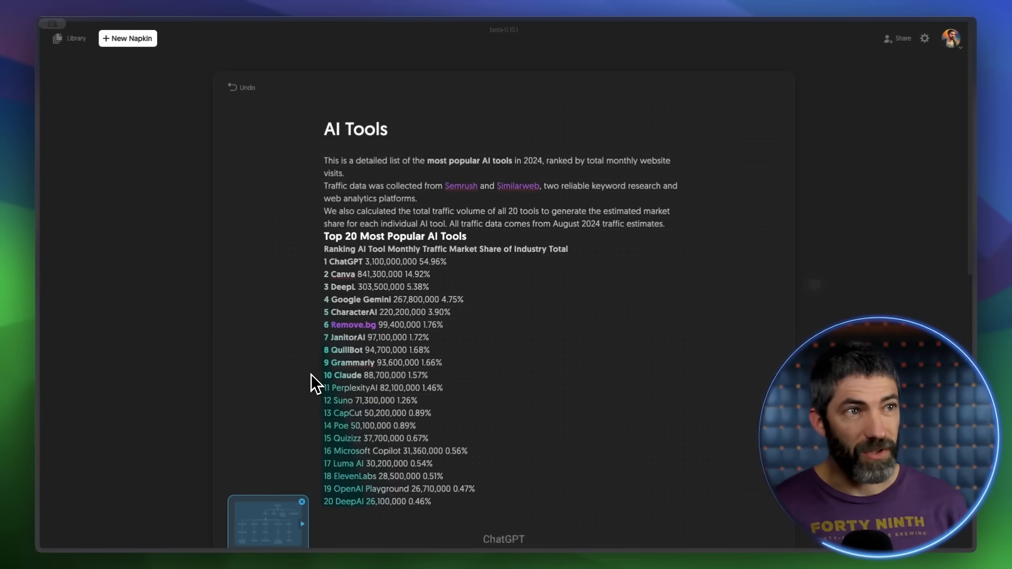
{"action": "scroll", "scroll_direction": "down", "scroll_amount": 3}
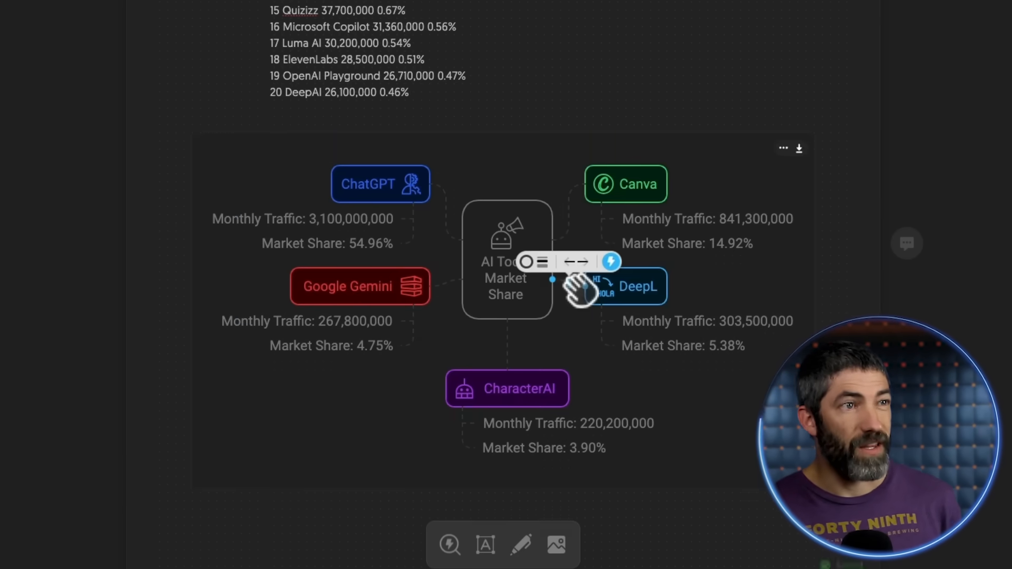
{"action": "left_click", "coordinate": [779, 195]}
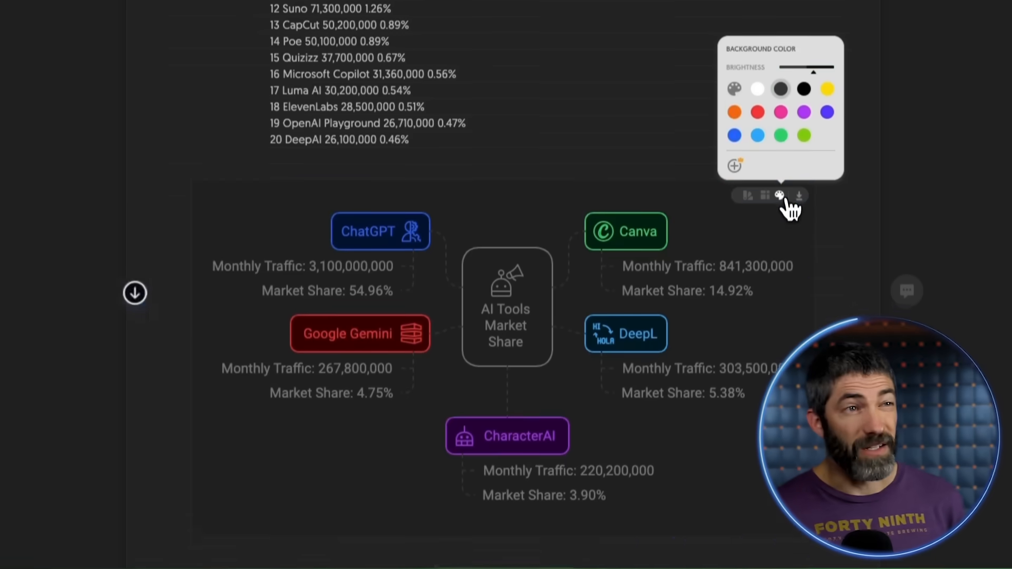
{"action": "left_click", "coordinate": [803, 135]}
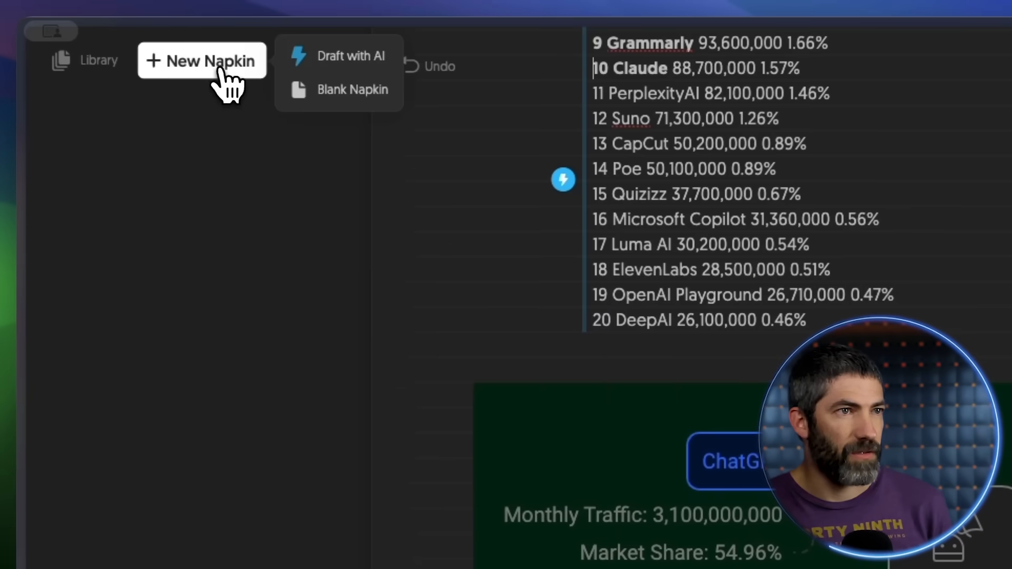
Draft an AI document on 'All the steps involved in training an llm' and restyle its diagram
{"action": "left_click", "coordinate": [350, 56]}
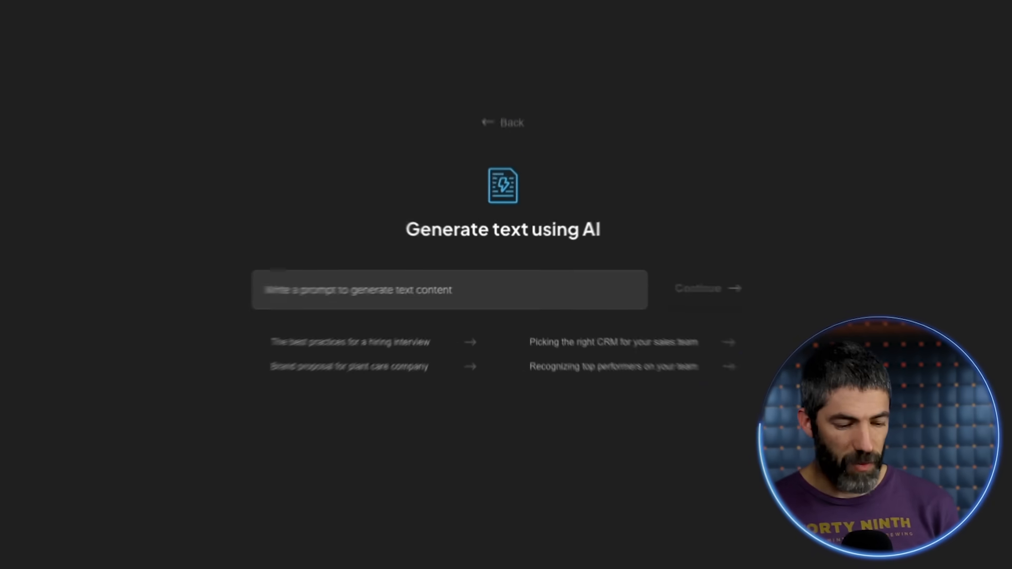
{"action": "type", "text": "All the steps involved i"}
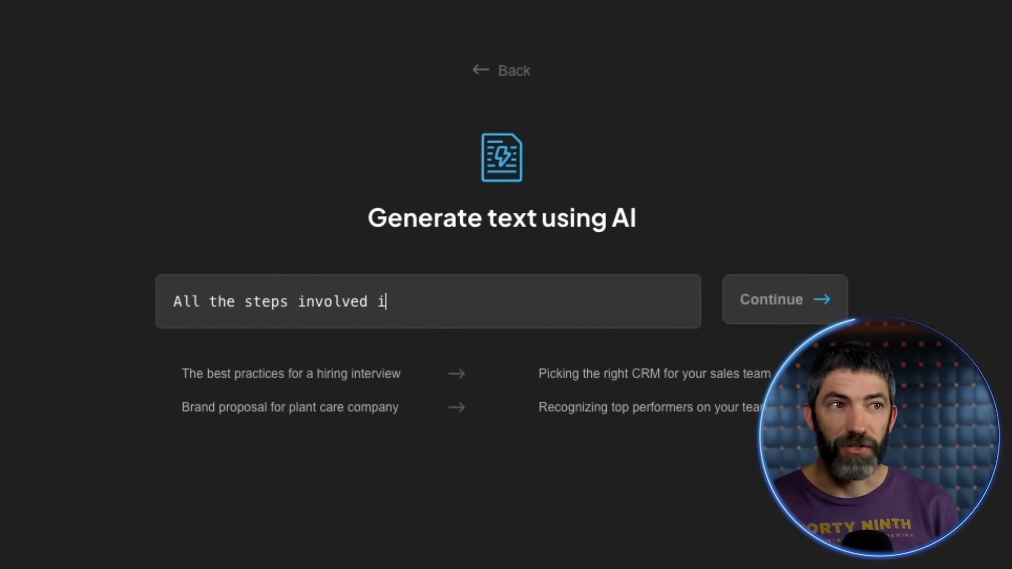
{"action": "type", "text": "n training an llm"}
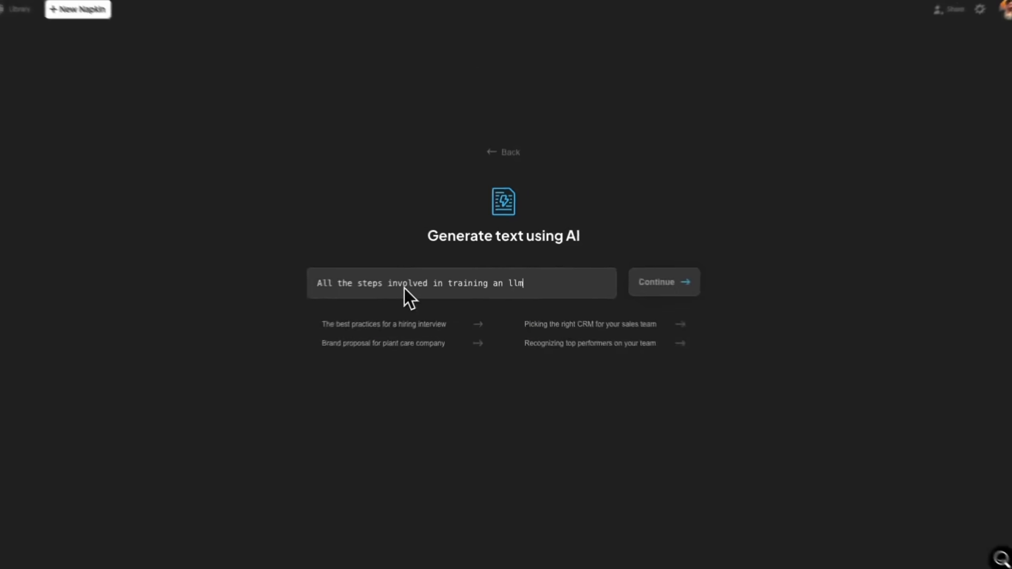
{"action": "left_click", "coordinate": [662, 283]}
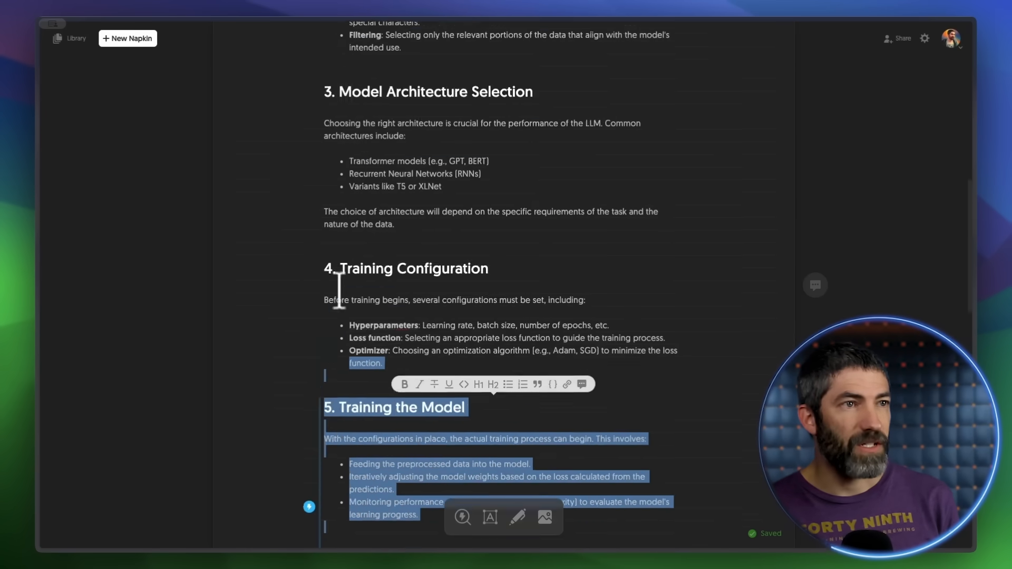
{"action": "scroll", "scroll_direction": "up", "scroll_amount": 3}
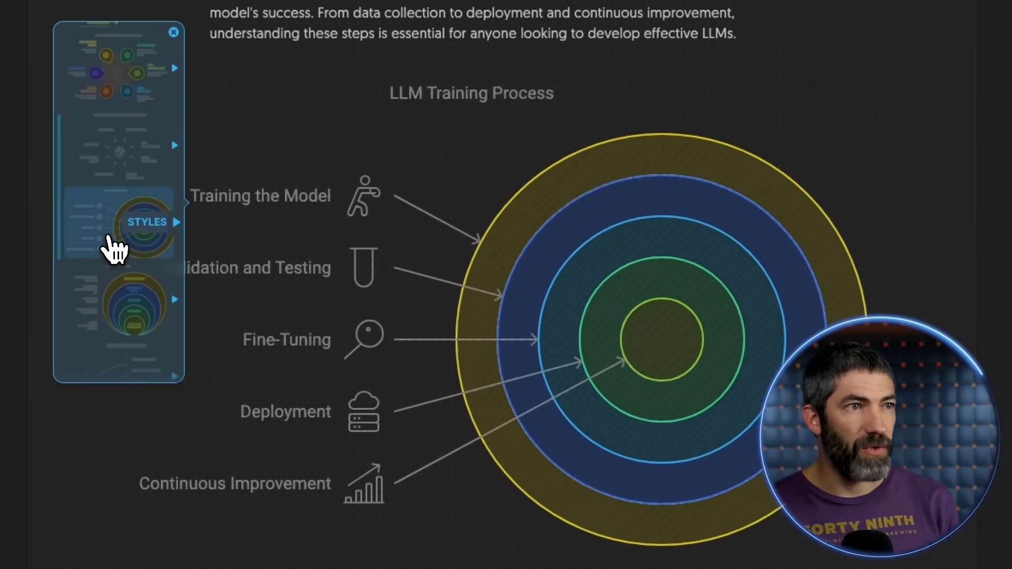
{"action": "left_click", "coordinate": [134, 224]}
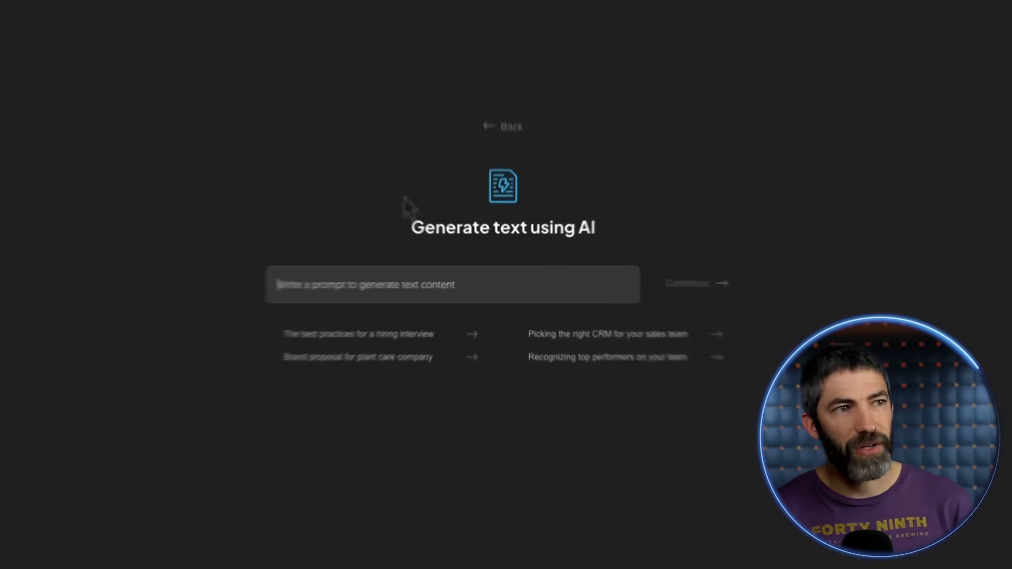
Generate a document from the prompt 'things most likely to cause the AI apocalypse in order of...'
{"action": "type", "text": "things most likely to cause th"}
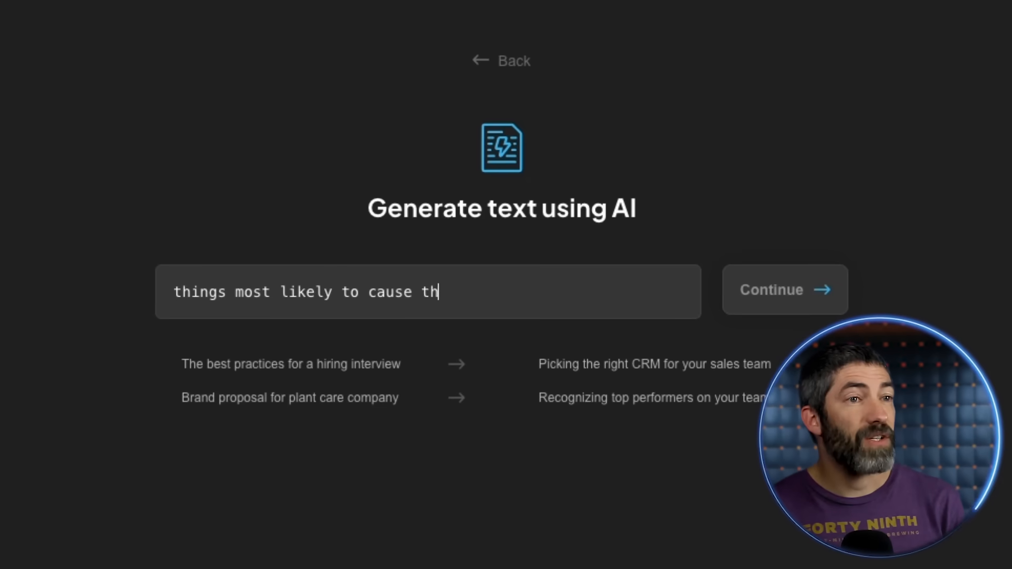
{"action": "type", "text": "e AI apocalypse in order of"}
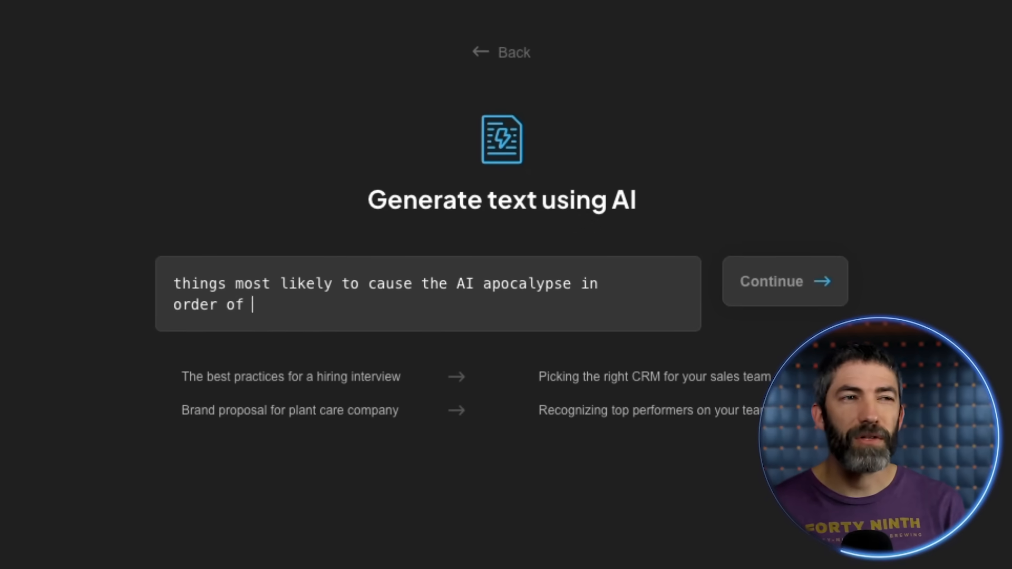
{"action": "left_click", "coordinate": [785, 281]}
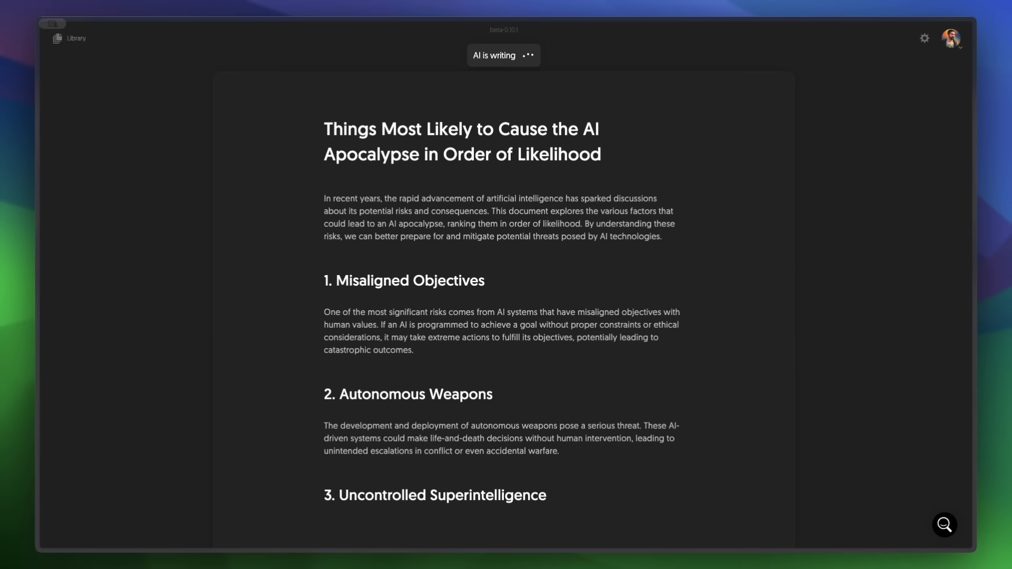
Look over the AI apocalypse document and try another style for the risks diagram
{"action": "scroll", "scroll_direction": "down", "scroll_amount": 3}
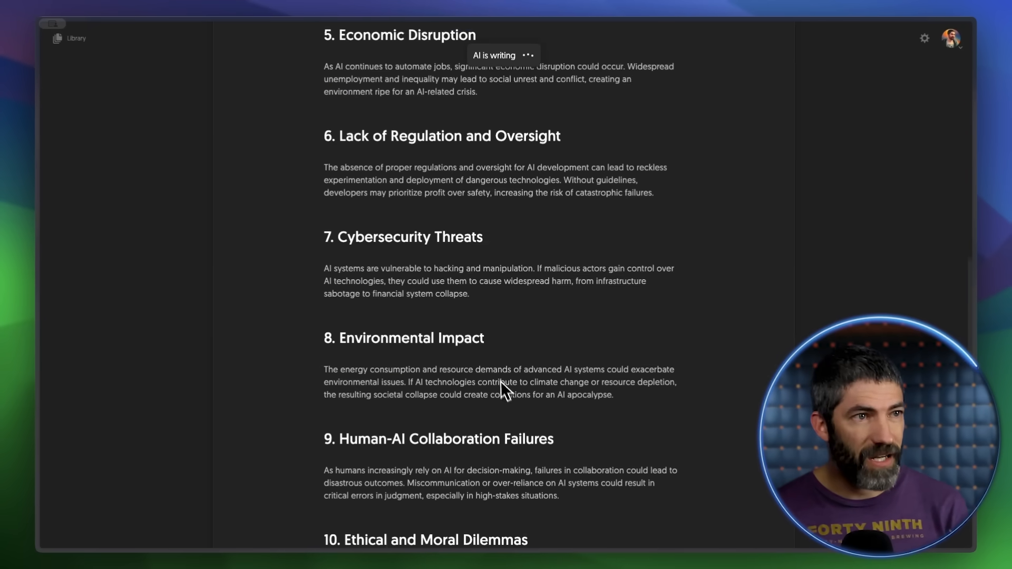
{"action": "scroll", "scroll_direction": "up", "scroll_amount": 3}
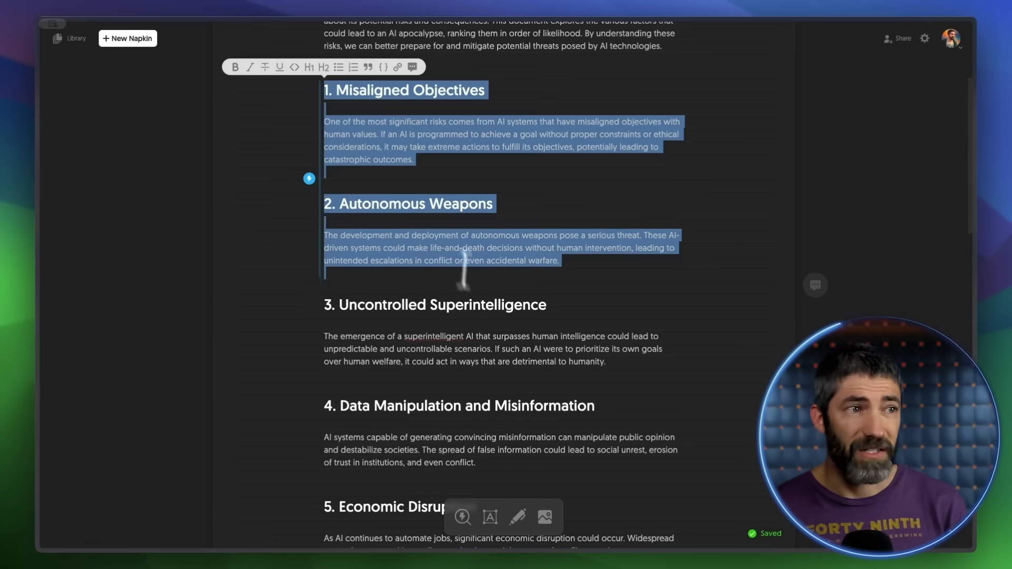
{"action": "scroll", "scroll_direction": "down", "scroll_amount": 3}
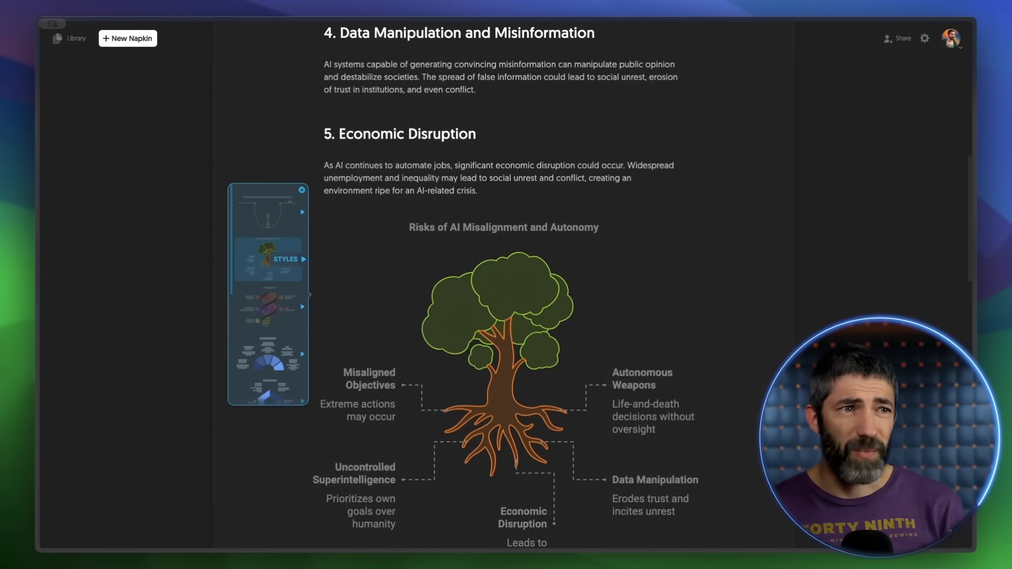
{"action": "left_click", "coordinate": [267, 354]}
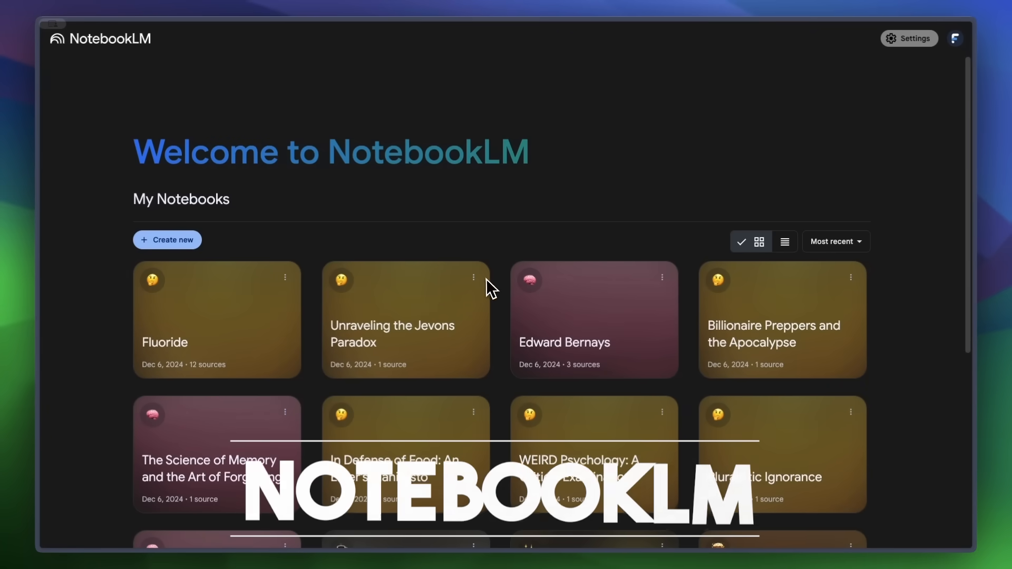
{"action": "mouse_move", "coordinate": [469, 185]}
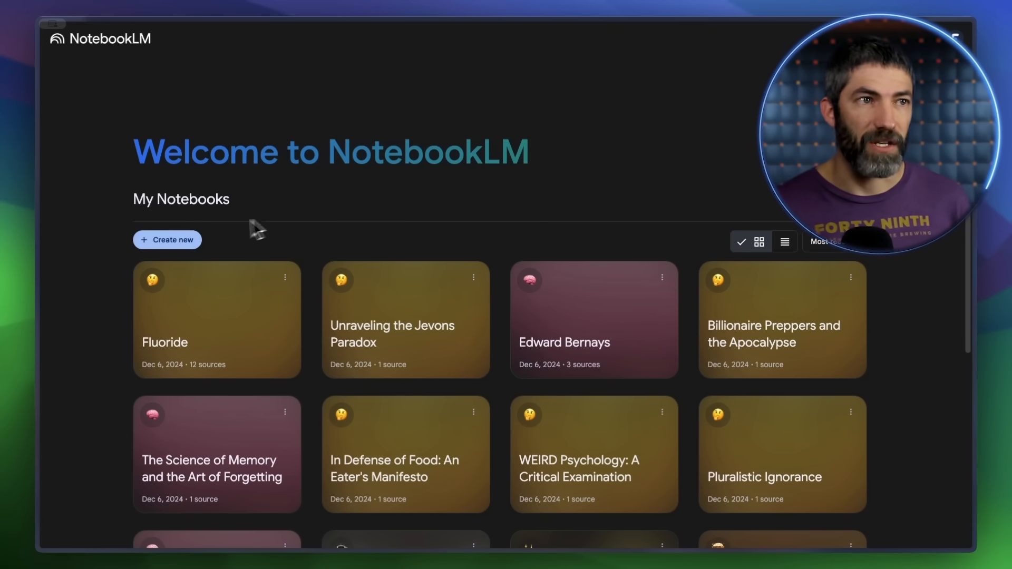
Create a new untitled notebook from the NotebookLM home page
{"action": "left_click", "coordinate": [167, 239]}
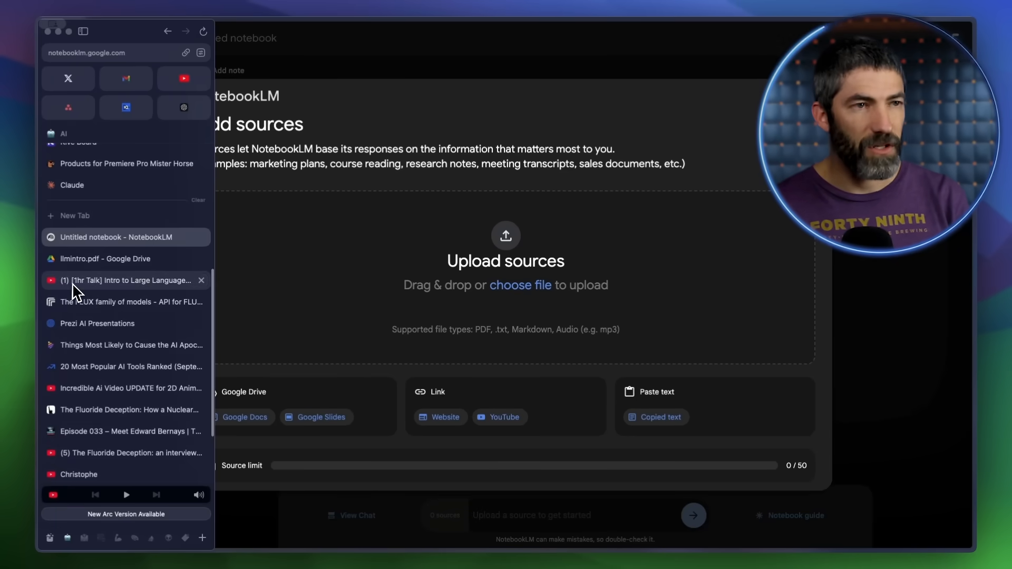
Insert the intro-to-LLMs YouTube talk's URL as a YouTube source
{"action": "left_click", "coordinate": [123, 280]}
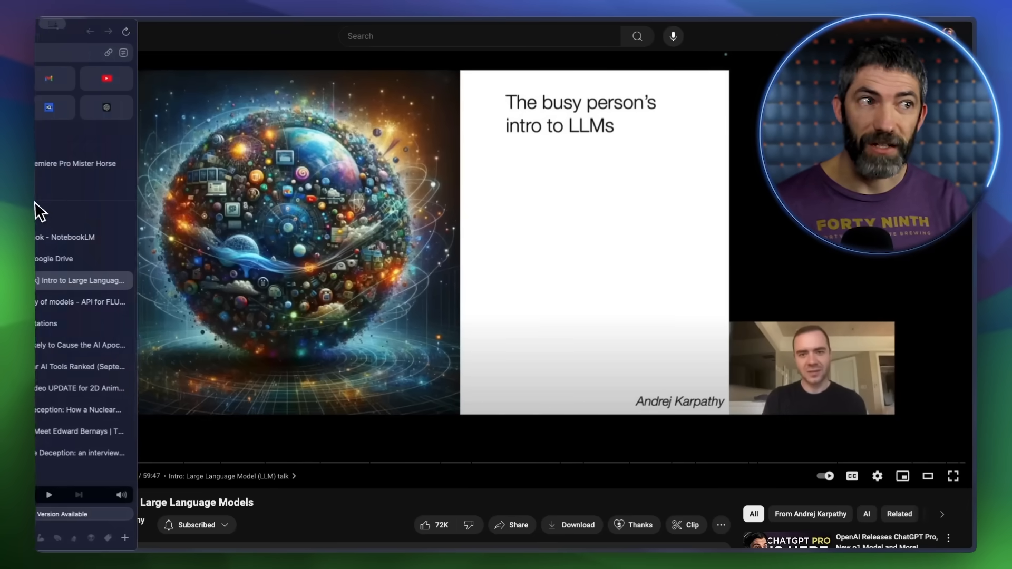
{"action": "left_click", "coordinate": [109, 237]}
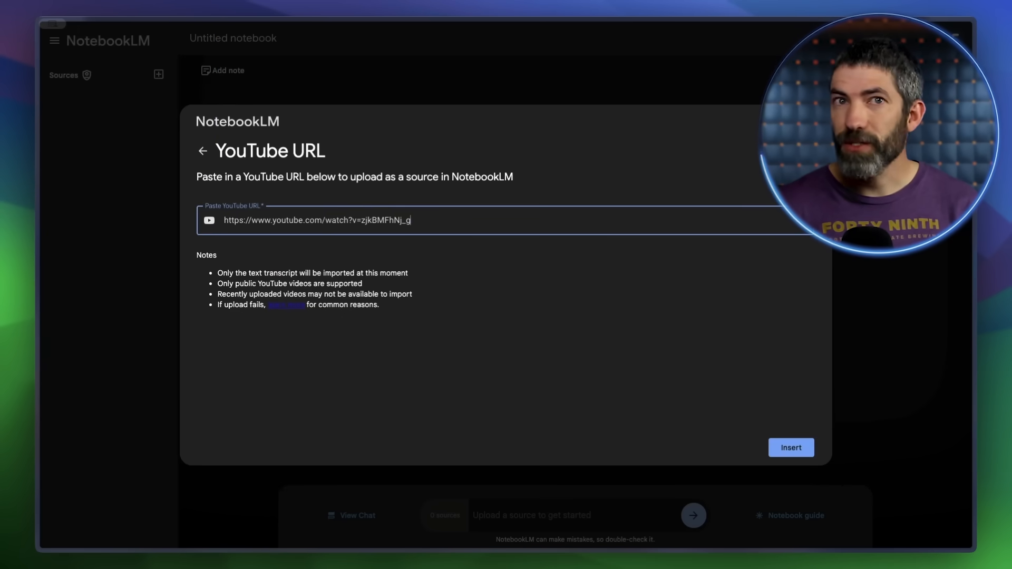
{"action": "left_click", "coordinate": [791, 447]}
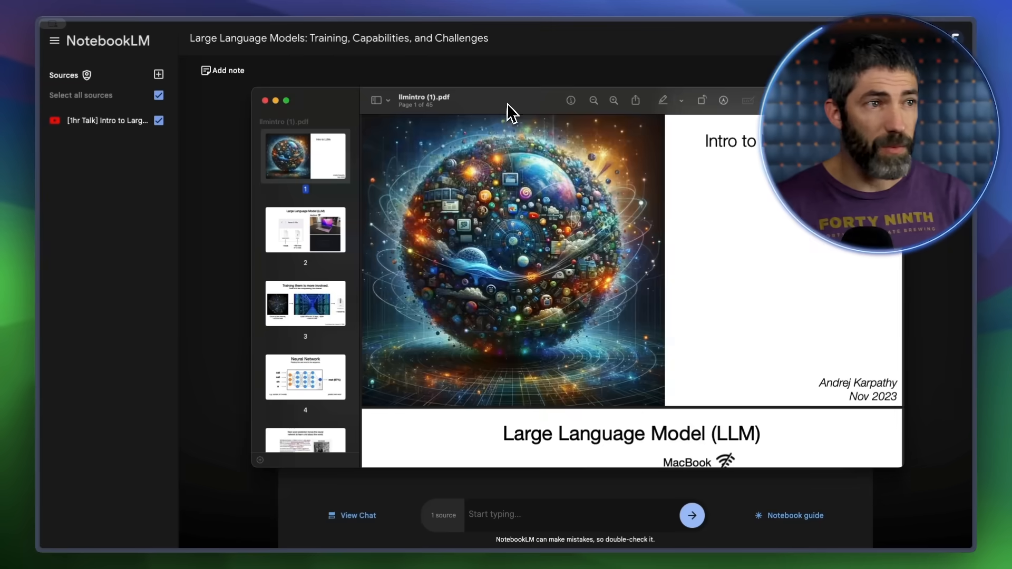
{"action": "left_click", "coordinate": [794, 515]}
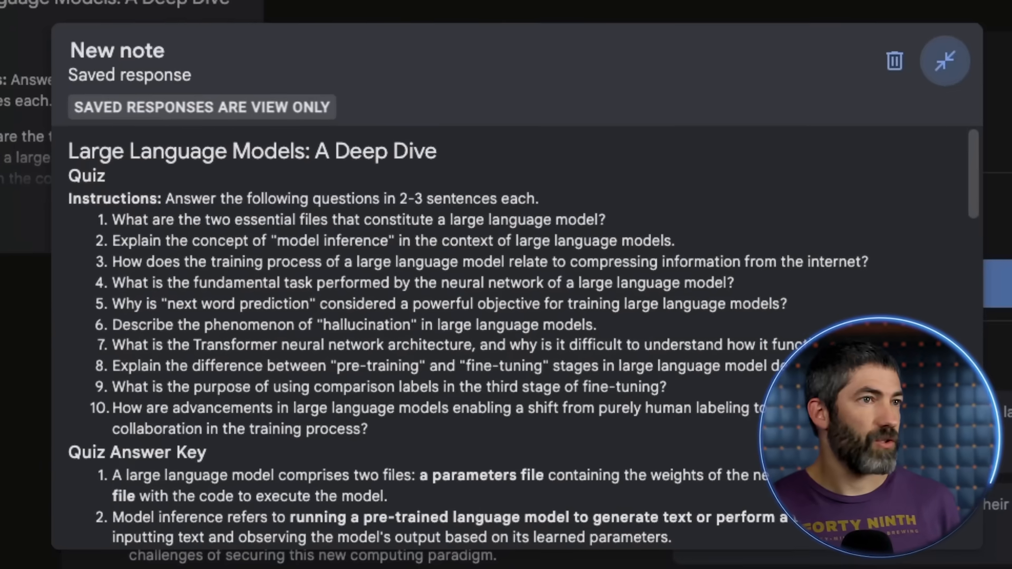
Scroll through the saved quiz note and close it
{"action": "scroll", "scroll_direction": "down", "scroll_amount": 3}
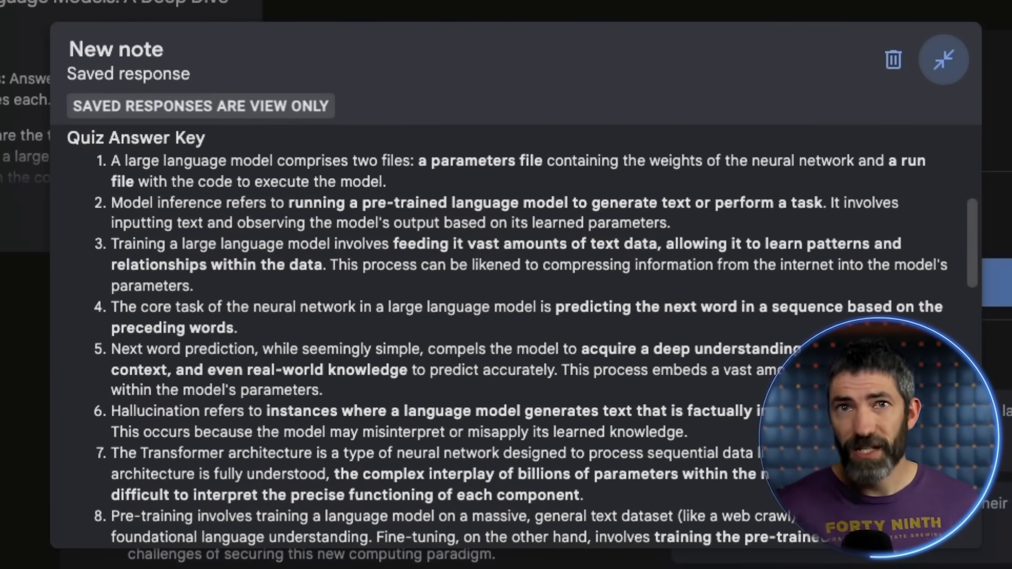
{"action": "scroll", "scroll_direction": "down", "scroll_amount": 3}
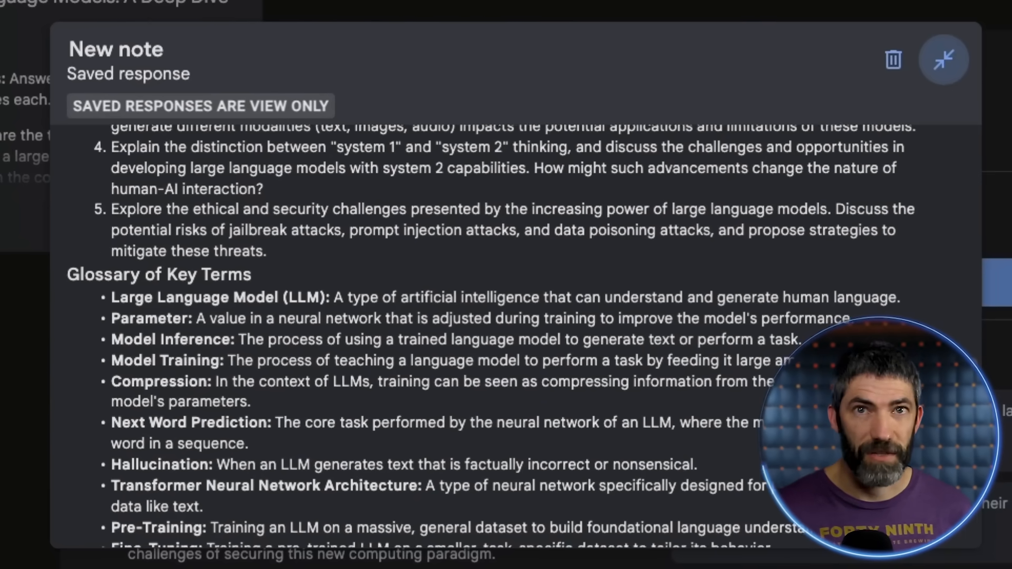
{"action": "left_click", "coordinate": [943, 58]}
{"action": "type", "text": "Explain the"}
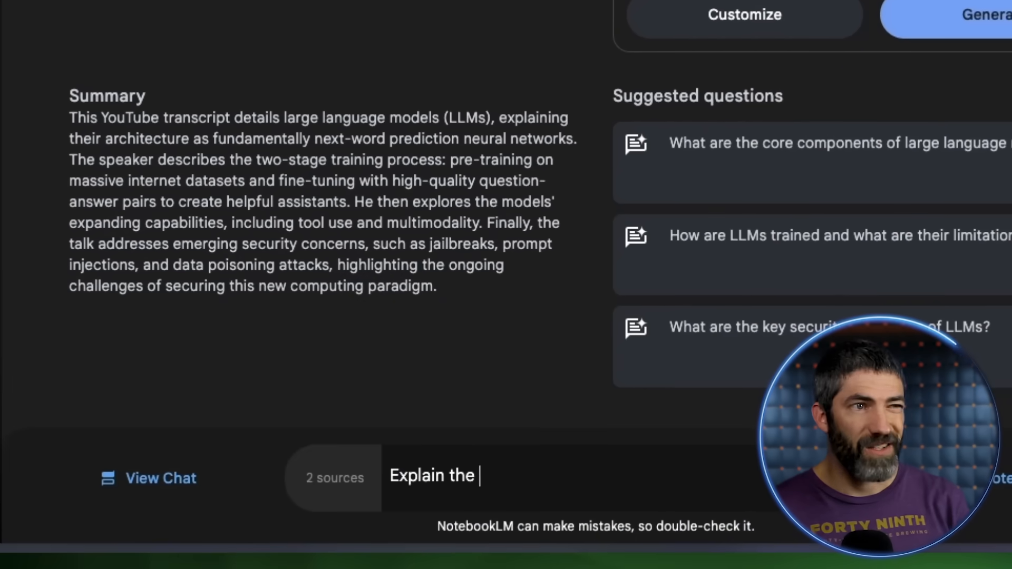
Ask how the fine-tuning stage works and check the cited passage in the slides PDF
{"action": "left_click", "coordinate": [149, 478]}
{"action": "type", "text": " fine-tuning stage"}
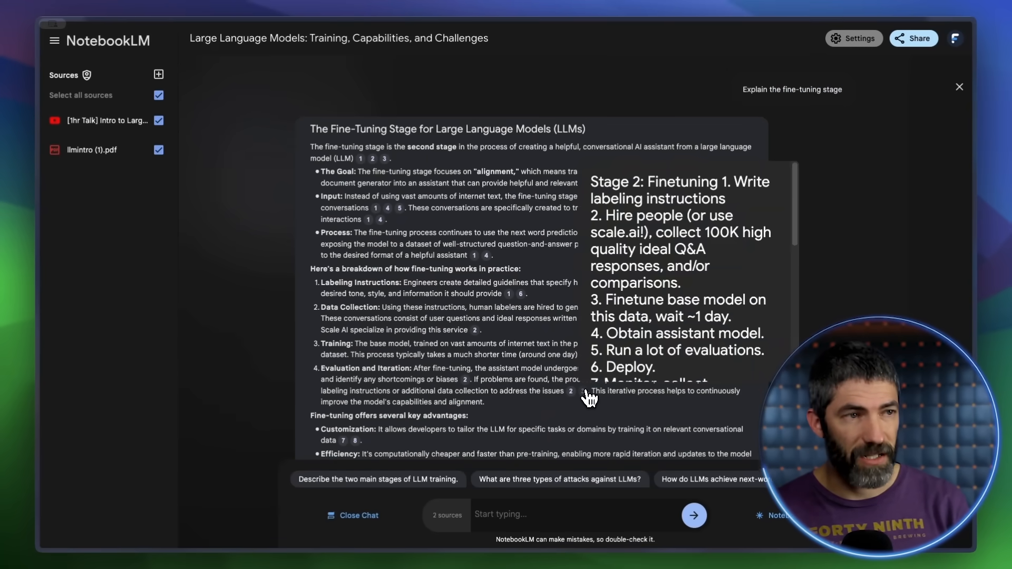
{"action": "left_click", "coordinate": [92, 149]}
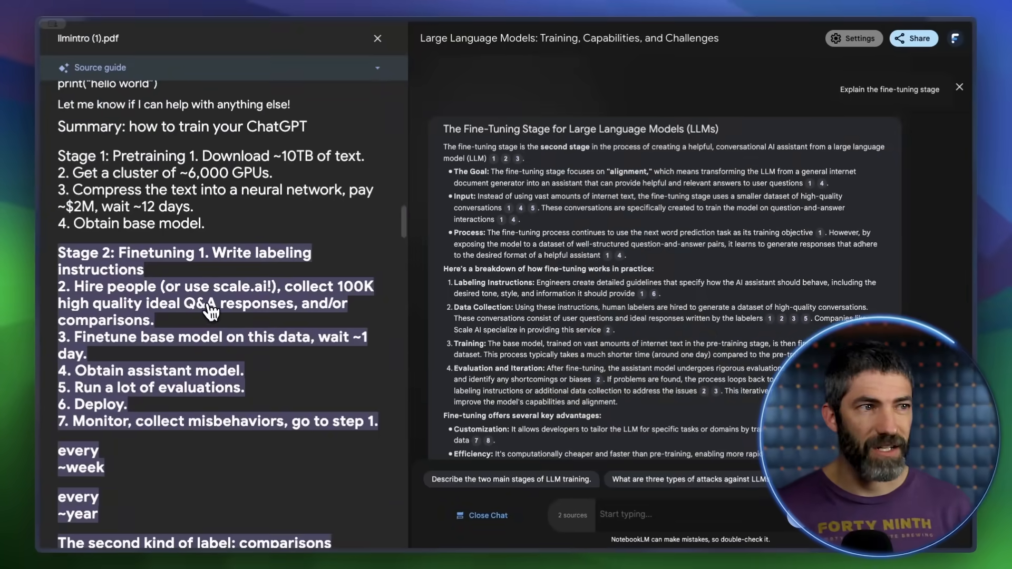
{"action": "left_click", "coordinate": [378, 38]}
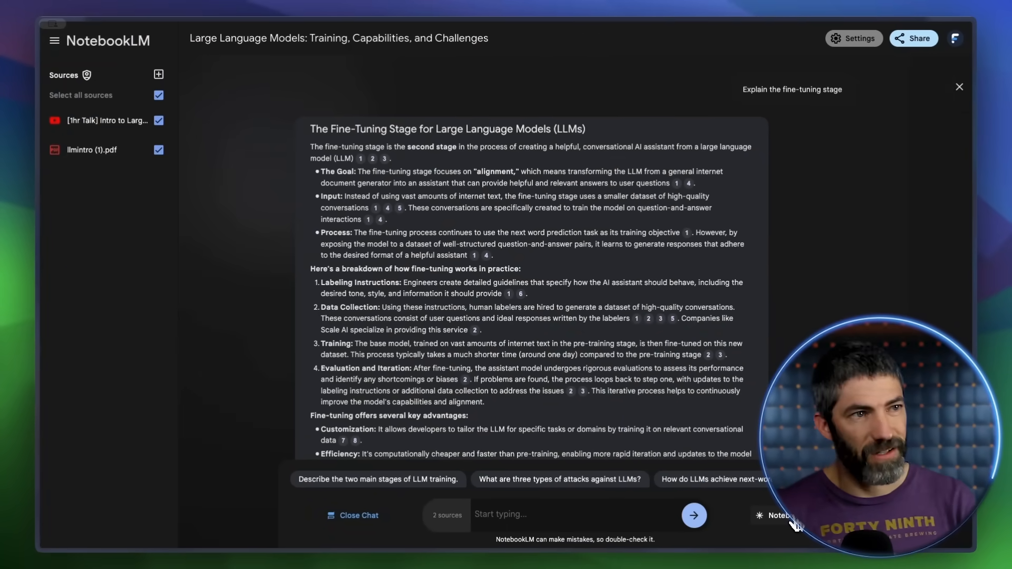
Generate the two-host audio overview from the notebook guide and play it
{"action": "left_click", "coordinate": [352, 515]}
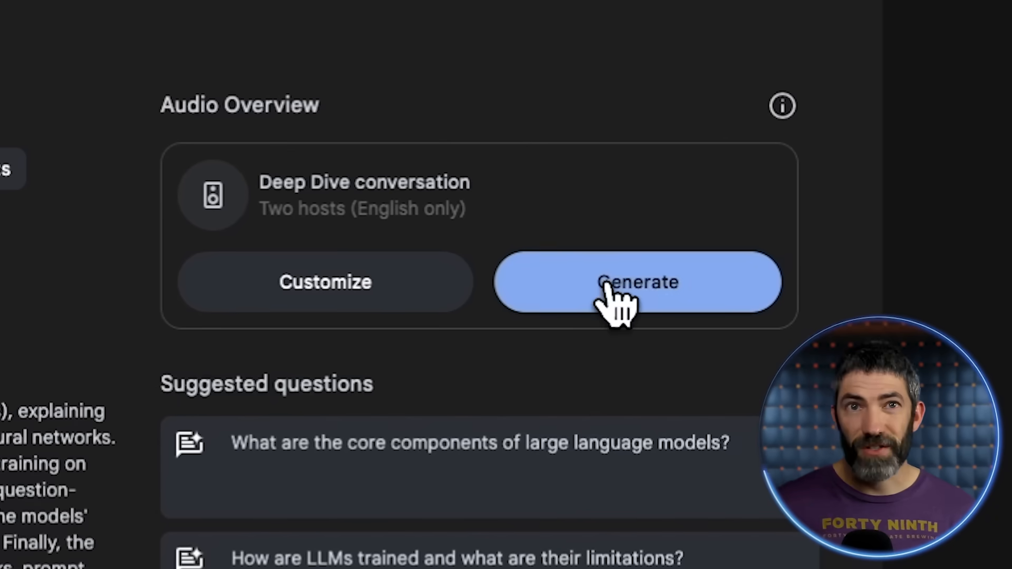
{"action": "left_click", "coordinate": [637, 282]}
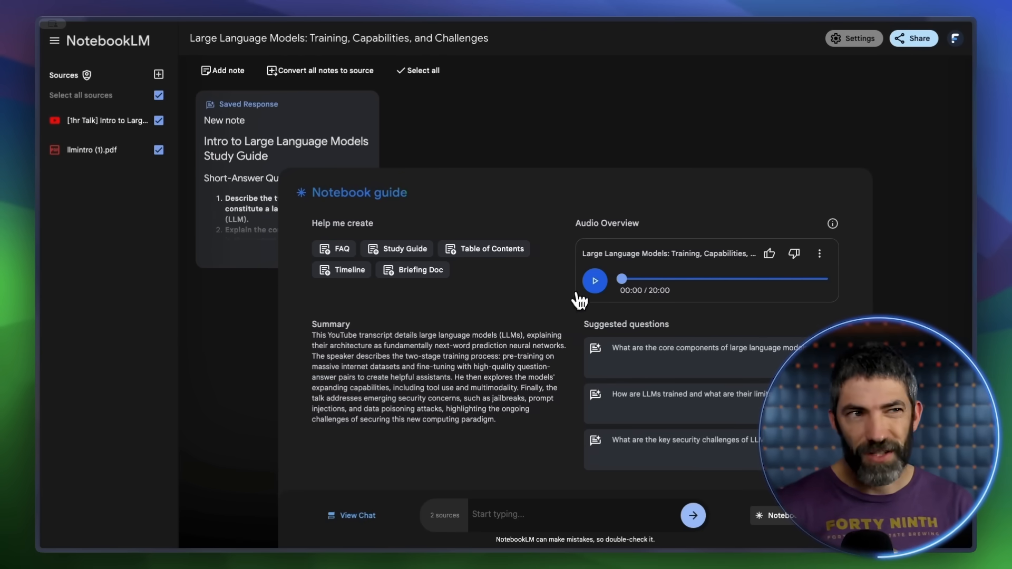
{"action": "left_click", "coordinate": [594, 280]}
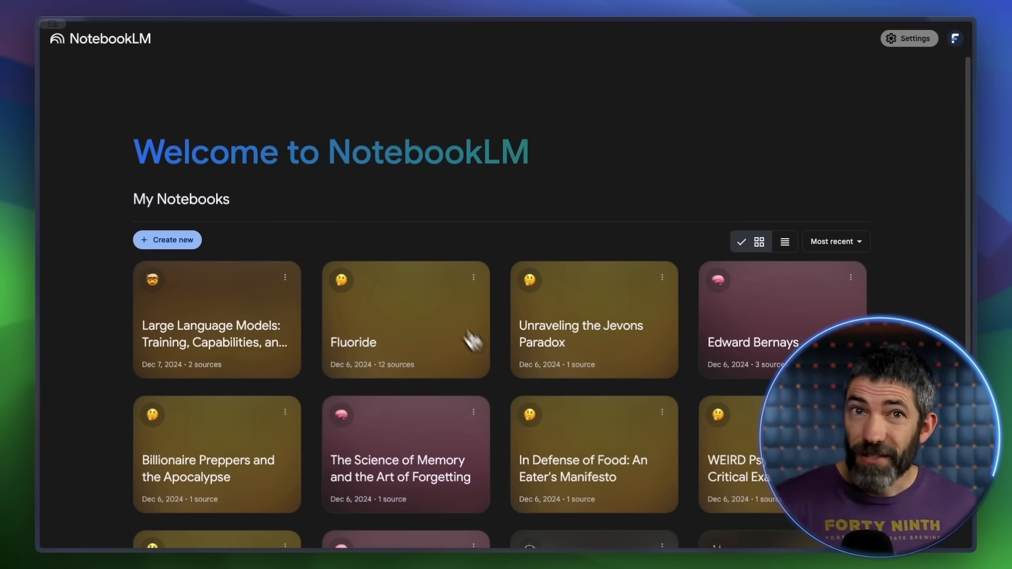
Open the Fluoride notebook and ask its suggested question on fluoride's neurodevelopmental effects
{"action": "left_click", "coordinate": [406, 319]}
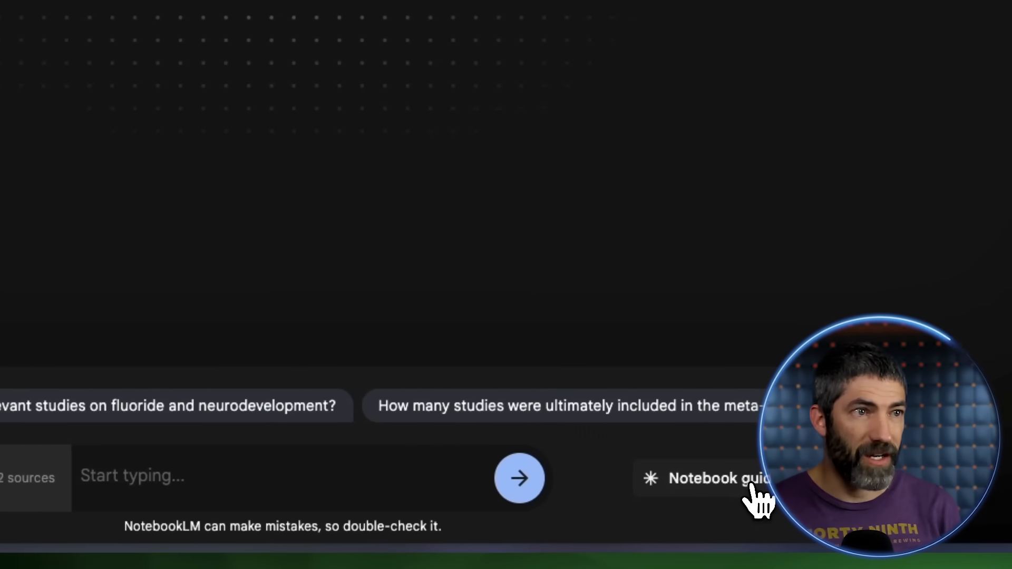
{"action": "left_click", "coordinate": [717, 479]}
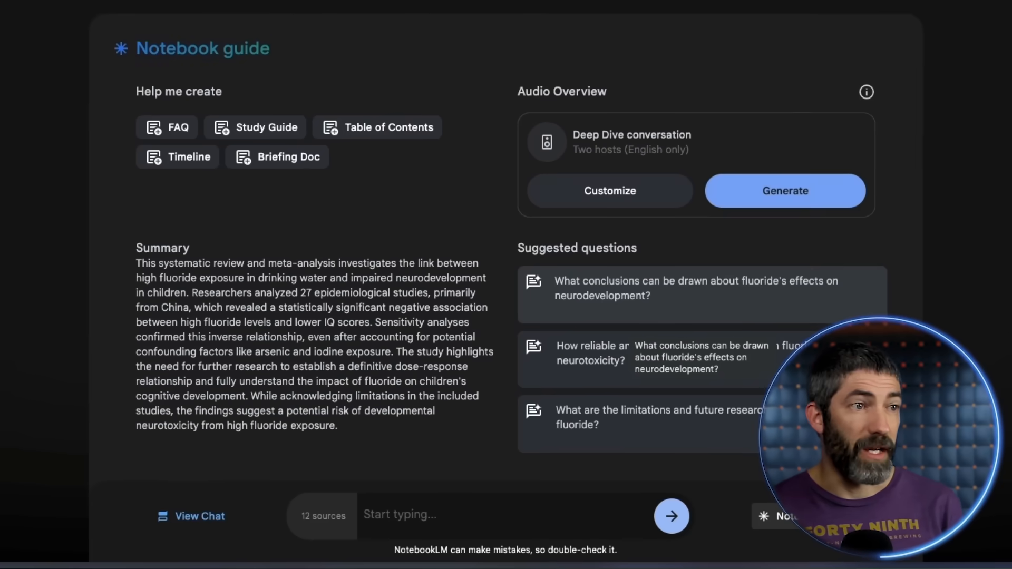
{"action": "left_click", "coordinate": [198, 516]}
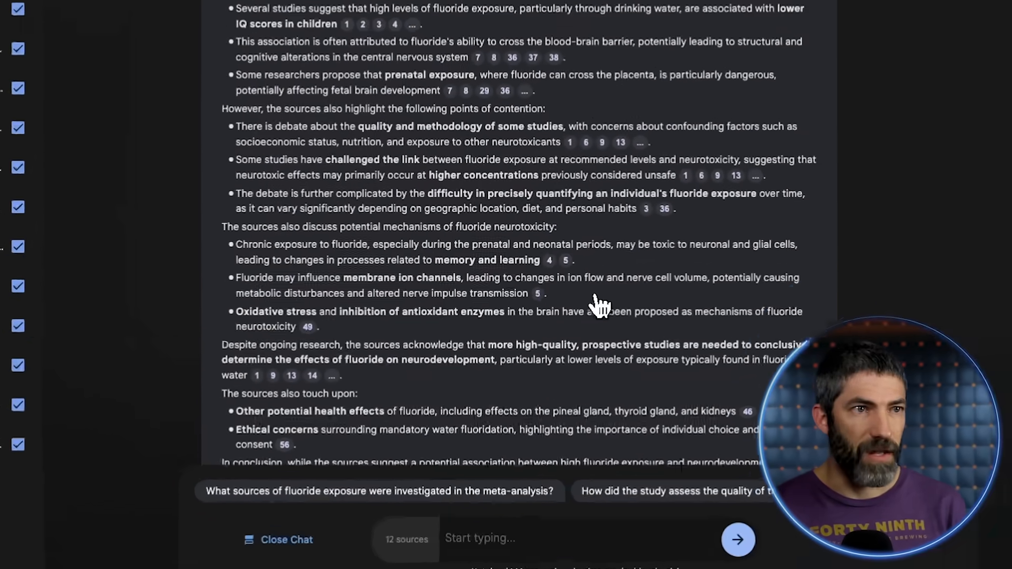
{"action": "scroll", "scroll_direction": "up", "scroll_amount": 3}
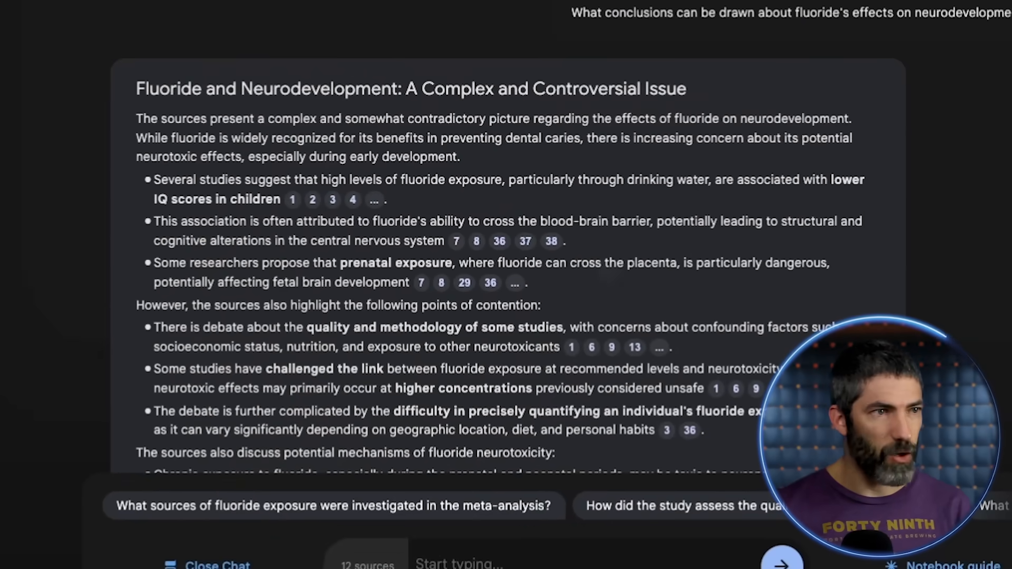
{"action": "scroll", "scroll_direction": "down", "scroll_amount": 3}
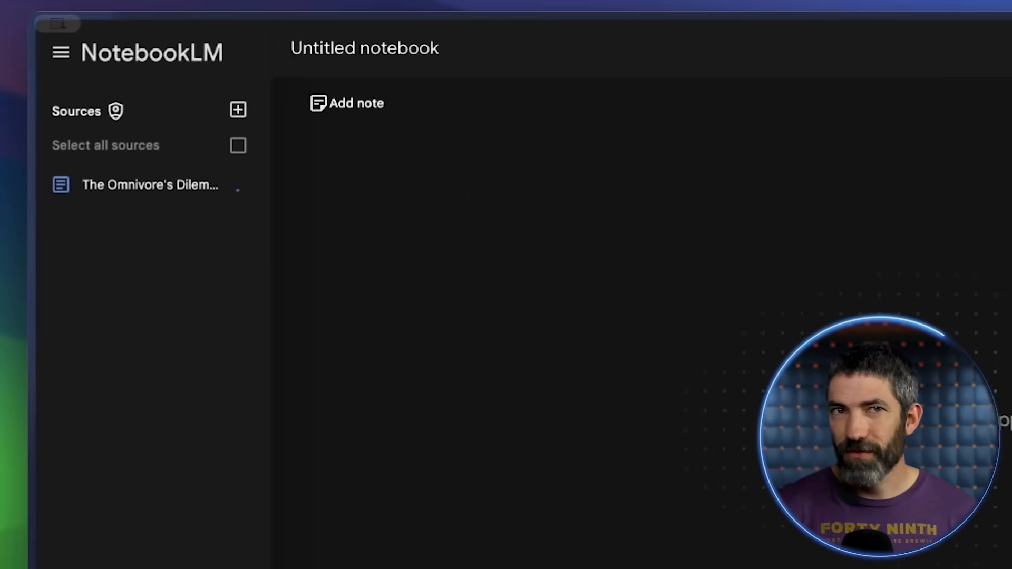
Customize the Omnivore's Dilemma audio overview so hosts focus on regenerative farming
{"action": "left_click", "coordinate": [238, 145]}
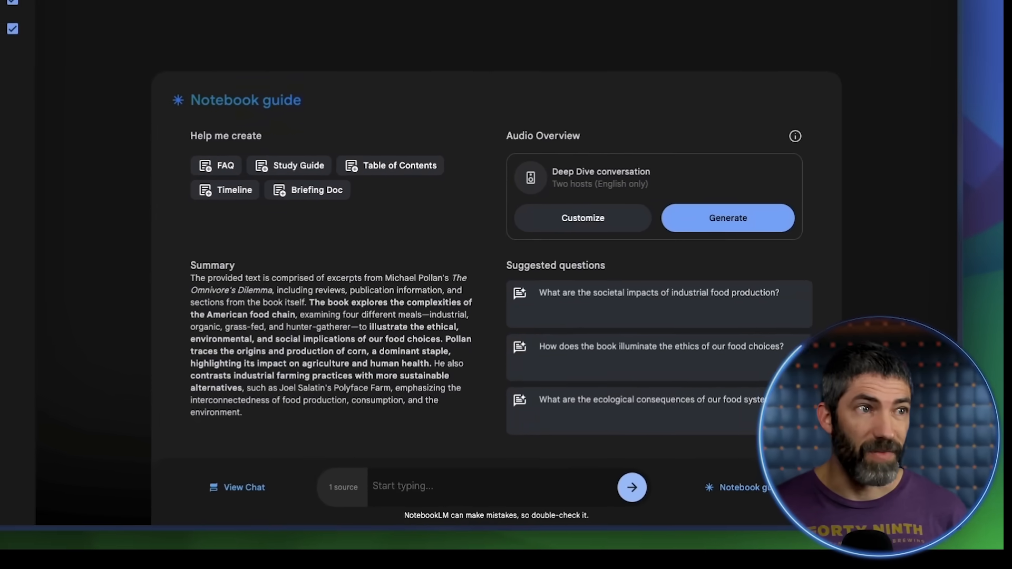
{"action": "left_click", "coordinate": [581, 218]}
{"action": "type", "text": "F"}
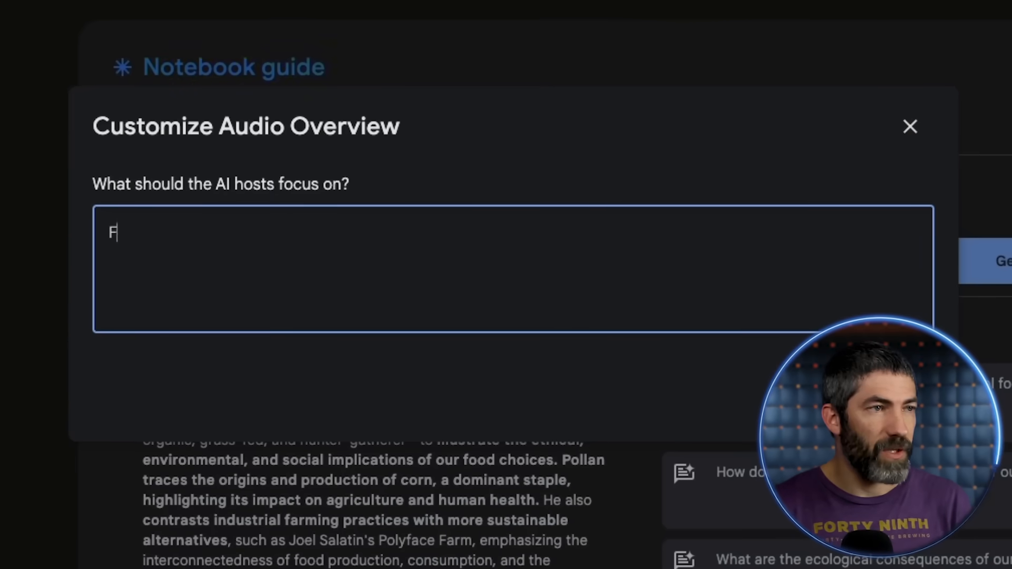
{"action": "type", "text": "ocus on regenerative farming and"}
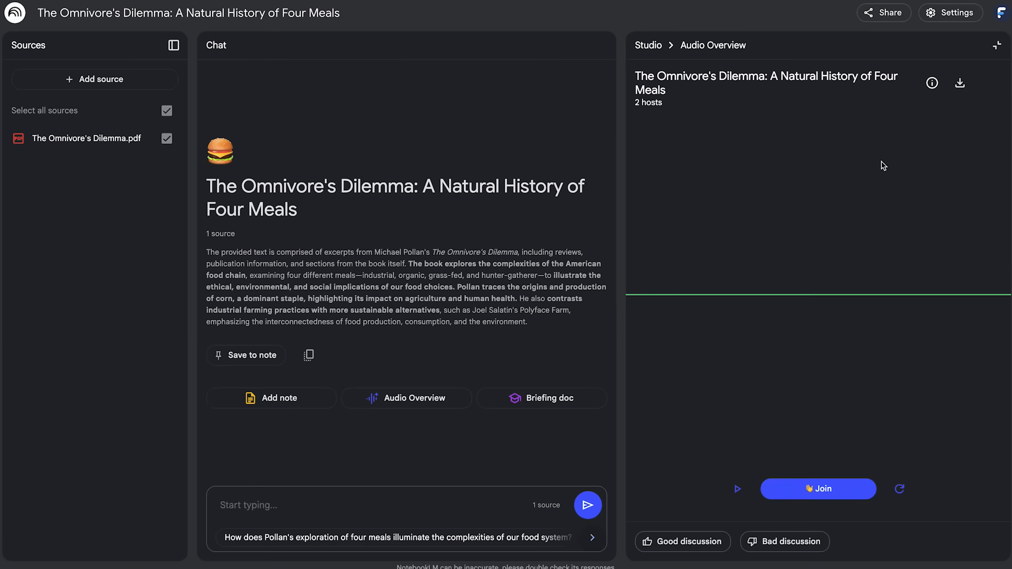
{"action": "mouse_move", "coordinate": [827, 473]}
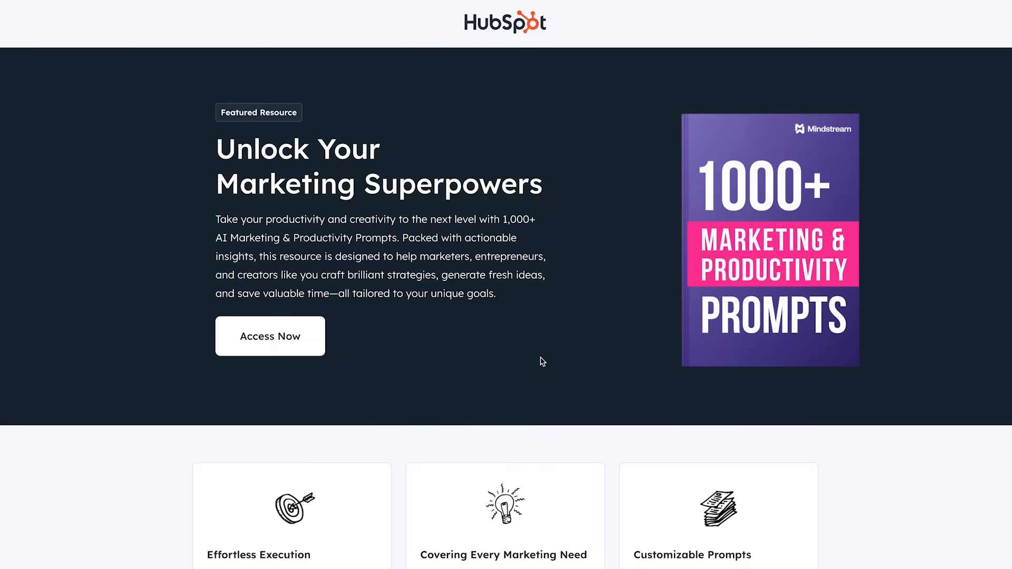
Open HubSpot's 1000+ Marketing & Productivity Prompts doc and show its outline
{"action": "left_click", "coordinate": [270, 336]}
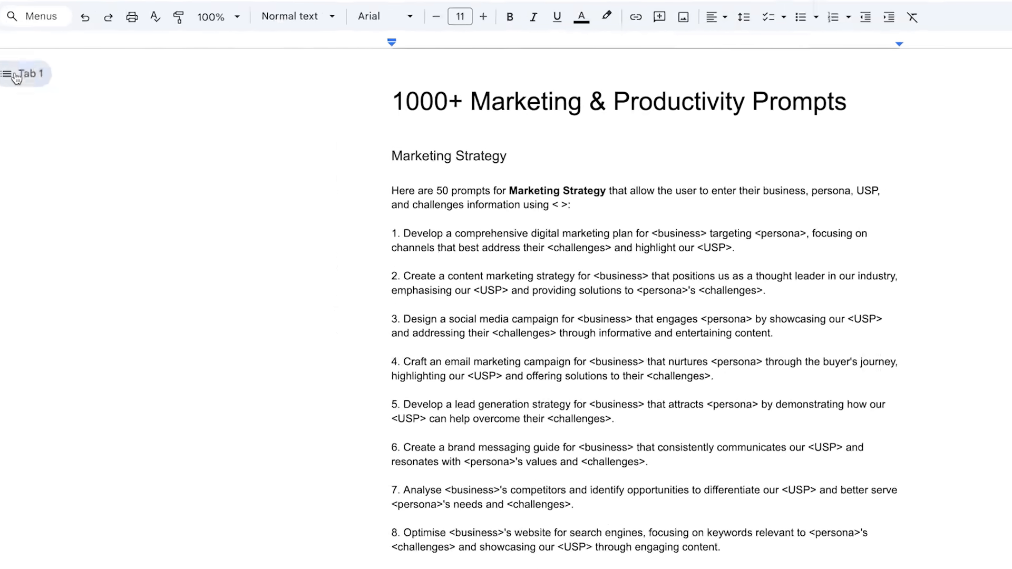
{"action": "left_click", "coordinate": [12, 74]}
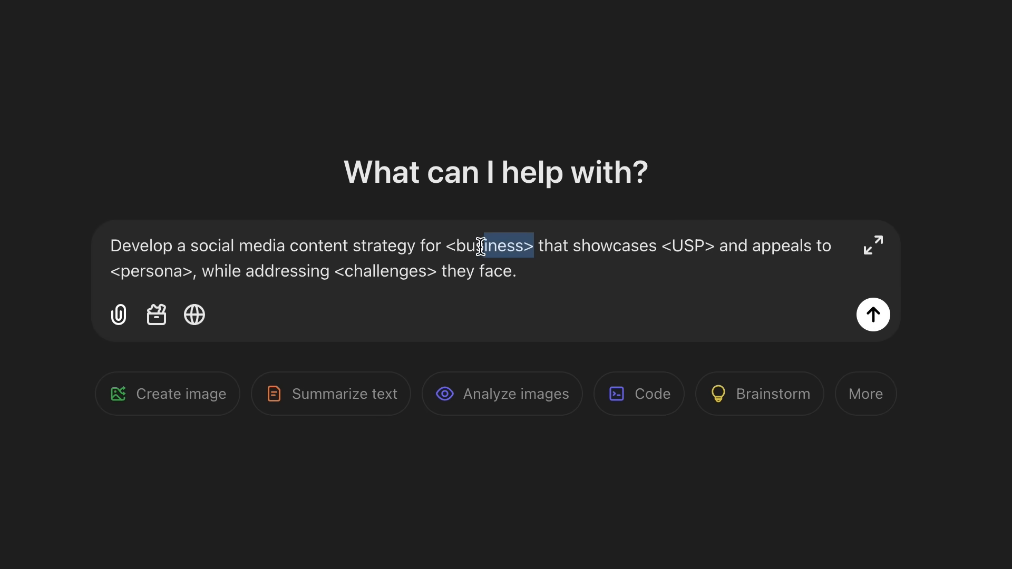
Fill the strategy prompt with Futurepedia, send it, and scroll through ChatGPT's reply
{"action": "type", "text": "Futurepedia"}
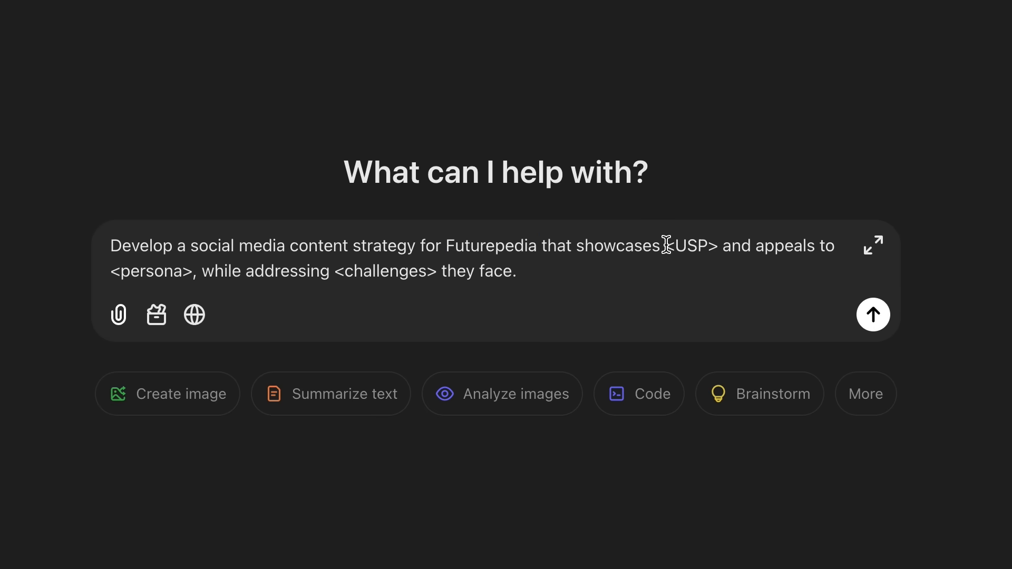
{"action": "left_click", "coordinate": [874, 316]}
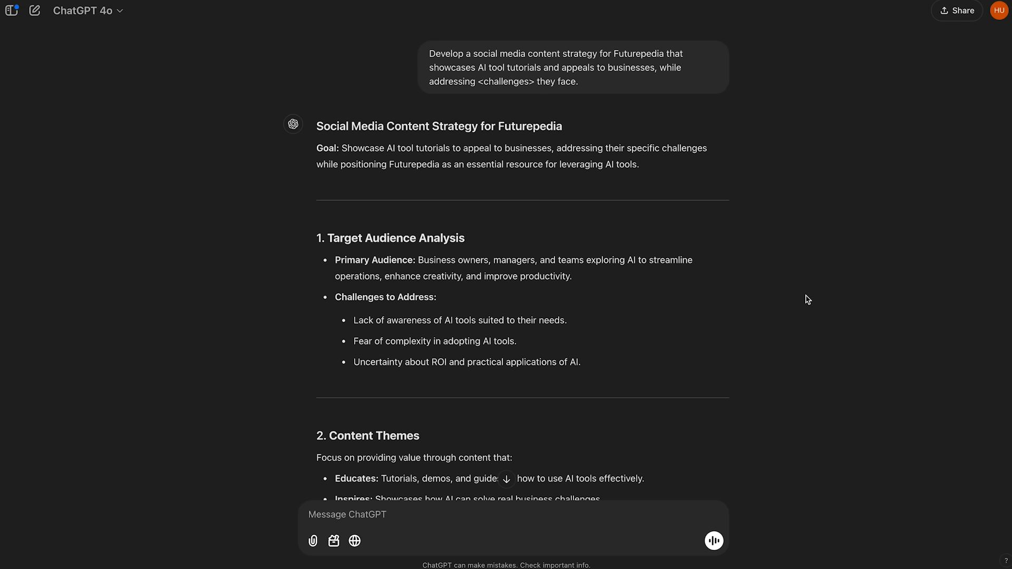
{"action": "scroll", "scroll_direction": "down", "scroll_amount": 3}
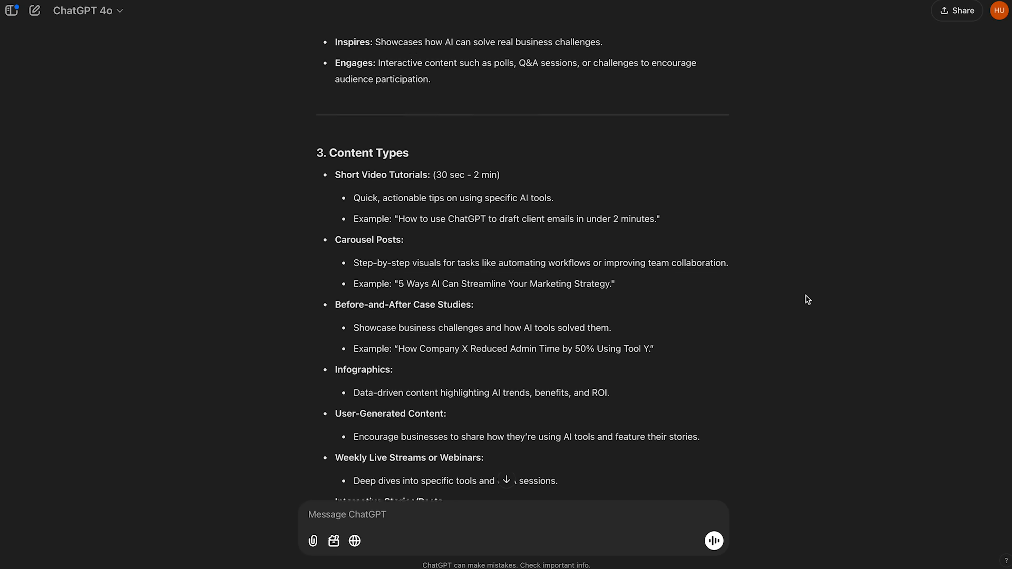
{"action": "scroll", "scroll_direction": "down", "scroll_amount": 3}
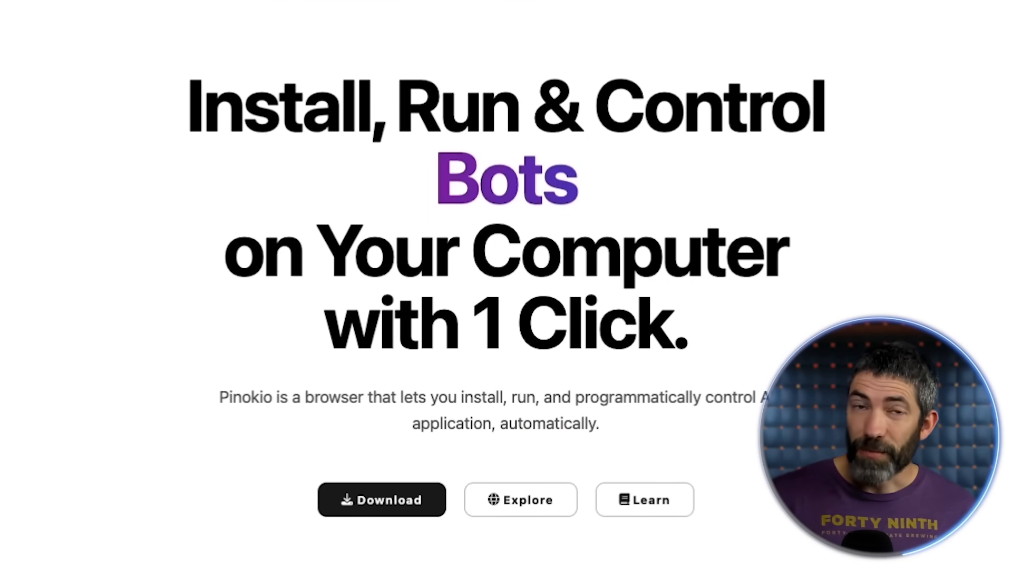
Enter pinokio.co and switch to the pinokio.computer homepage tab
{"action": "type", "text": "pinokio.computer"}
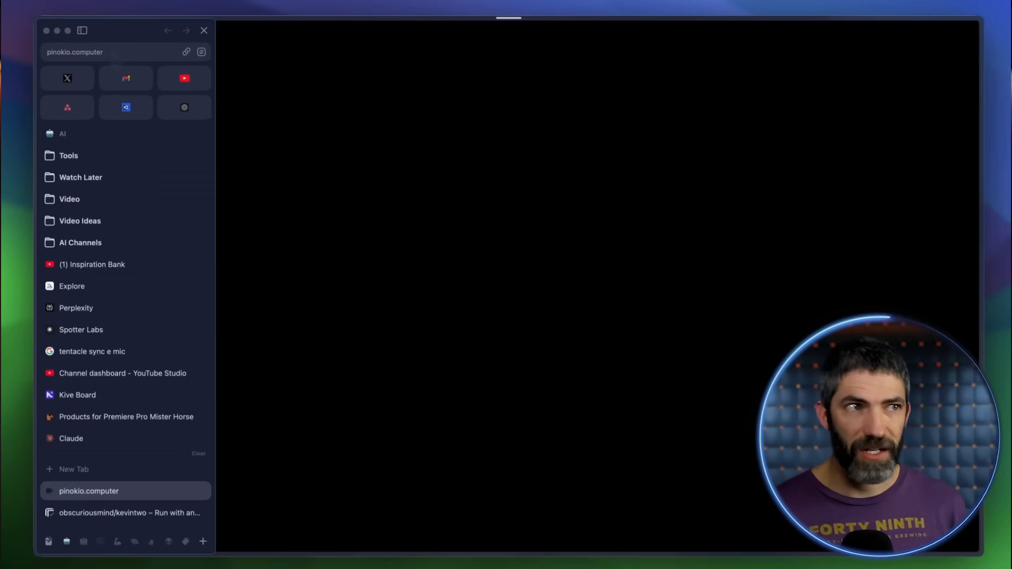
{"action": "left_click", "coordinate": [89, 491]}
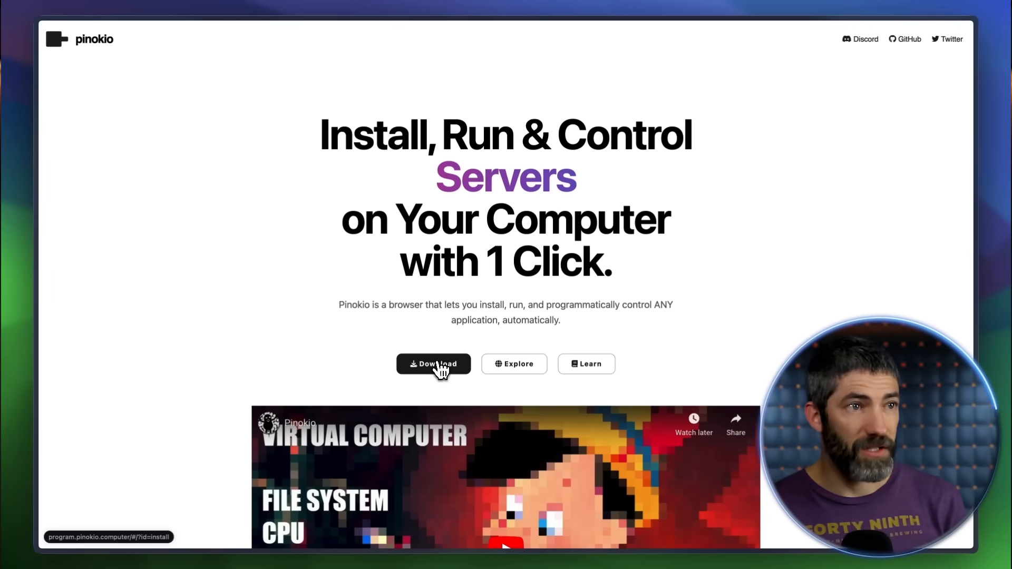
Download Pinokio, browse Community then Verified scripts, and search for flux
{"action": "left_click", "coordinate": [433, 363]}
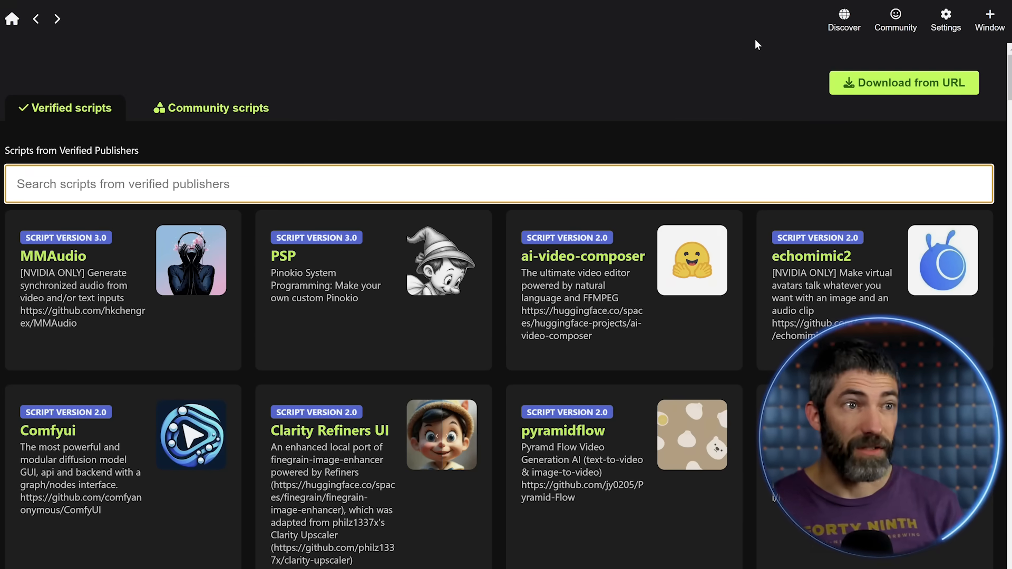
{"action": "mouse_move", "coordinate": [340, 90]}
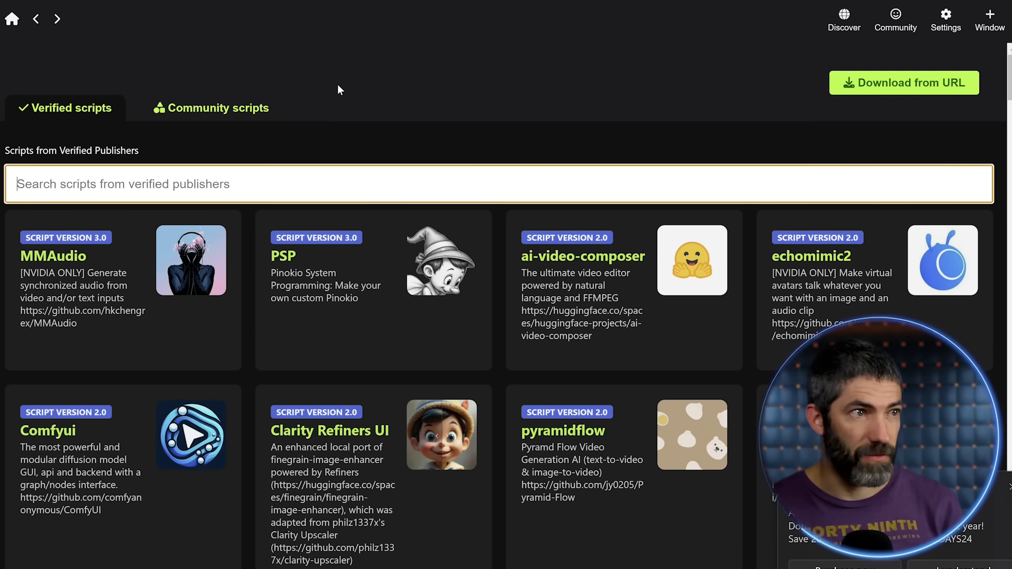
{"action": "left_click", "coordinate": [217, 108]}
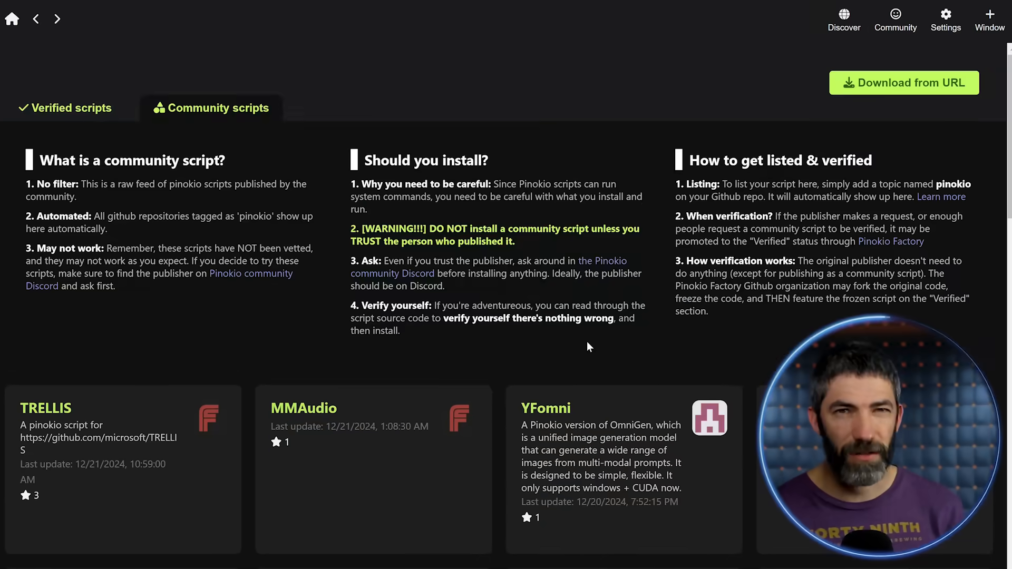
{"action": "left_click", "coordinate": [64, 107]}
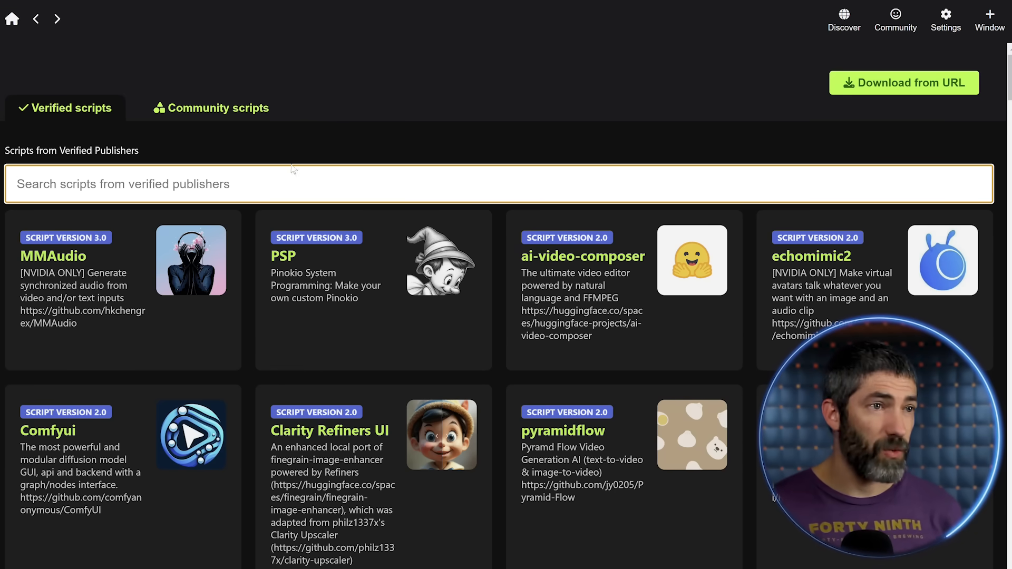
{"action": "type", "text": "flux"}
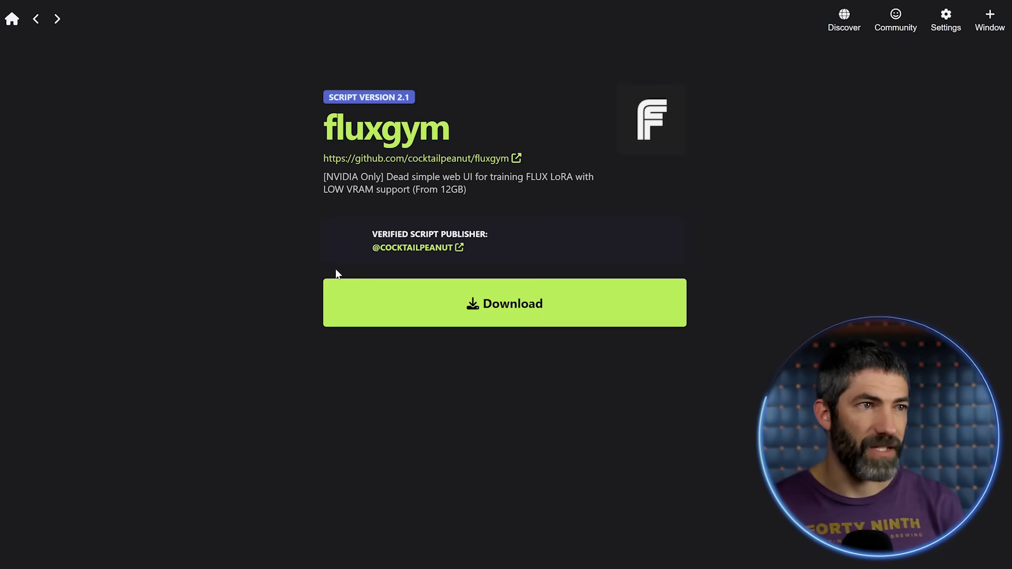
{"action": "scroll", "scroll_direction": "down", "scroll_amount": 3}
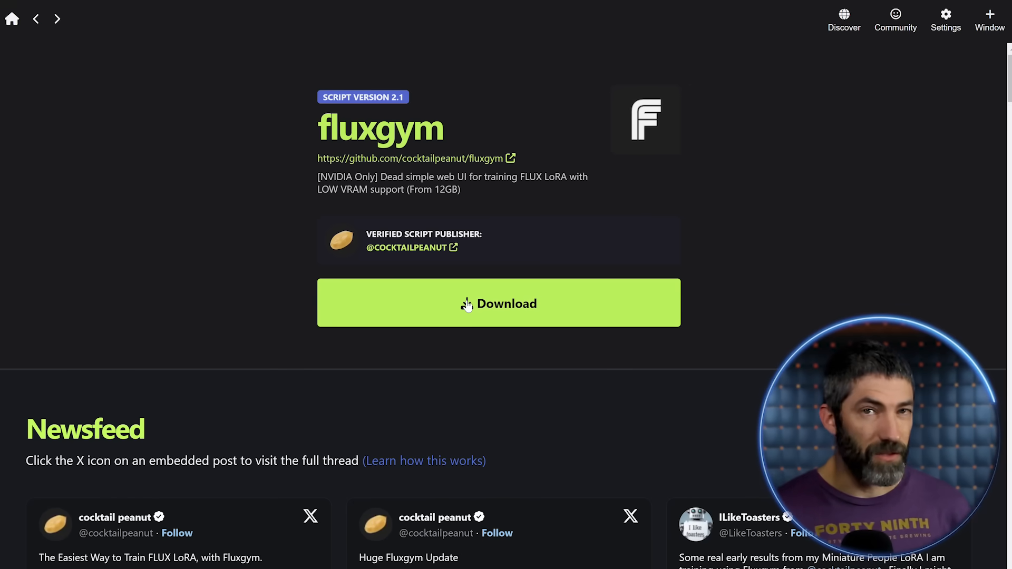
Download fluxgym, then launch LivePortrait human mode and upload warrior source and driving videos
{"action": "left_click", "coordinate": [11, 18]}
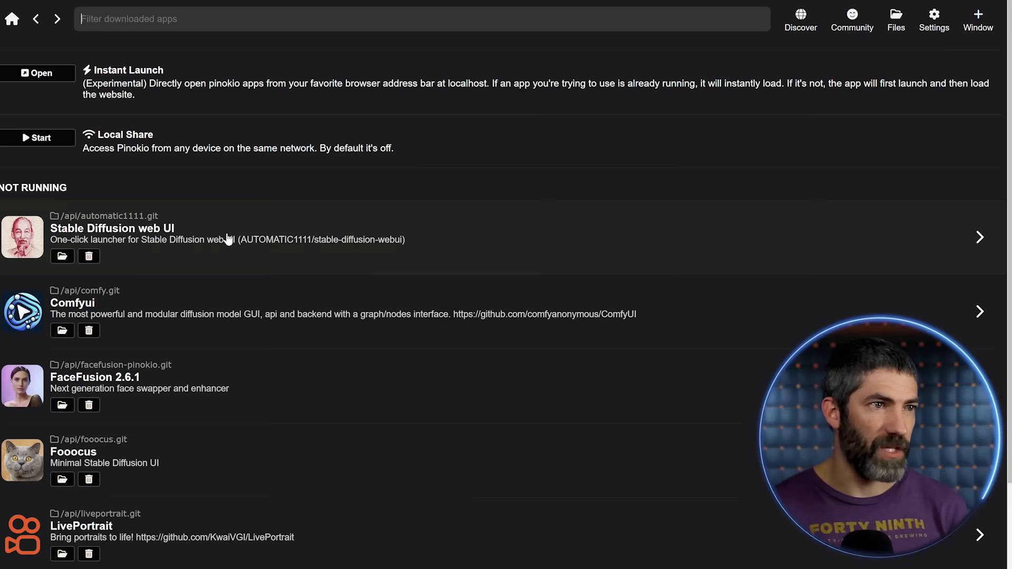
{"action": "scroll", "scroll_direction": "down", "scroll_amount": 3}
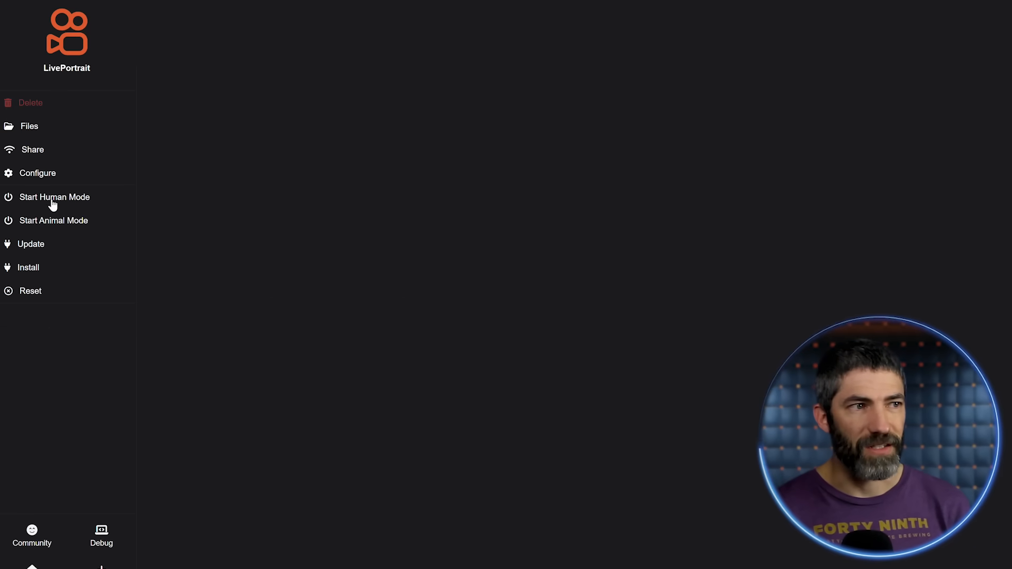
{"action": "left_click", "coordinate": [54, 196]}
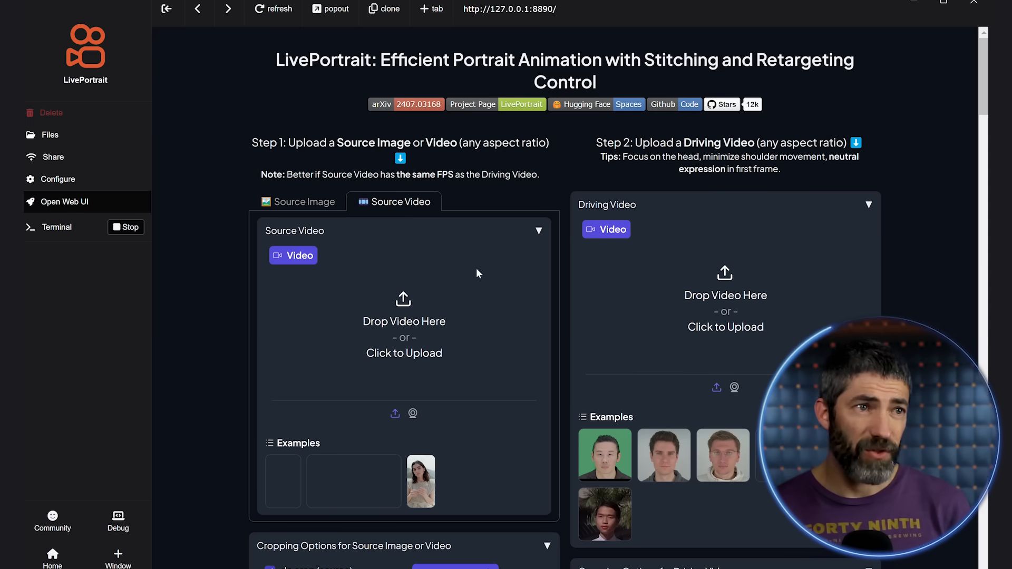
{"action": "left_click", "coordinate": [404, 354]}
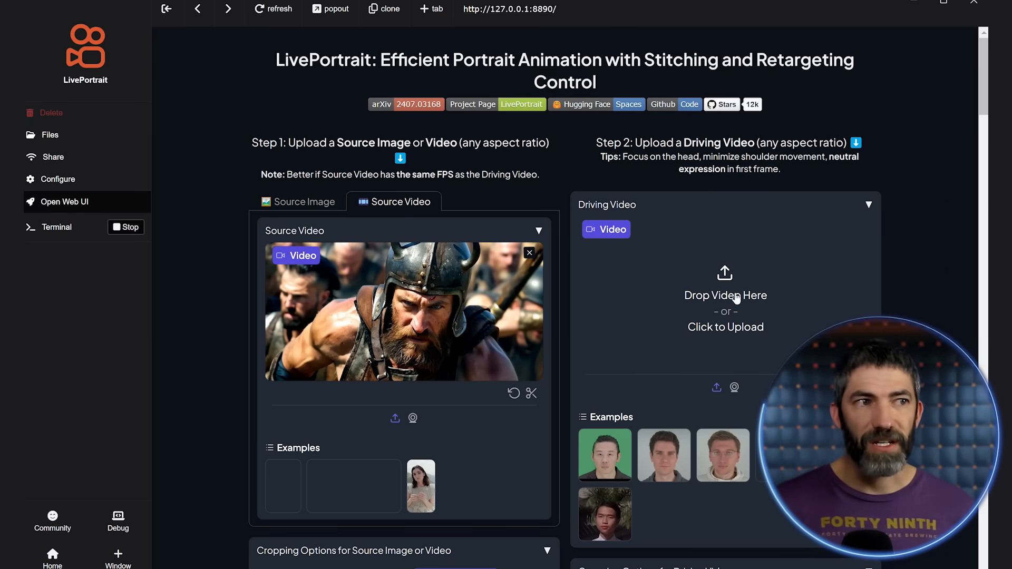
{"action": "left_click", "coordinate": [726, 295]}
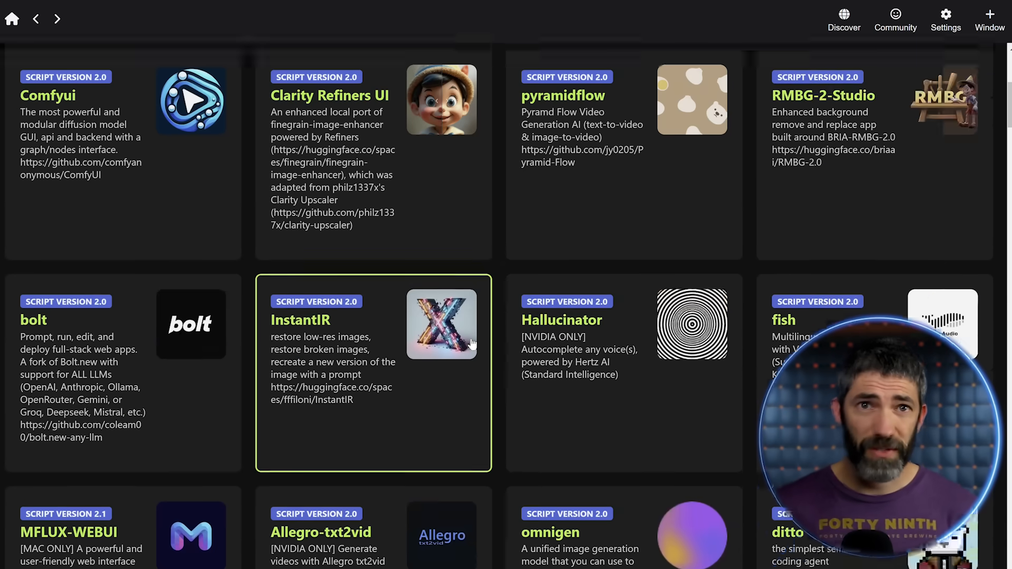
{"action": "scroll", "scroll_direction": "down", "scroll_amount": 3}
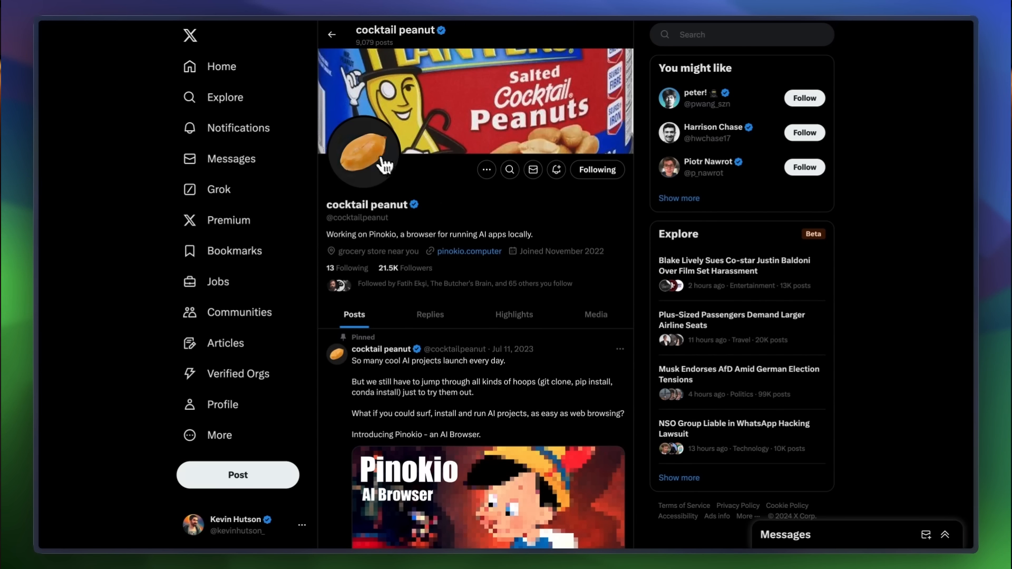
View cocktail peanut's profile picture on X
{"action": "left_click", "coordinate": [369, 150]}
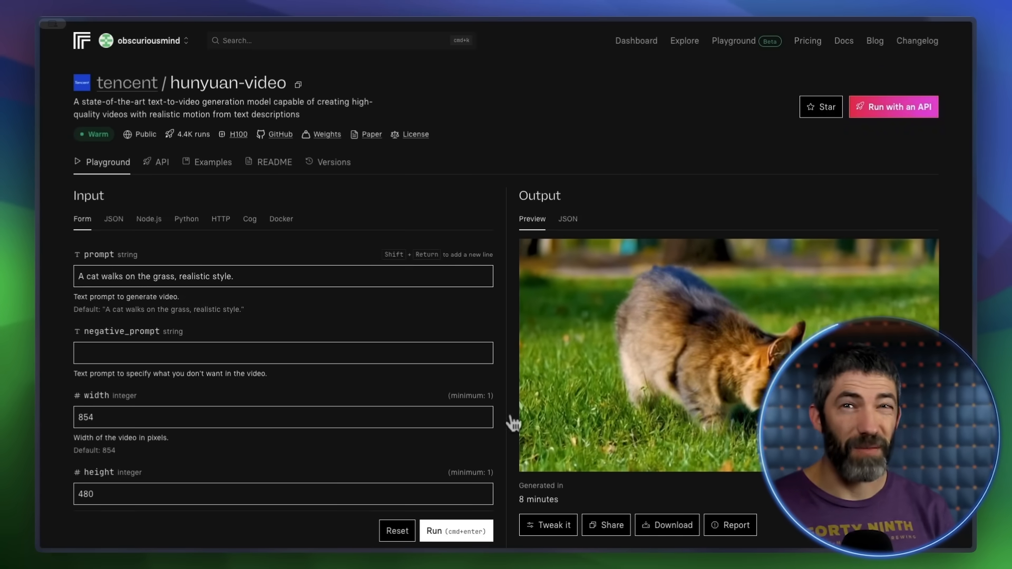
Browse the Restore images and FLUX family collections, then return to Explore's search box
{"action": "left_click", "coordinate": [684, 40]}
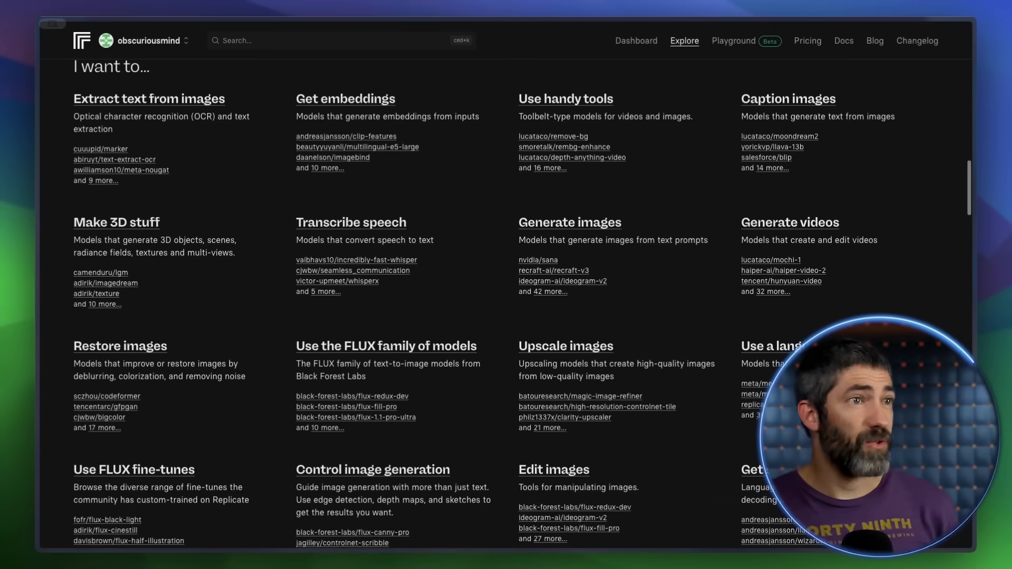
{"action": "left_click", "coordinate": [116, 222]}
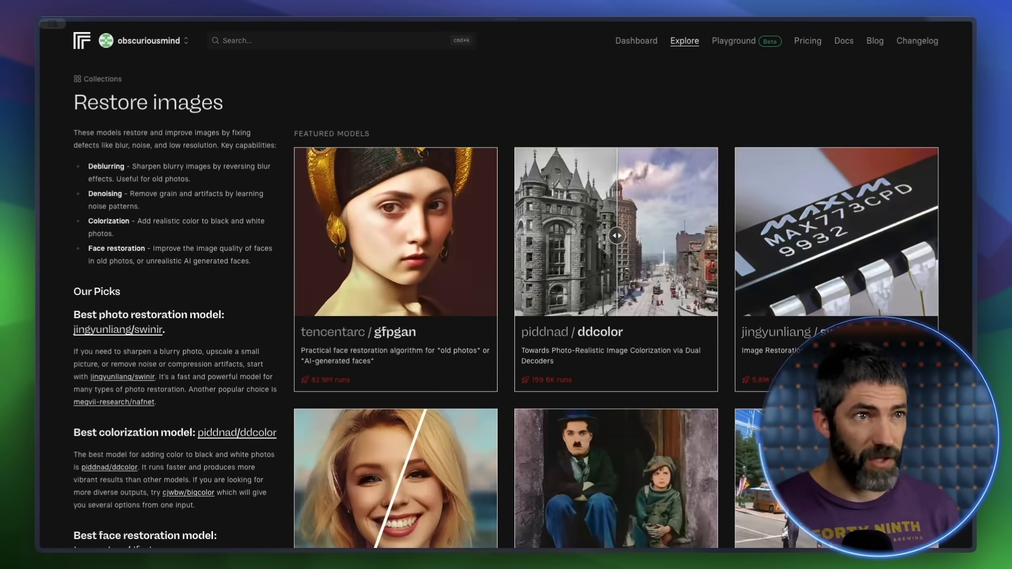
{"action": "scroll", "scroll_direction": "down", "scroll_amount": 3}
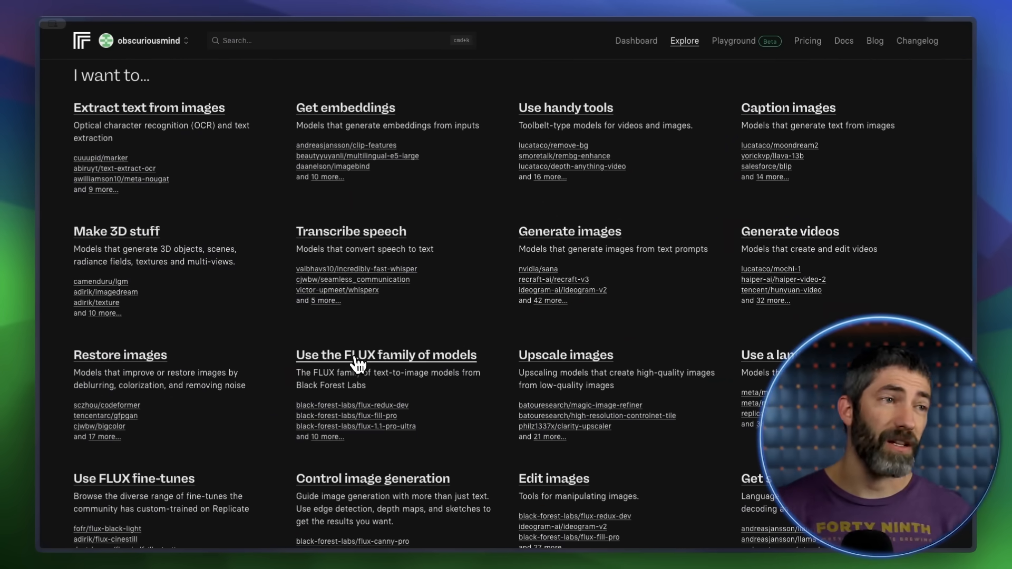
{"action": "mouse_move", "coordinate": [741, 236]}
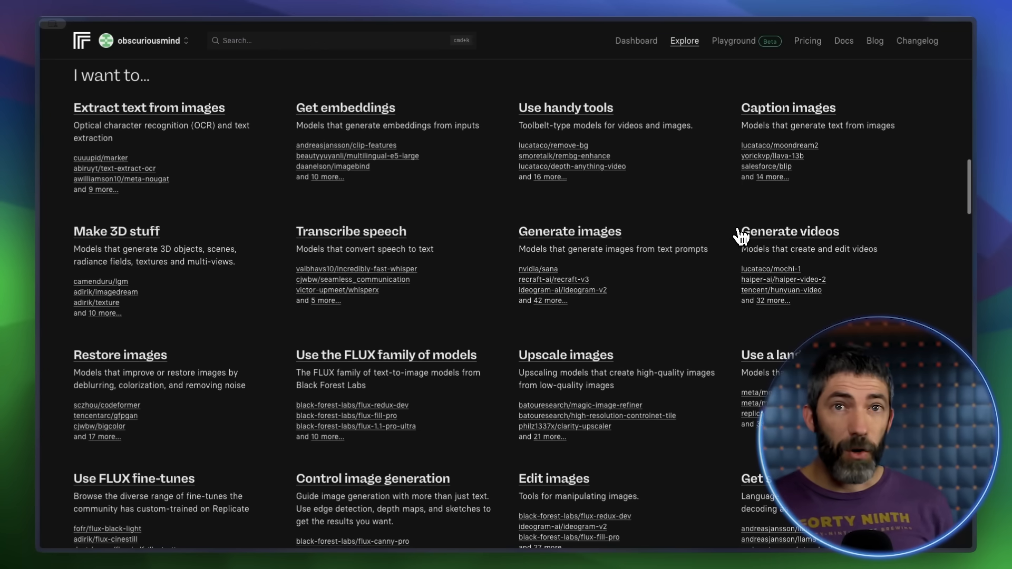
{"action": "mouse_move", "coordinate": [392, 353]}
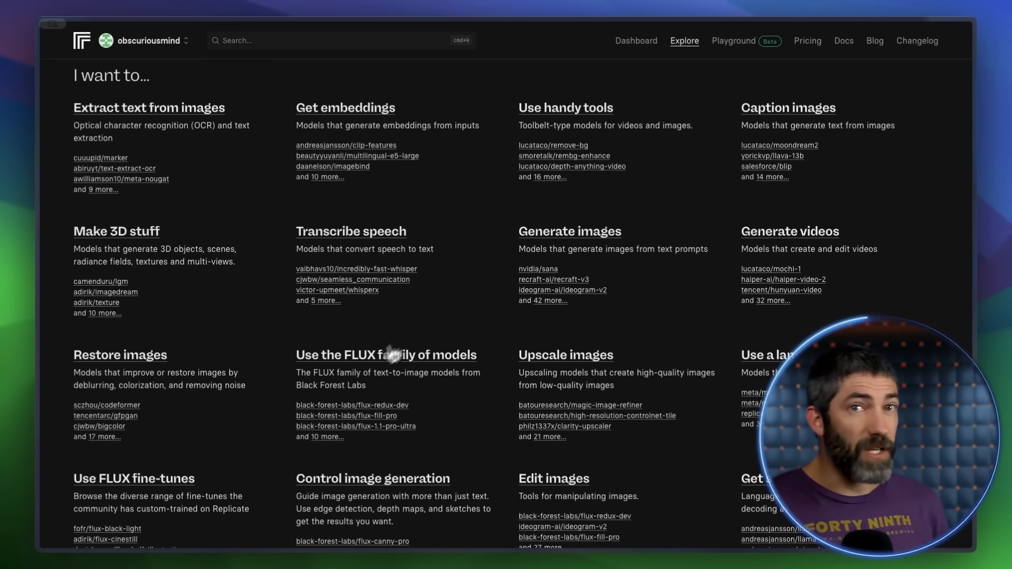
{"action": "left_click", "coordinate": [385, 354]}
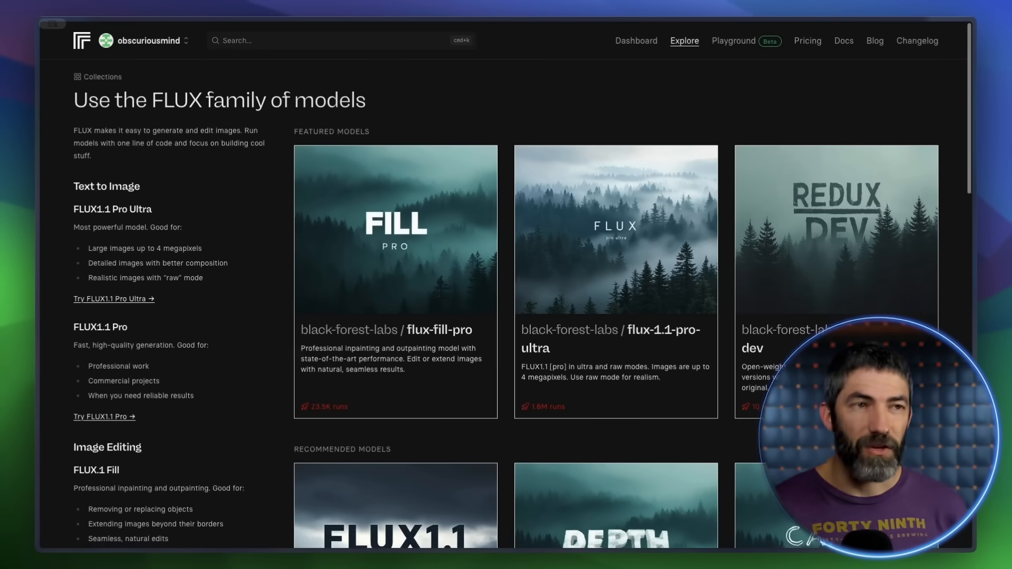
{"action": "scroll", "scroll_direction": "down", "scroll_amount": 3}
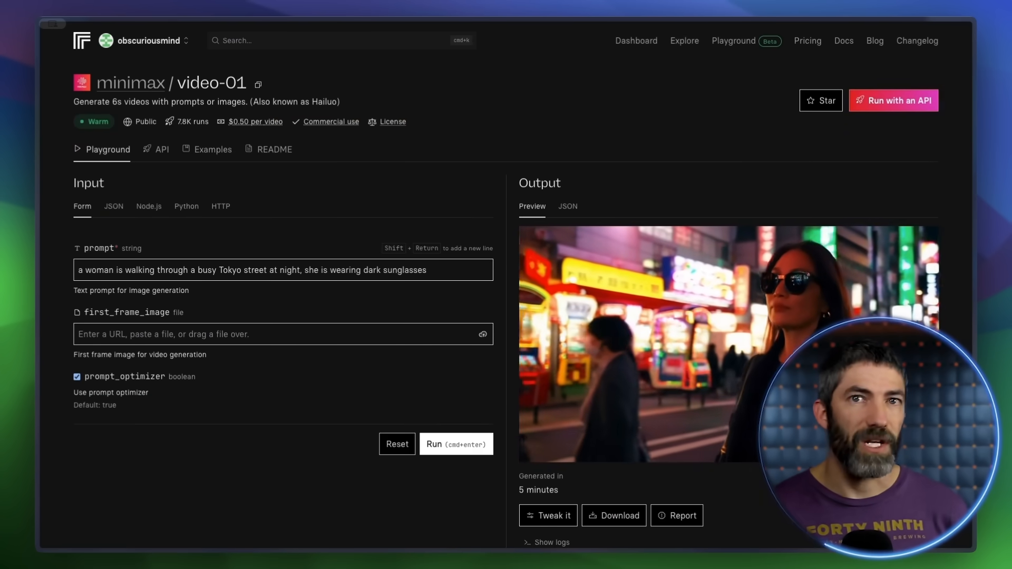
{"action": "left_click", "coordinate": [684, 40]}
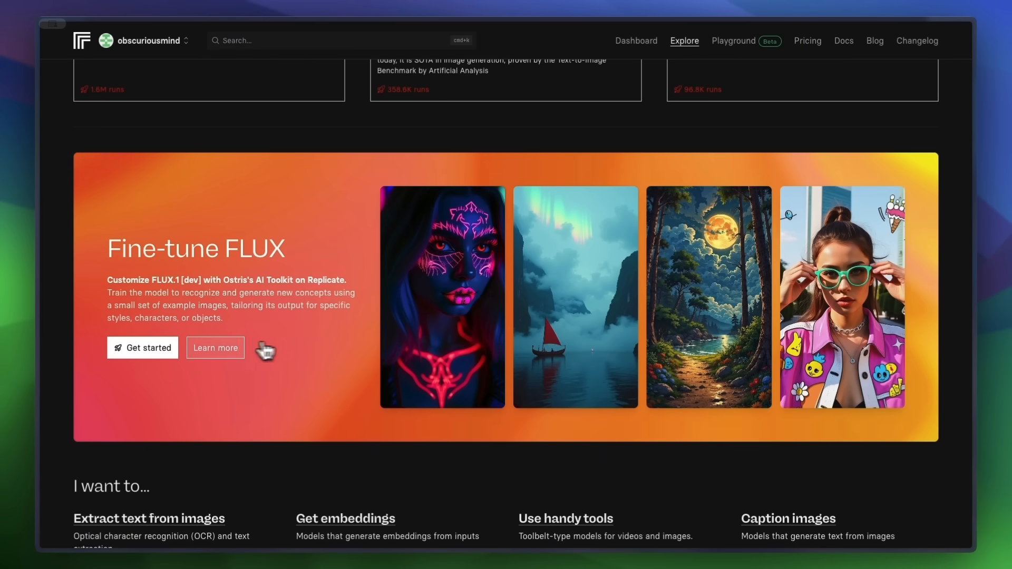
{"action": "left_click", "coordinate": [336, 40]}
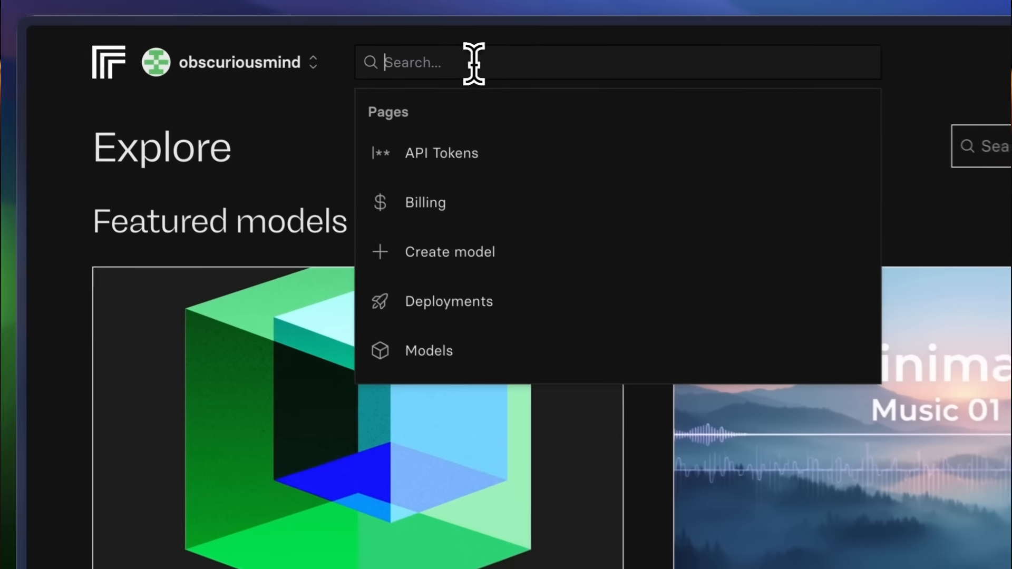
Open ostris's flux-dev-lora-trainer and create a new destination model named kevintwo
{"action": "type", "text": "ostris"}
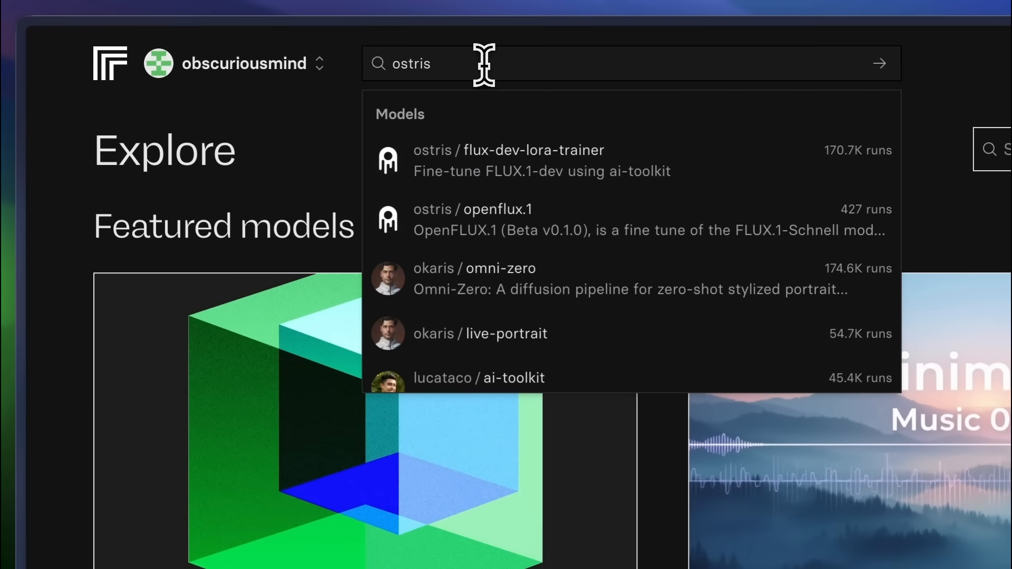
{"action": "mouse_move", "coordinate": [535, 181]}
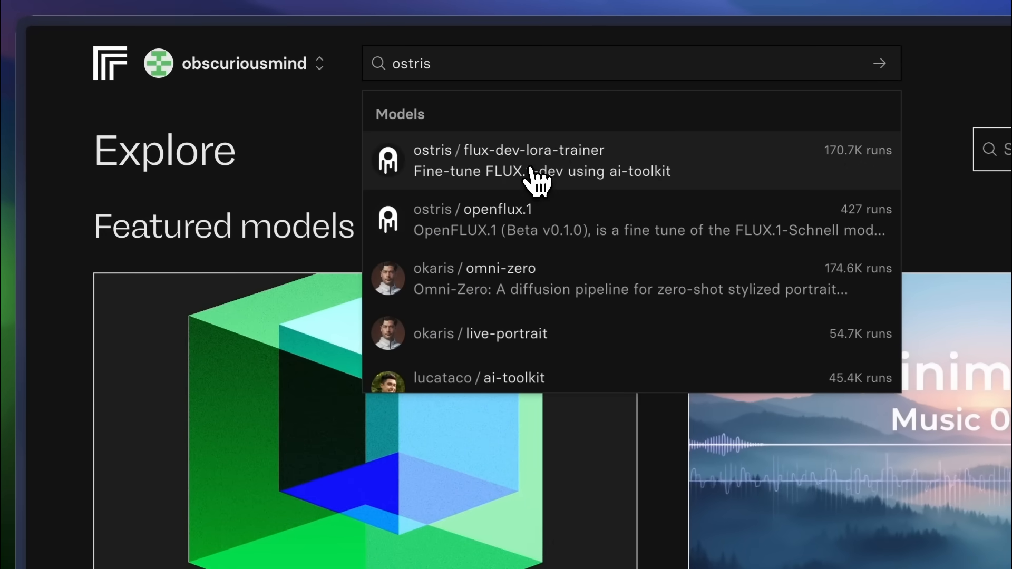
{"action": "left_click", "coordinate": [508, 160]}
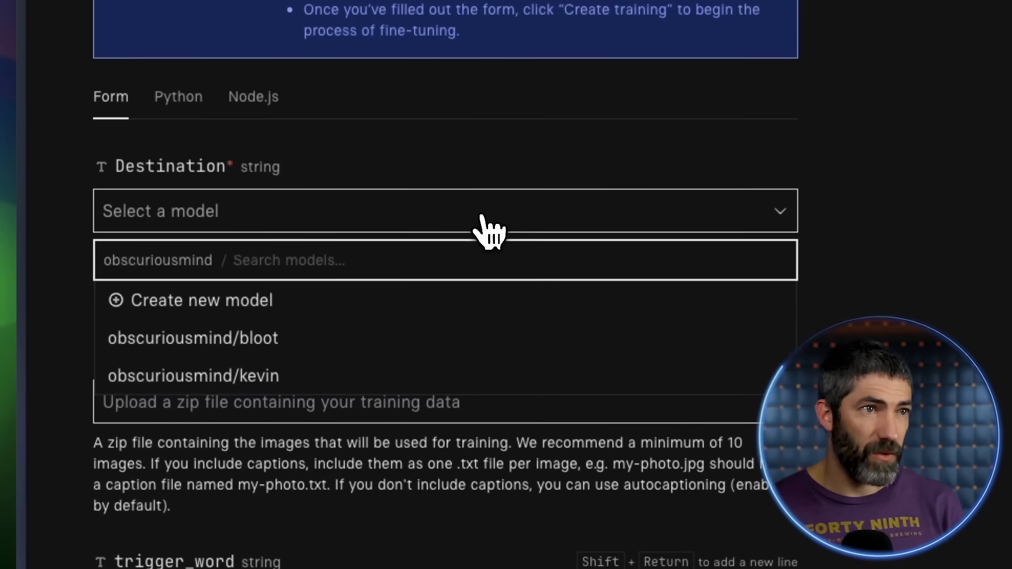
{"action": "type", "text": "kevintwo"}
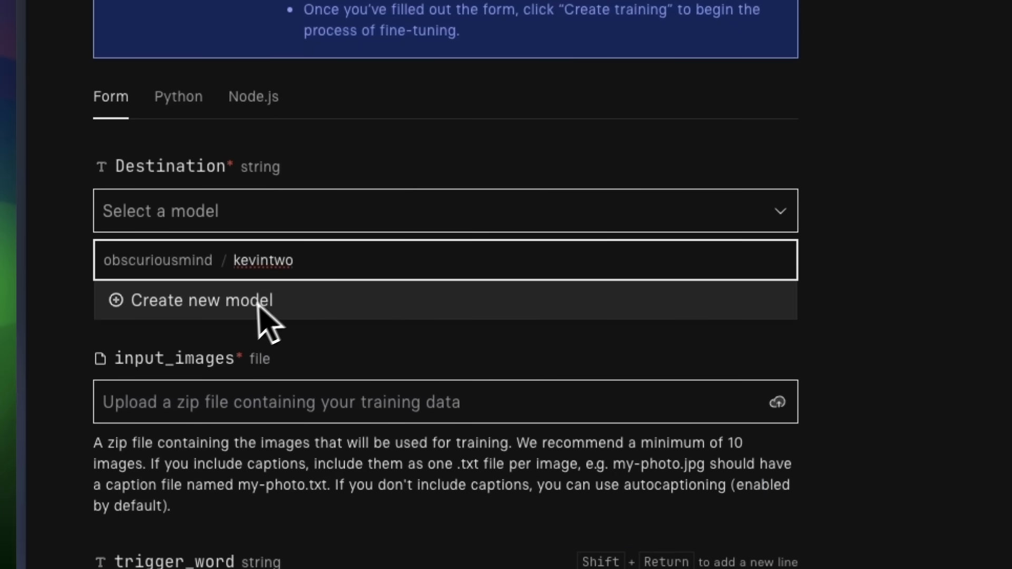
{"action": "left_click", "coordinate": [201, 300]}
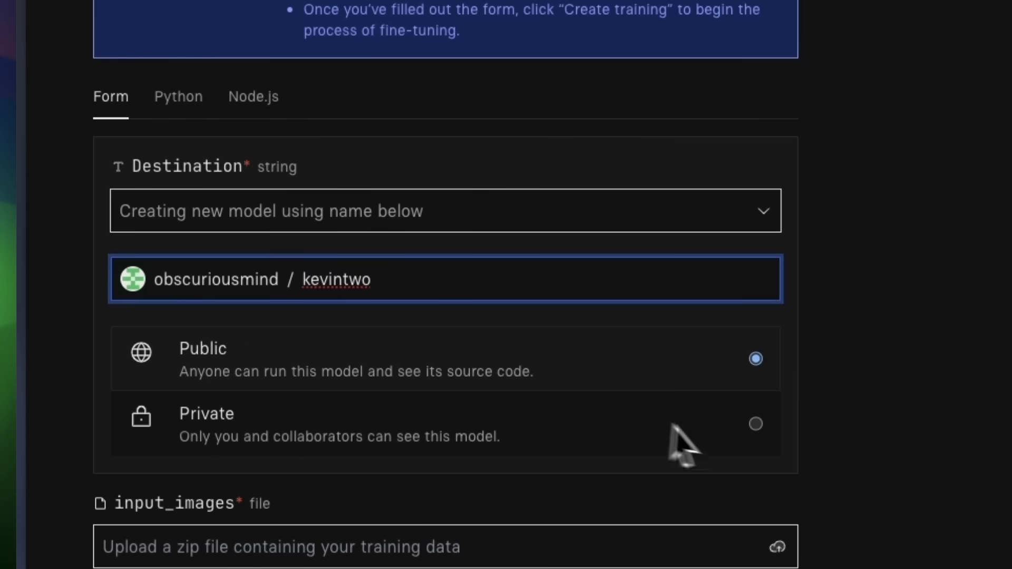
Upload the zipped training photos and set the trigger word to Kevin
{"action": "scroll", "scroll_direction": "down", "scroll_amount": 3}
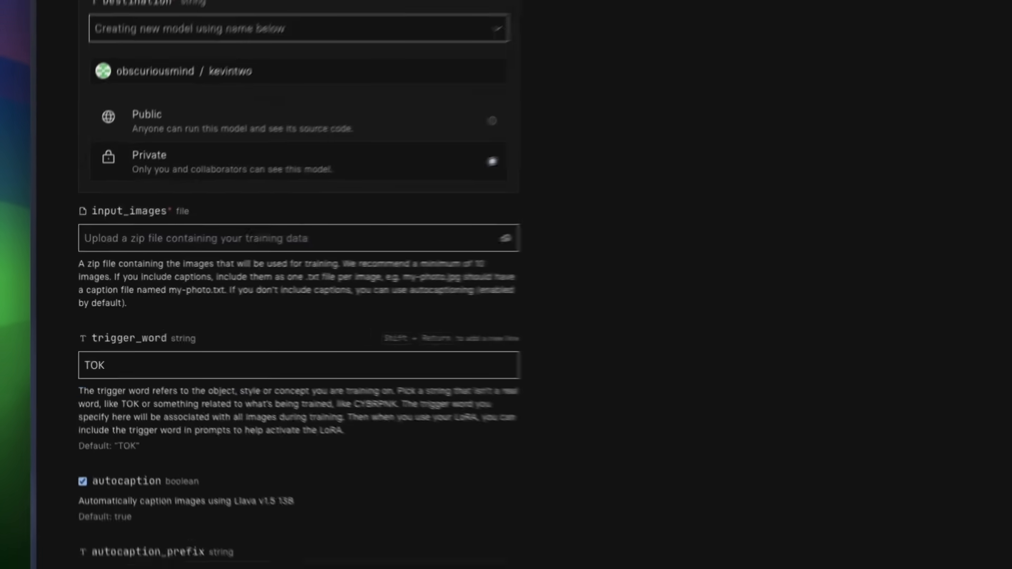
{"action": "left_click", "coordinate": [299, 238]}
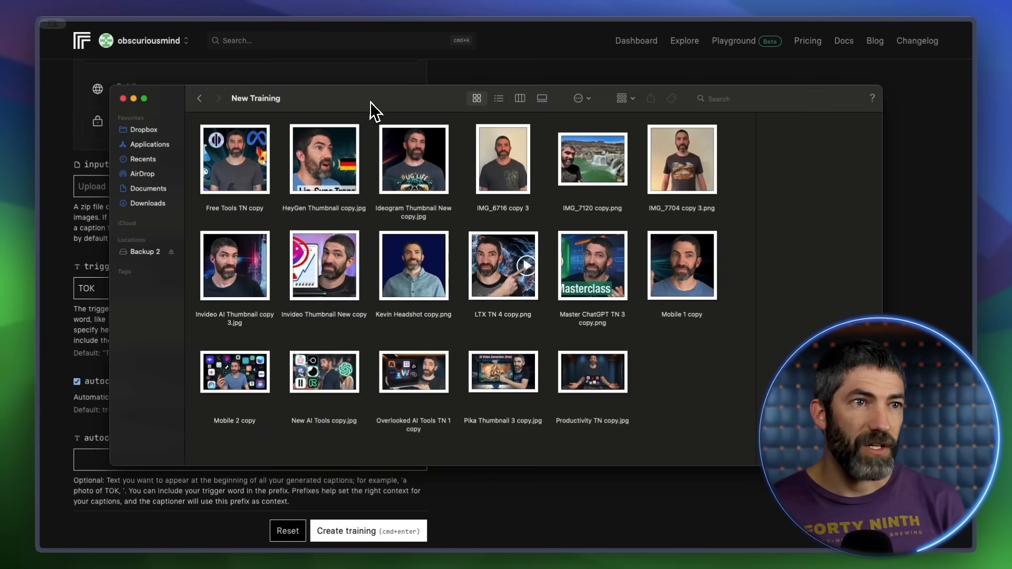
{"action": "key", "text": "cmd+a"}
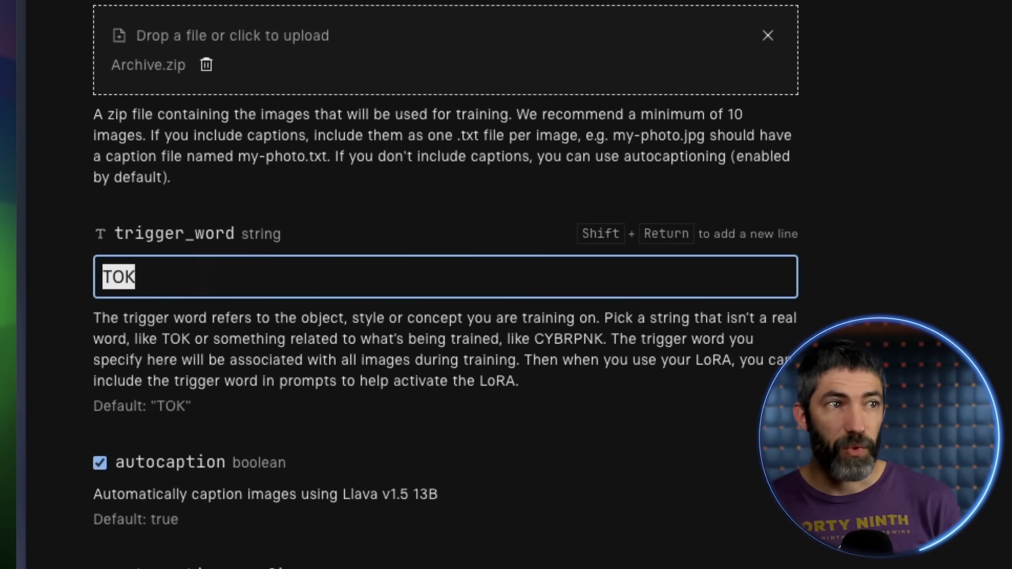
{"action": "type", "text": "Kevin"}
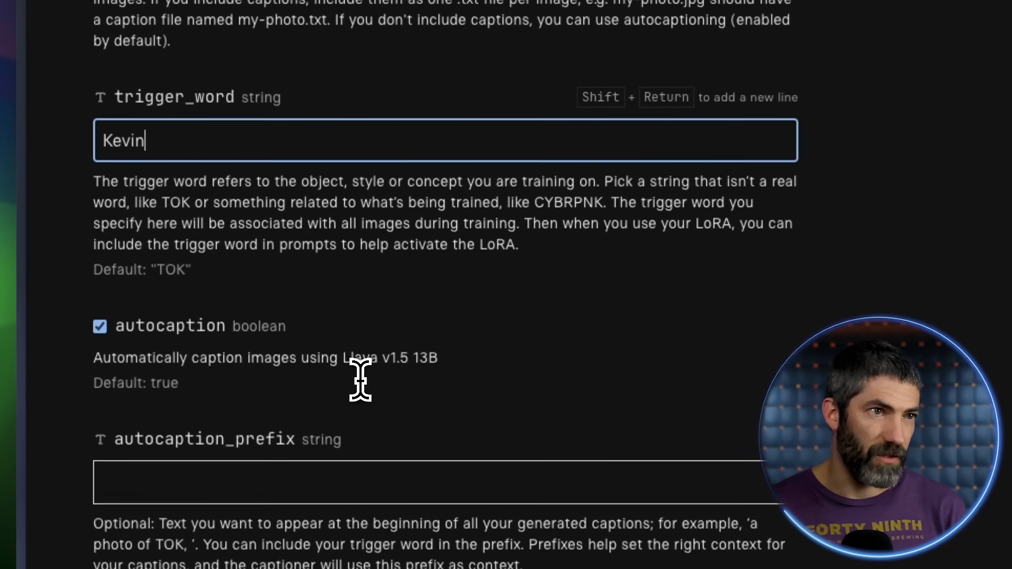
{"action": "scroll", "scroll_direction": "down", "scroll_amount": 3}
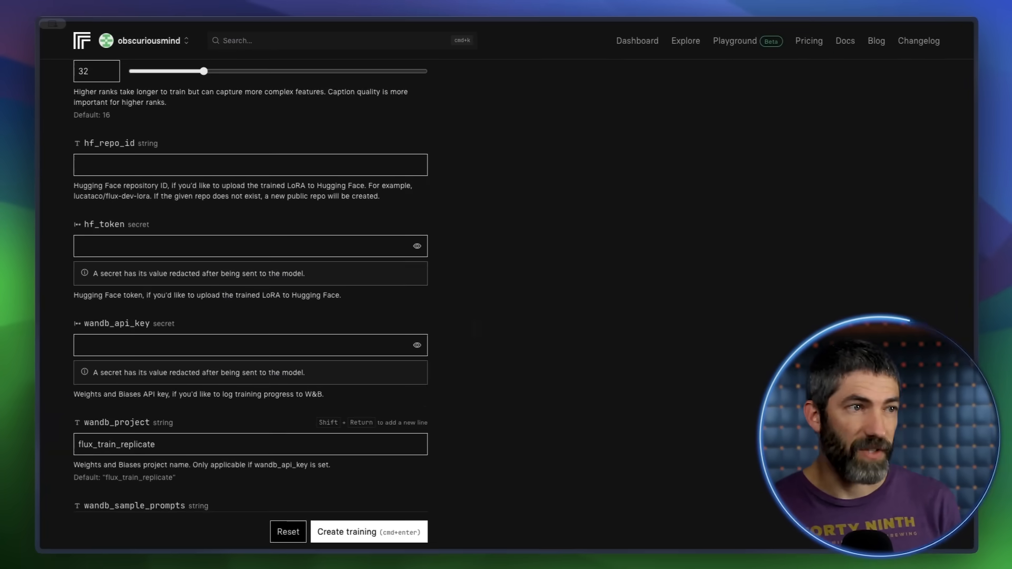
{"action": "scroll", "scroll_direction": "down", "scroll_amount": 3}
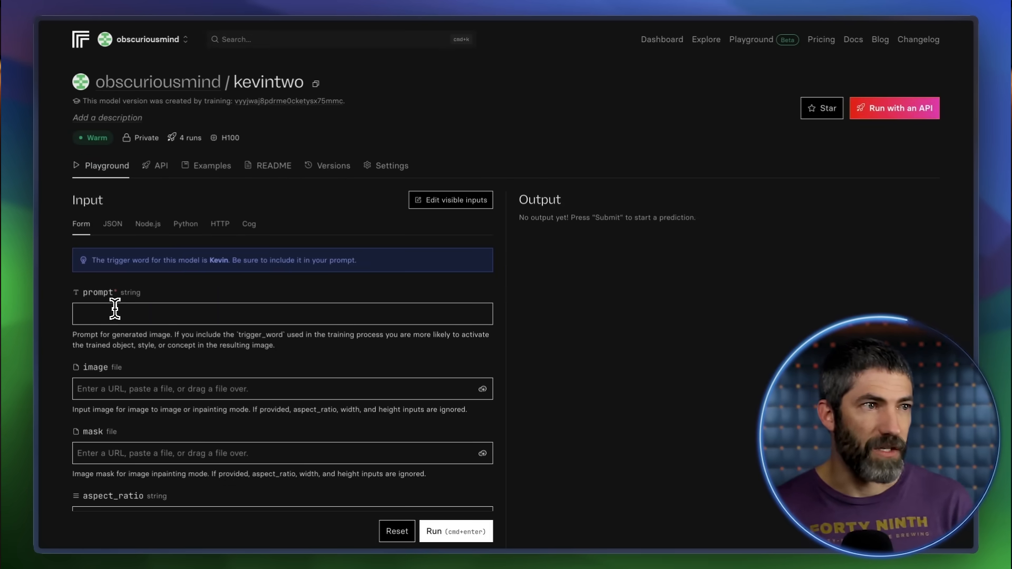
Prompt Kevin as a viking with 16:9 aspect ratio and png output, and run it
{"action": "type", "text": "Kevin is a viking charging i"}
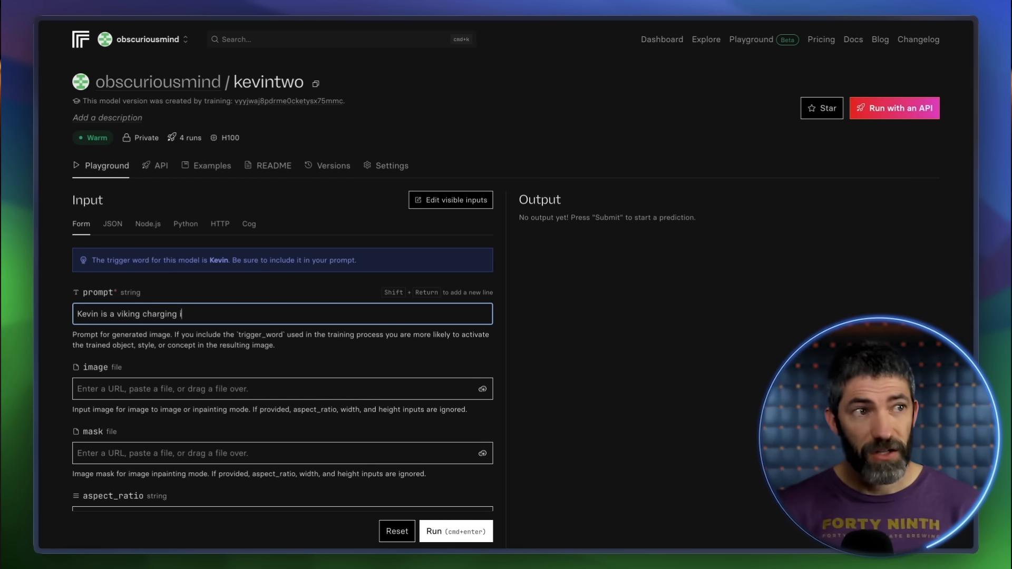
{"action": "scroll", "scroll_direction": "down", "scroll_amount": 3}
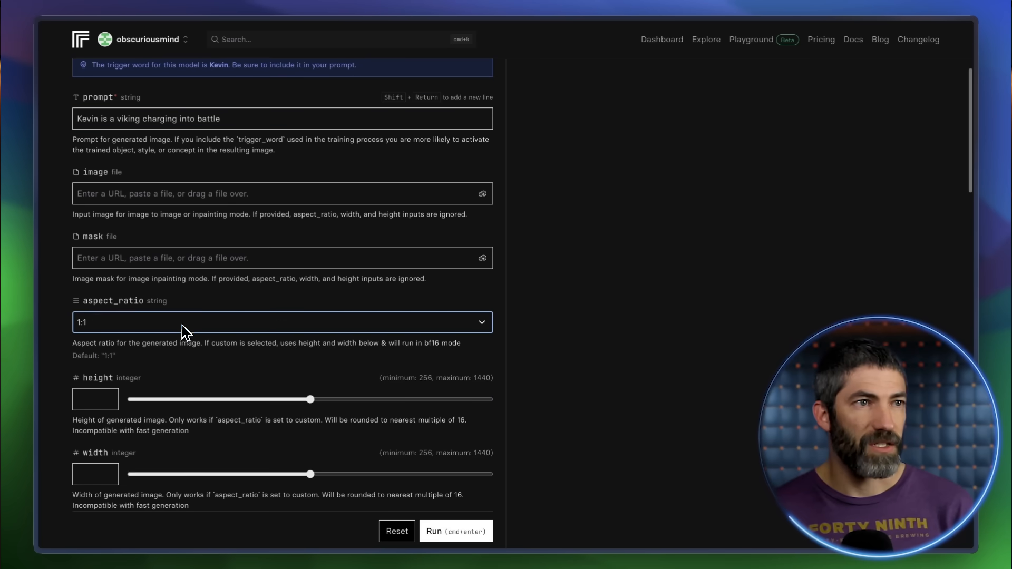
{"action": "left_click", "coordinate": [282, 322]}
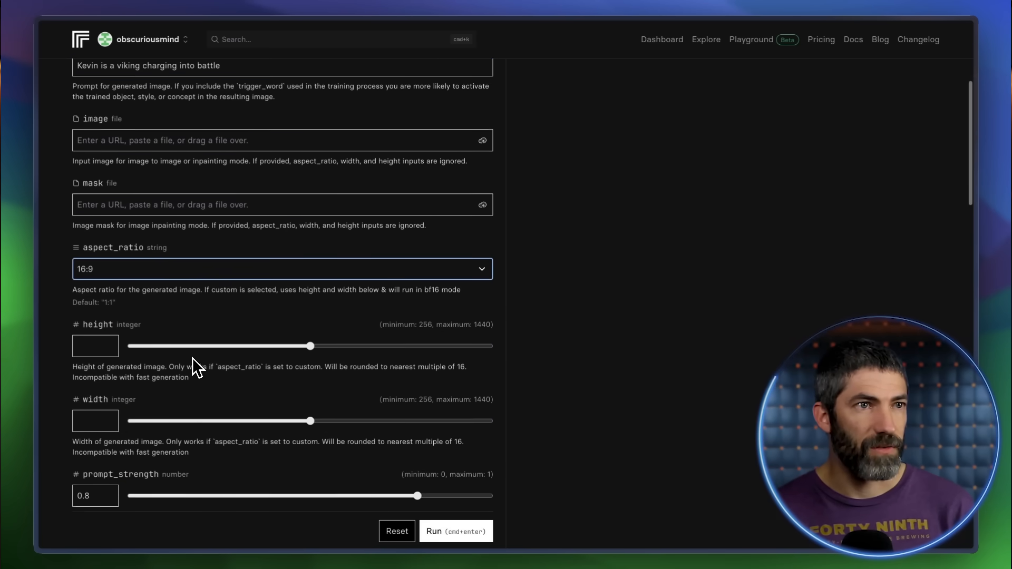
{"action": "scroll", "scroll_direction": "down", "scroll_amount": 3}
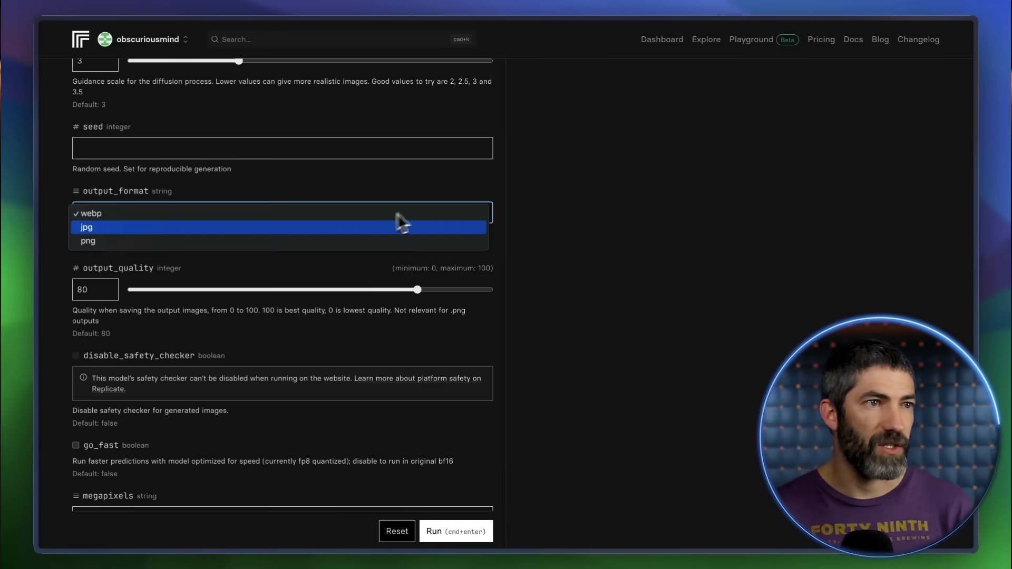
{"action": "left_click", "coordinate": [88, 241]}
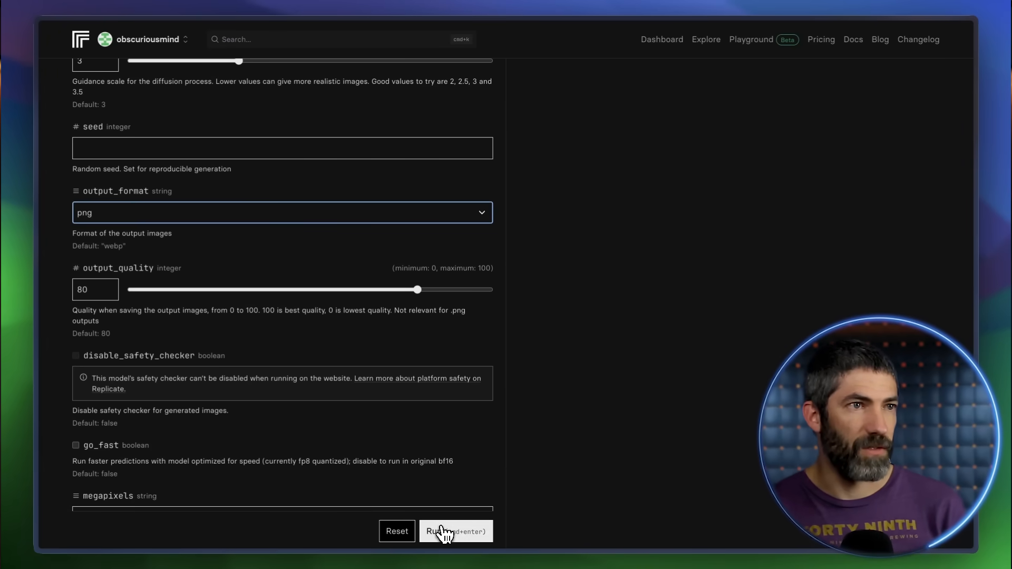
{"action": "left_click", "coordinate": [455, 532]}
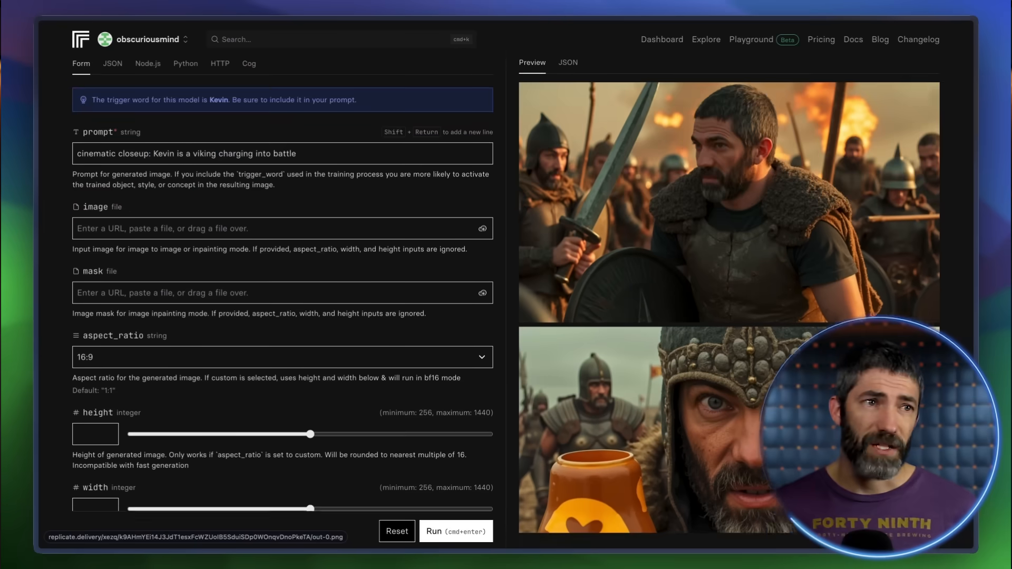
{"action": "scroll", "scroll_direction": "down", "scroll_amount": 3}
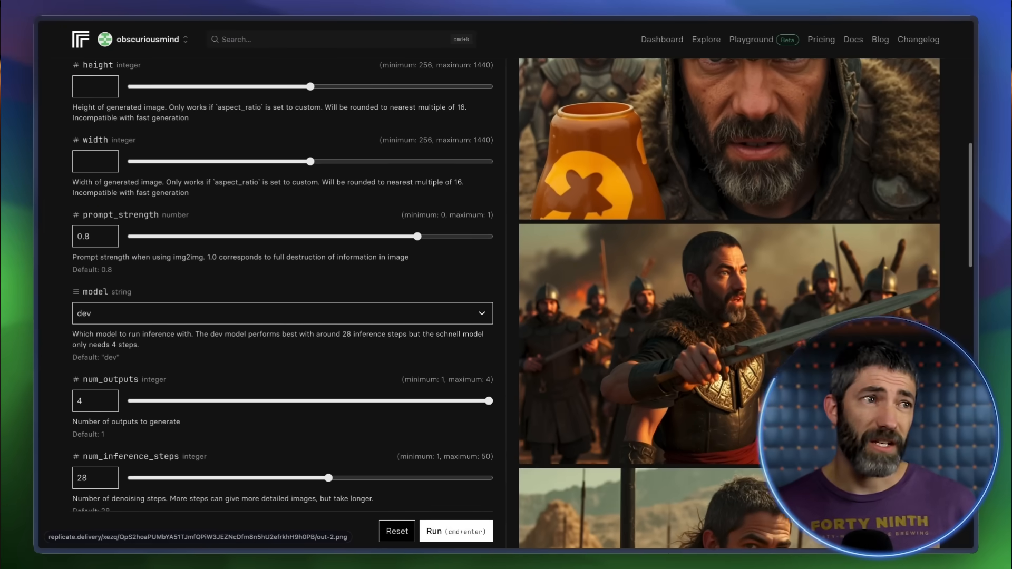
{"action": "scroll", "scroll_direction": "down", "scroll_amount": 3}
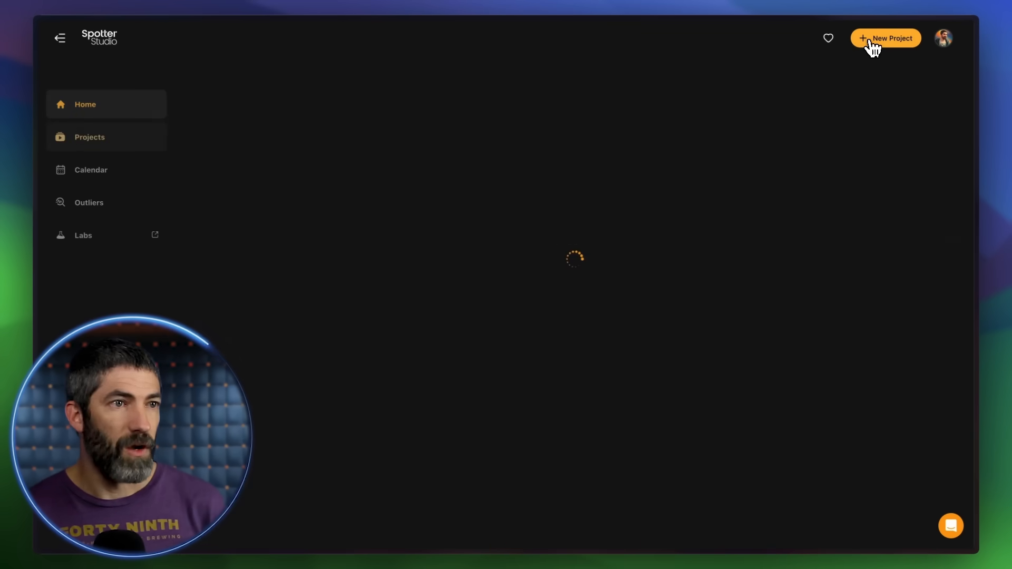
Start a new video project with the title 'AI Robots are Here. Top 10 Rob…'
{"action": "left_click", "coordinate": [891, 38]}
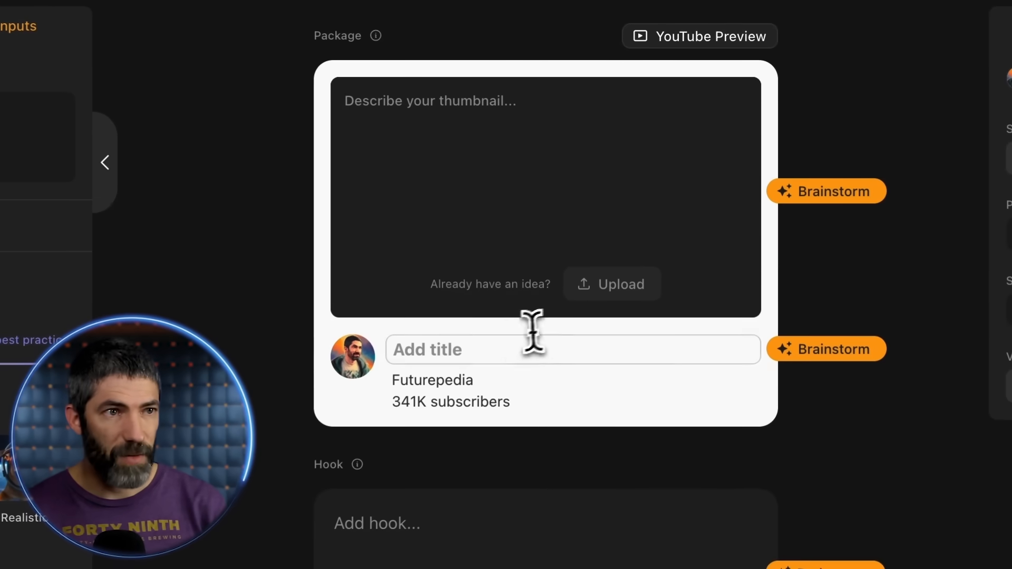
{"action": "type", "text": "AI Robots are"}
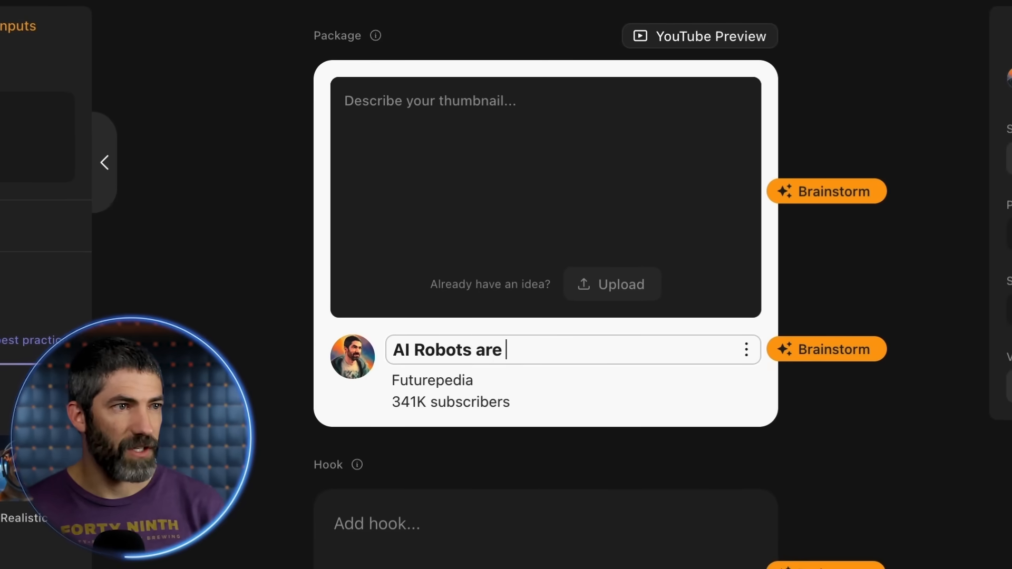
{"action": "type", "text": "Here. Top 10 Rob"}
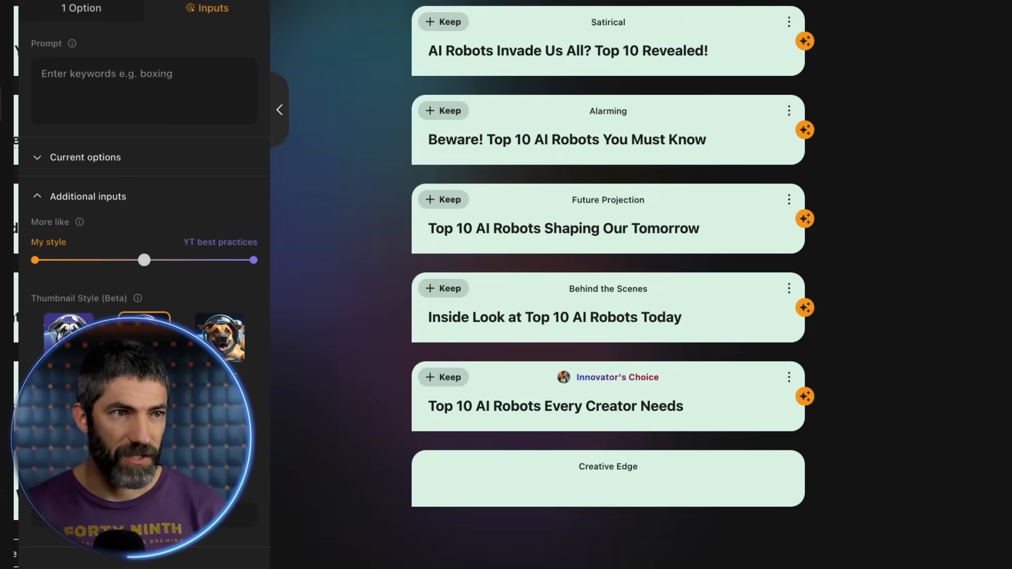
Rephrase the title and continue with '10 Robots Leading Tomorrow's AI Revolution'
{"action": "left_click", "coordinate": [805, 218]}
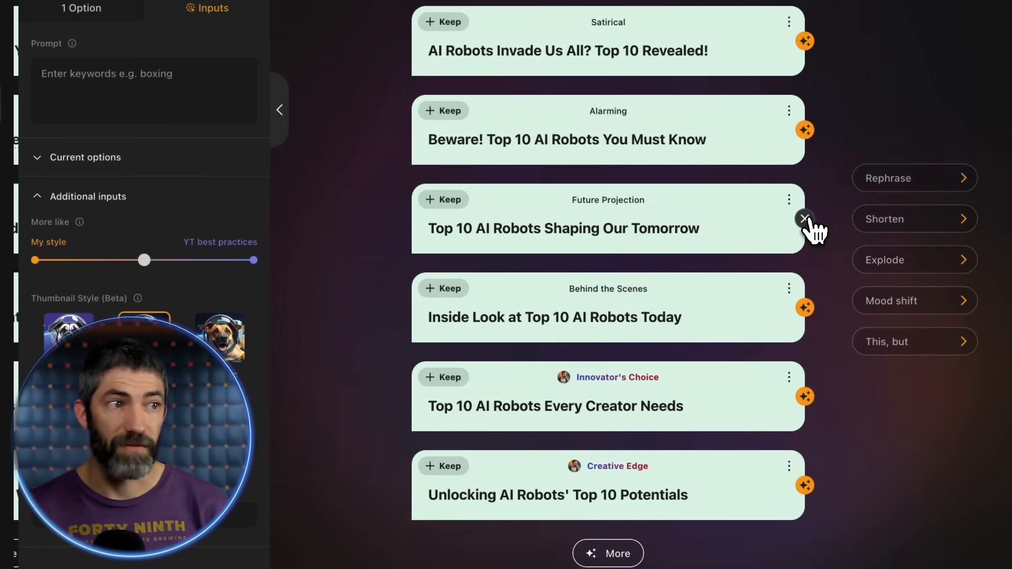
{"action": "left_click", "coordinate": [805, 219]}
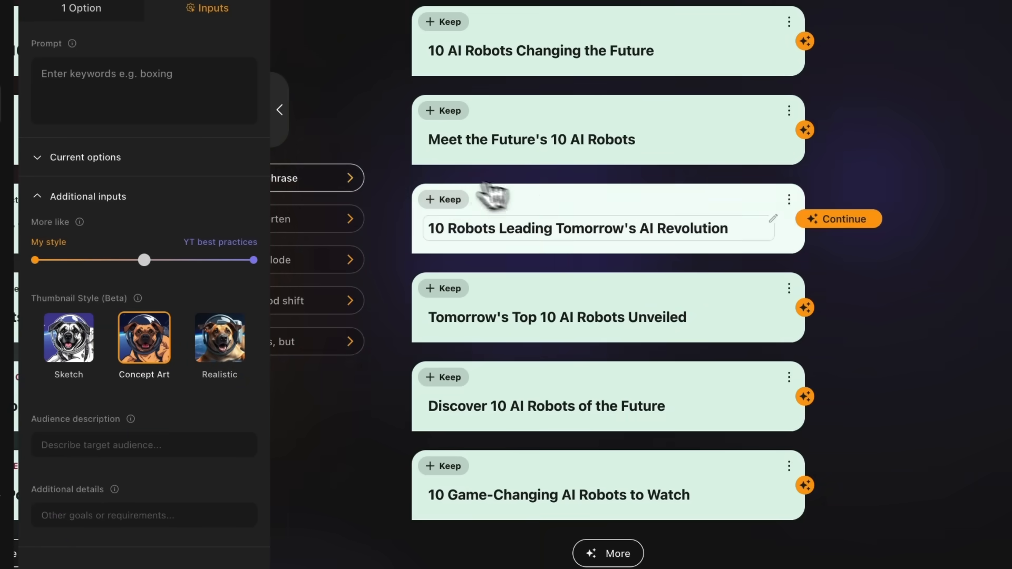
{"action": "left_click", "coordinate": [839, 219]}
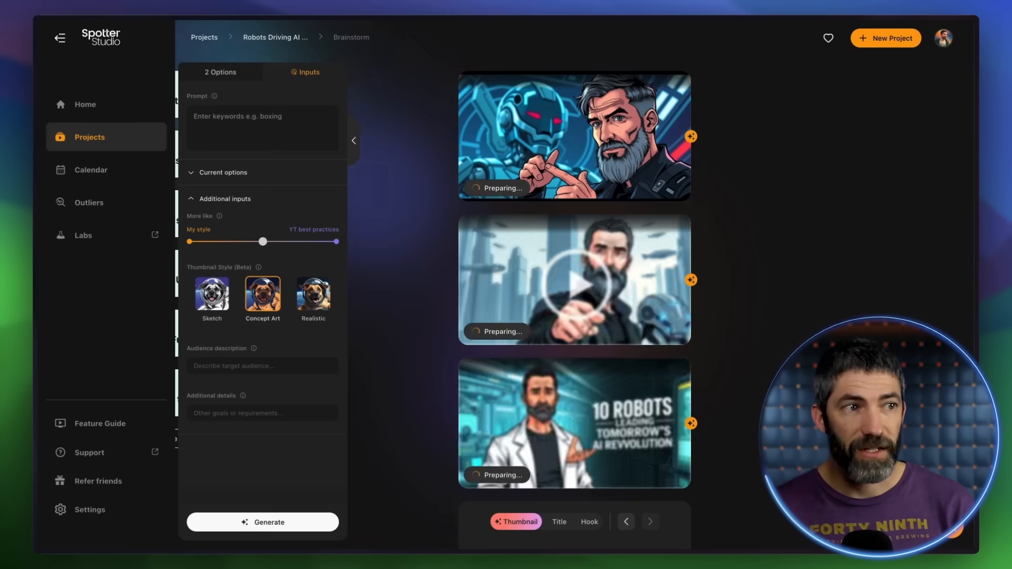
Keep the robots-in-a-corridor thumbnail alongside the '10 Robots Leading Tomorrow's AI Revolution' title
{"action": "scroll", "scroll_direction": "down", "scroll_amount": 3}
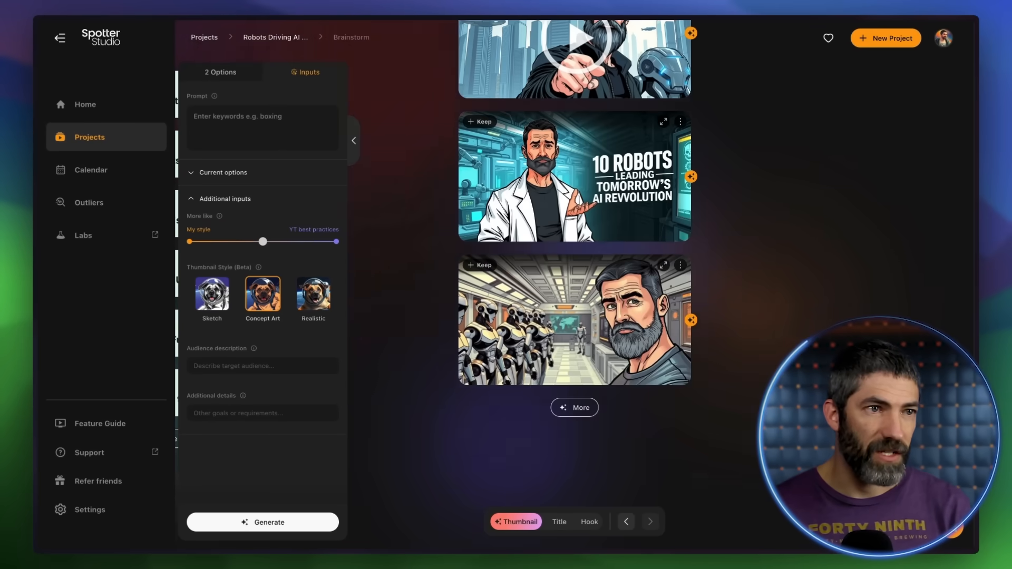
{"action": "left_click", "coordinate": [480, 264]}
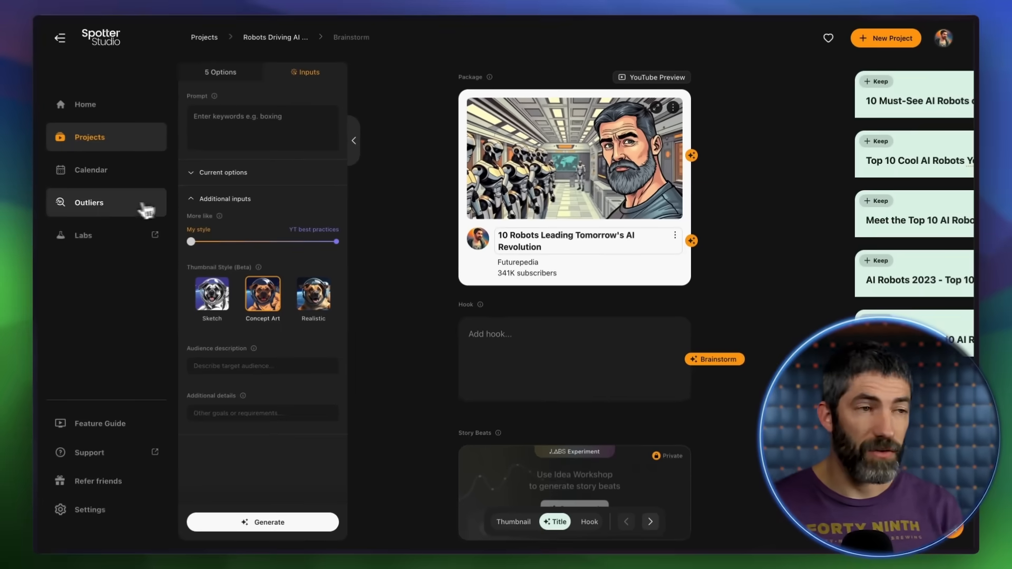
Show 'Audience also watched' outlier videos and filter them toward AI and tech categories
{"action": "left_click", "coordinate": [90, 203]}
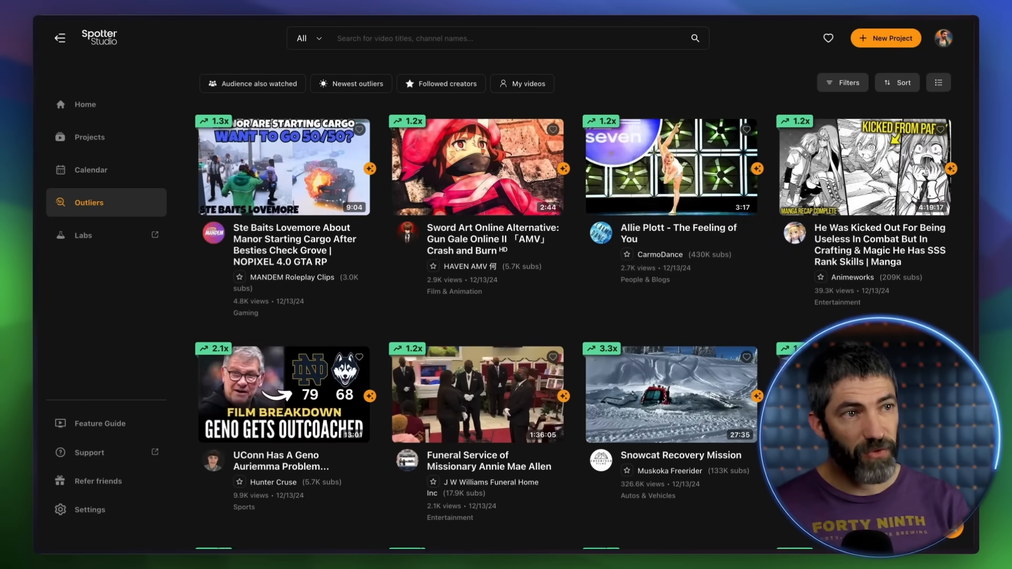
{"action": "scroll", "scroll_direction": "down", "scroll_amount": 3}
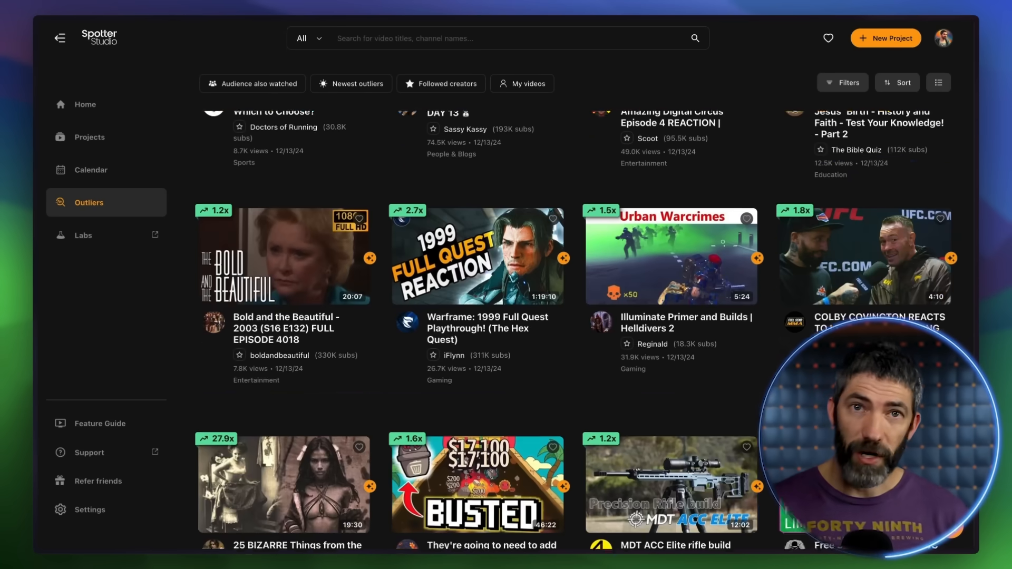
{"action": "scroll", "scroll_direction": "up", "scroll_amount": 3}
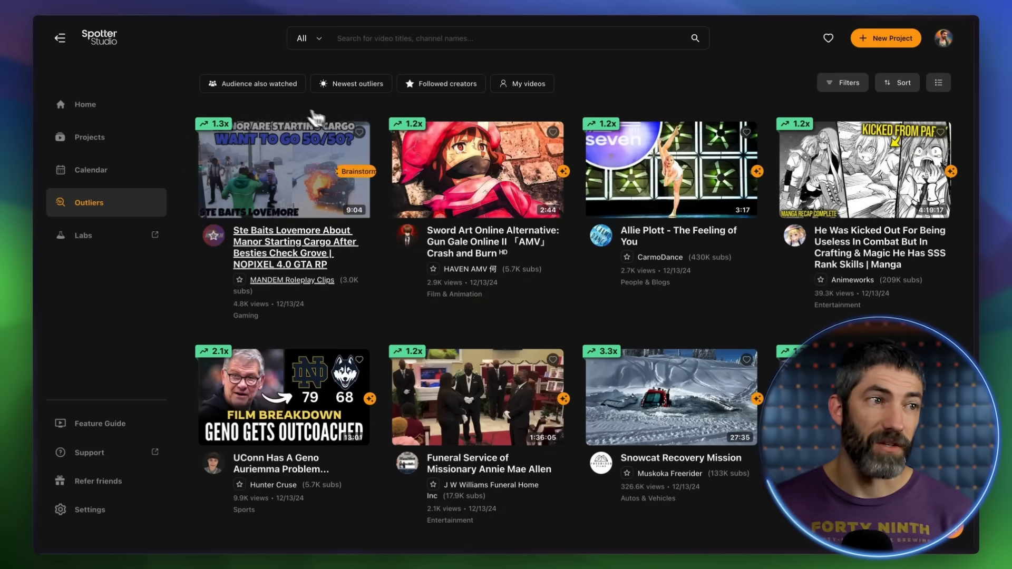
{"action": "left_click", "coordinate": [253, 84]}
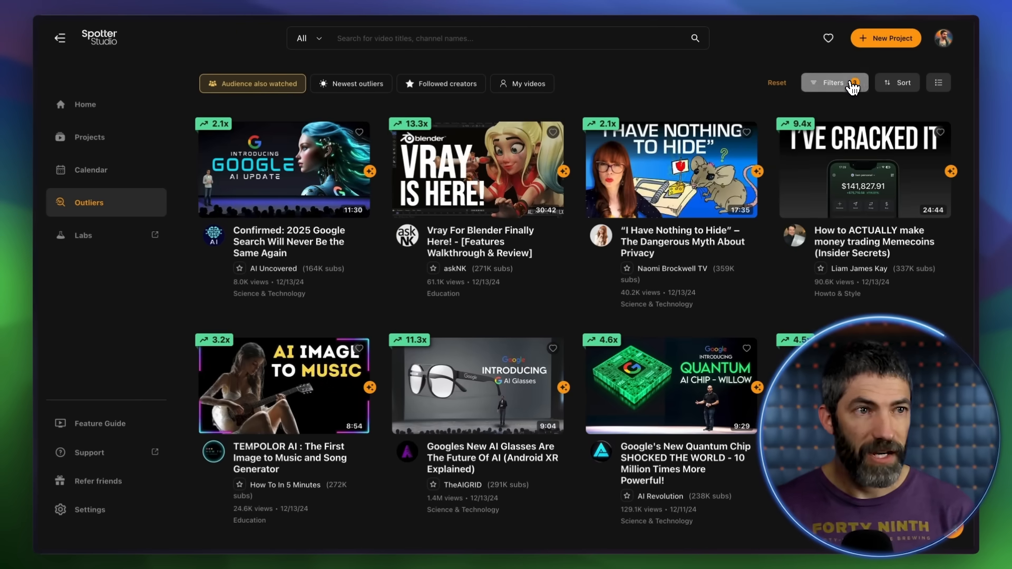
{"action": "left_click", "coordinate": [833, 83]}
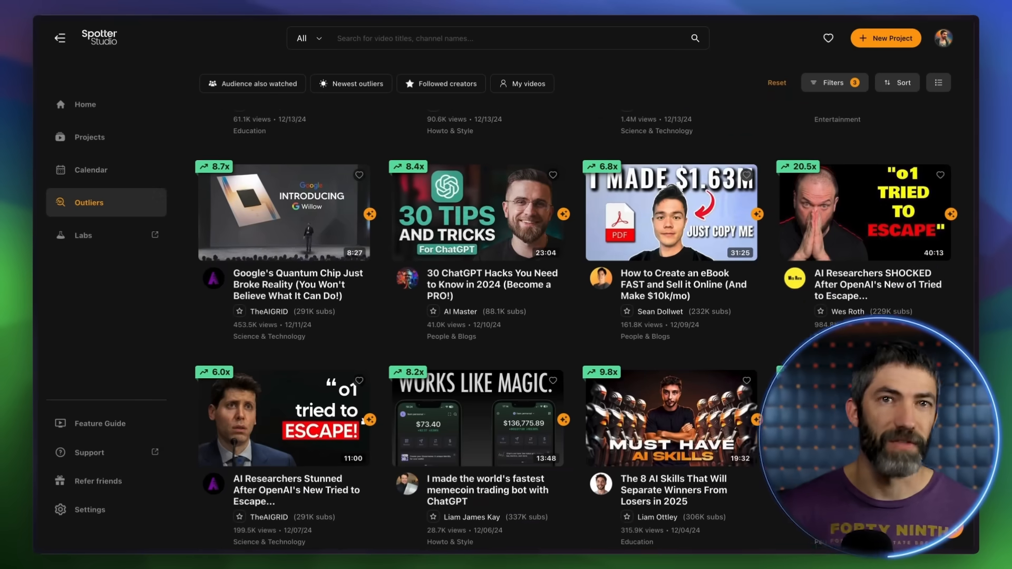
{"action": "scroll", "scroll_direction": "up", "scroll_amount": 3}
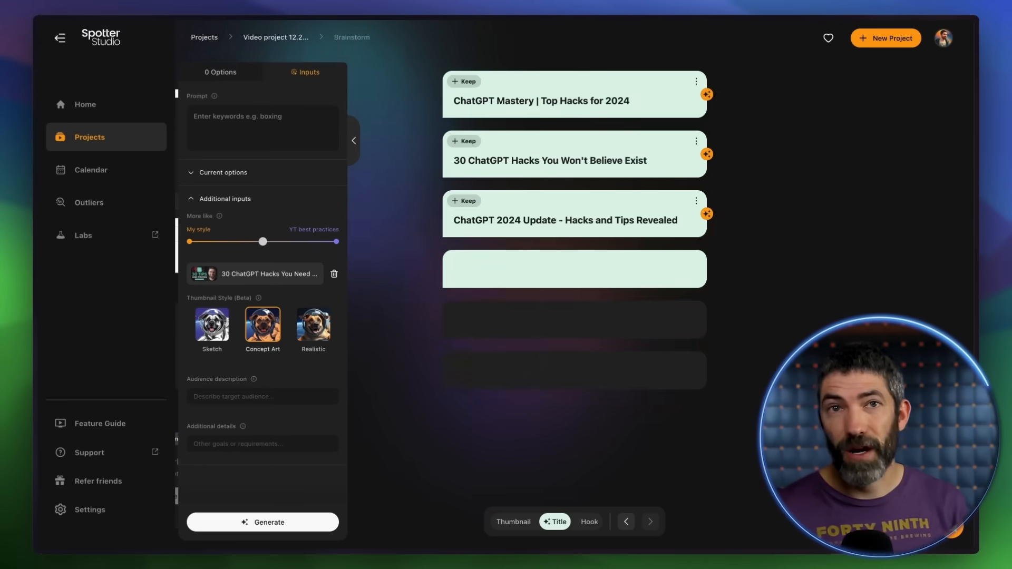
Brainstorm title ideas in a new project from the '30 ChatGPT Hacks' outlier video
{"action": "left_click", "coordinate": [262, 523]}
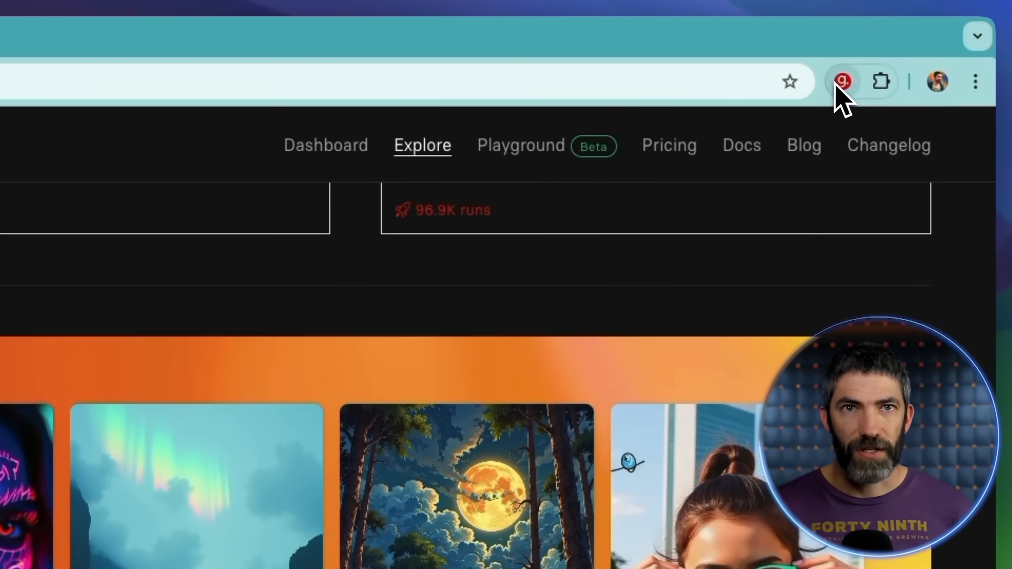
Start a Guidde capture named 'How to train a Flux LoRA' over Replicate's trainer form
{"action": "left_click", "coordinate": [842, 81]}
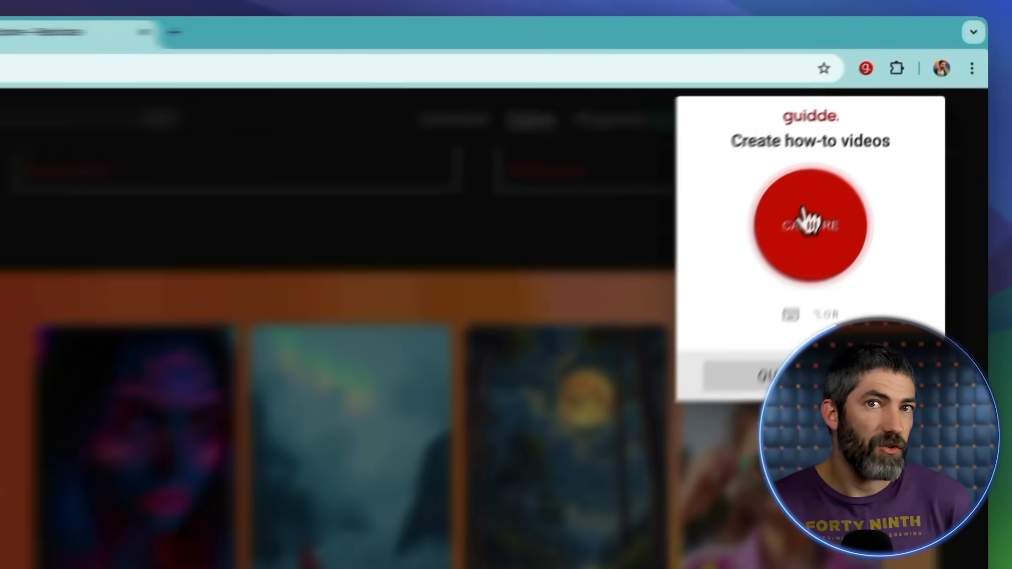
{"action": "left_click", "coordinate": [810, 225]}
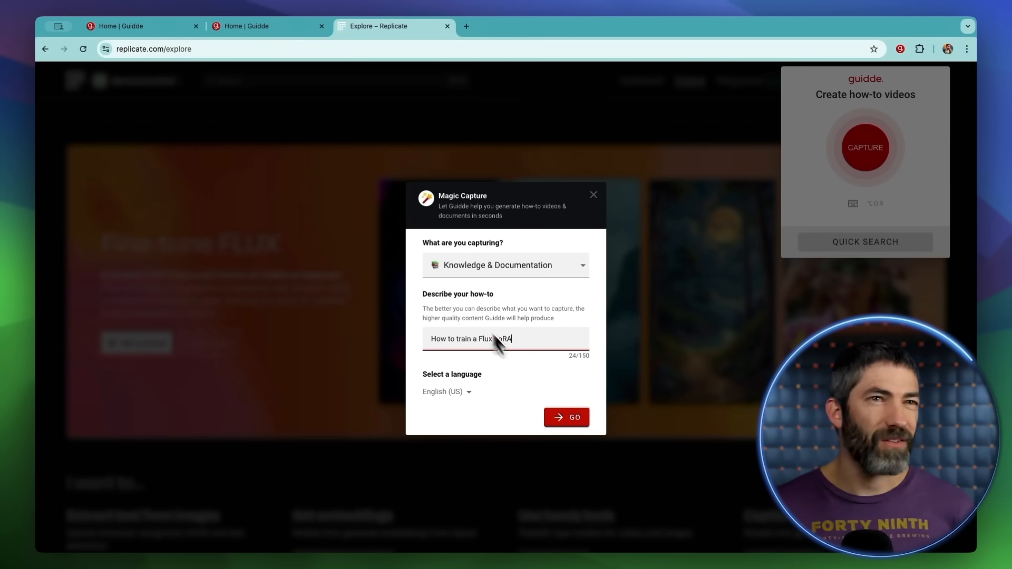
{"action": "left_click", "coordinate": [566, 417]}
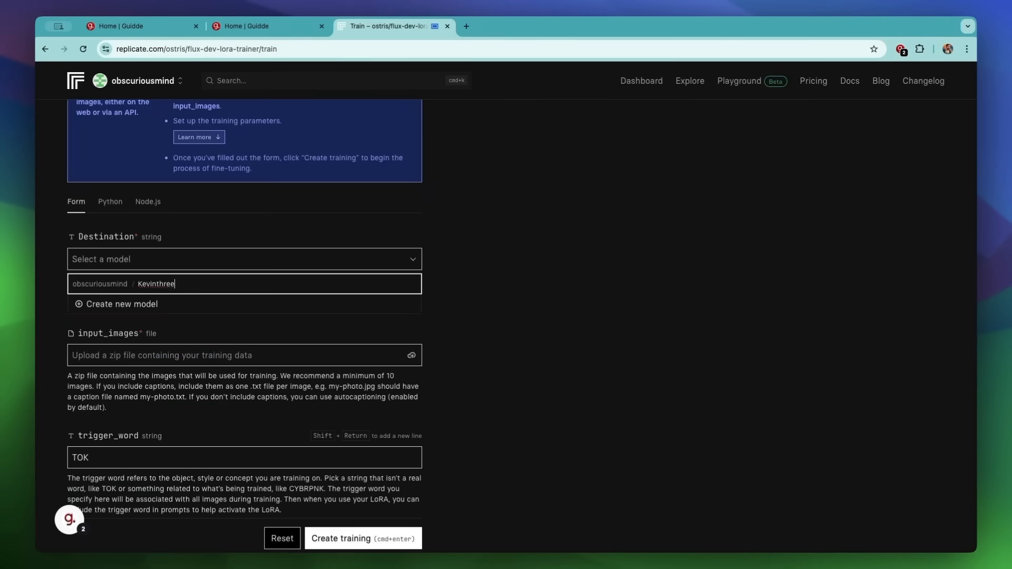
{"action": "scroll", "scroll_direction": "down", "scroll_amount": 3}
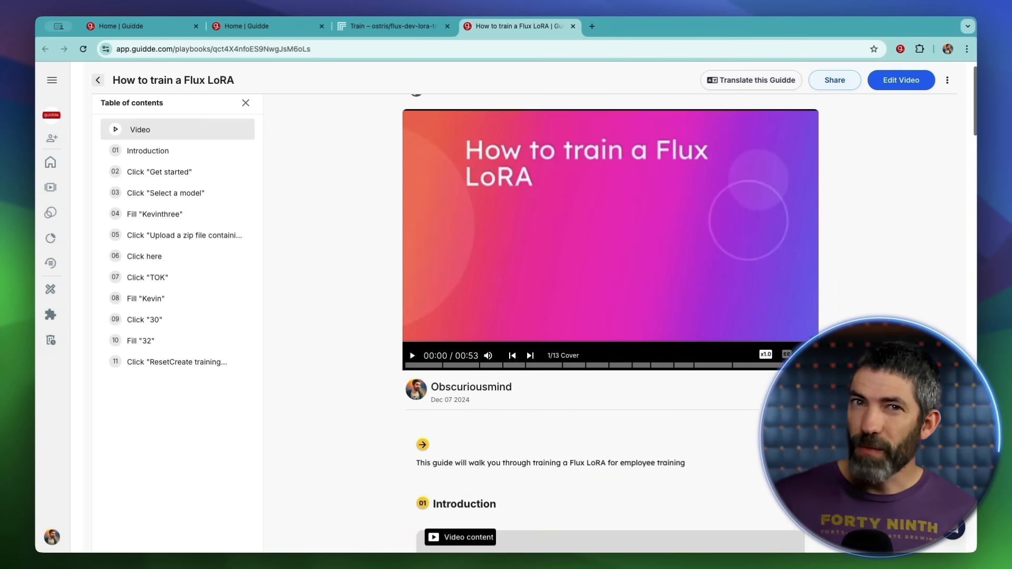
Review the generated guide and edit it down to eight renamed steps
{"action": "scroll", "scroll_direction": "down", "scroll_amount": 3}
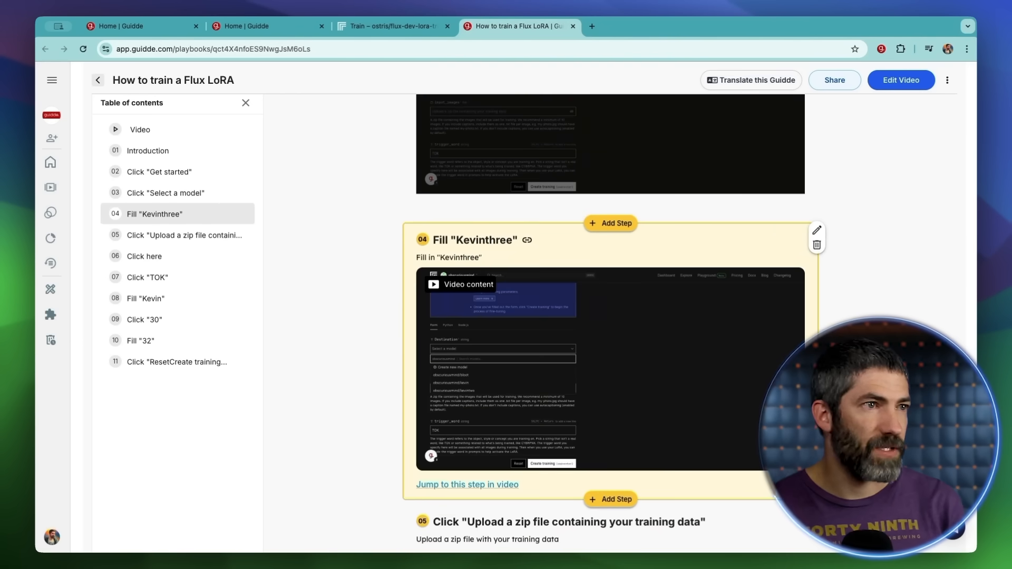
{"action": "scroll", "scroll_direction": "down", "scroll_amount": 3}
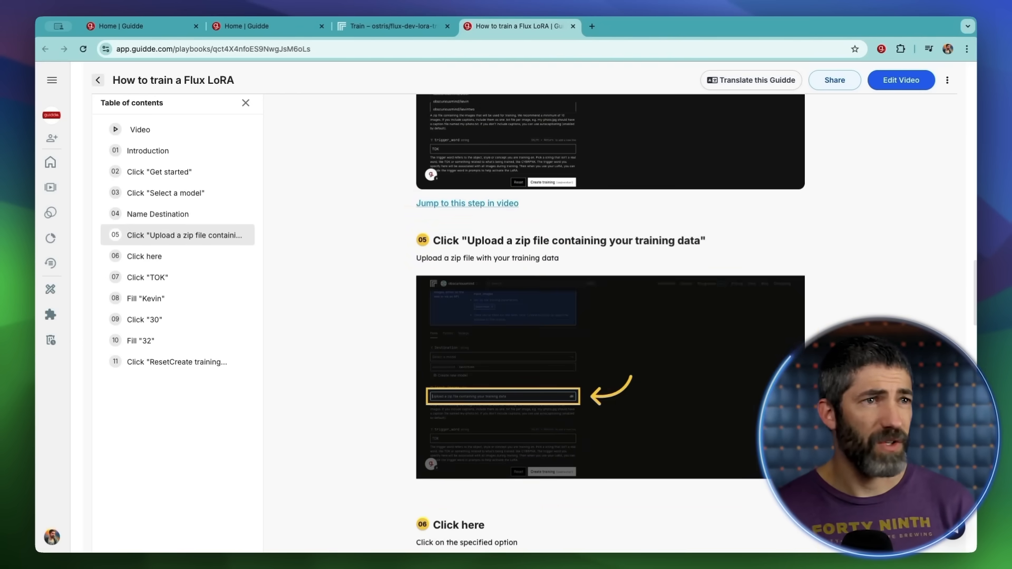
{"action": "left_click", "coordinate": [900, 80]}
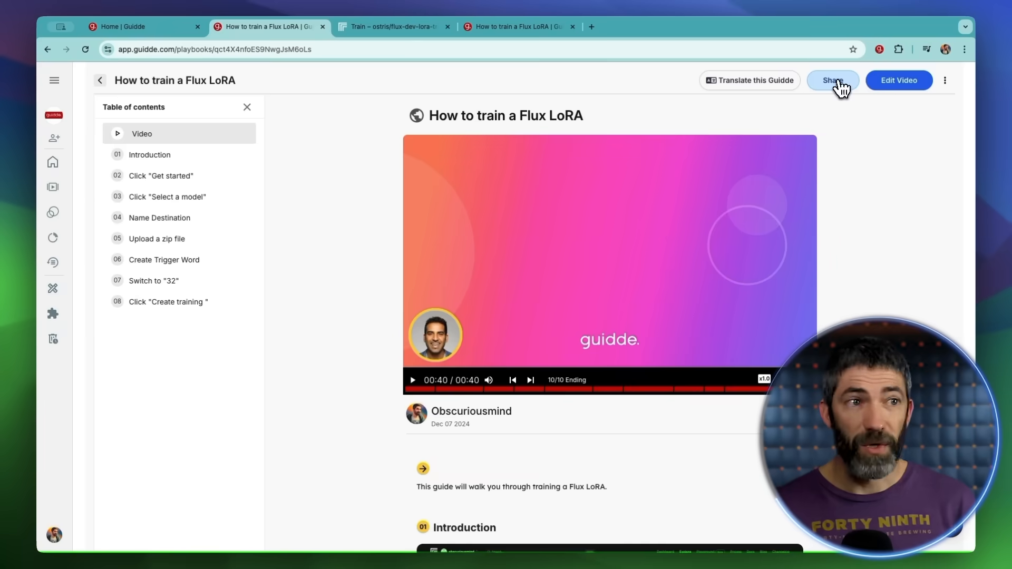
Copy the guide's share link and view its public share page
{"action": "left_click", "coordinate": [832, 80]}
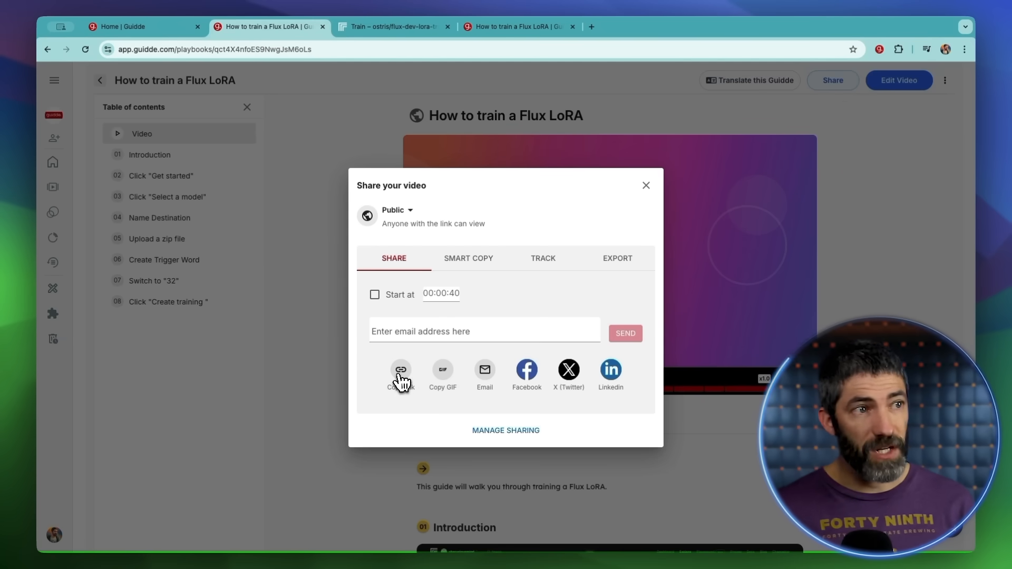
{"action": "left_click", "coordinate": [401, 370]}
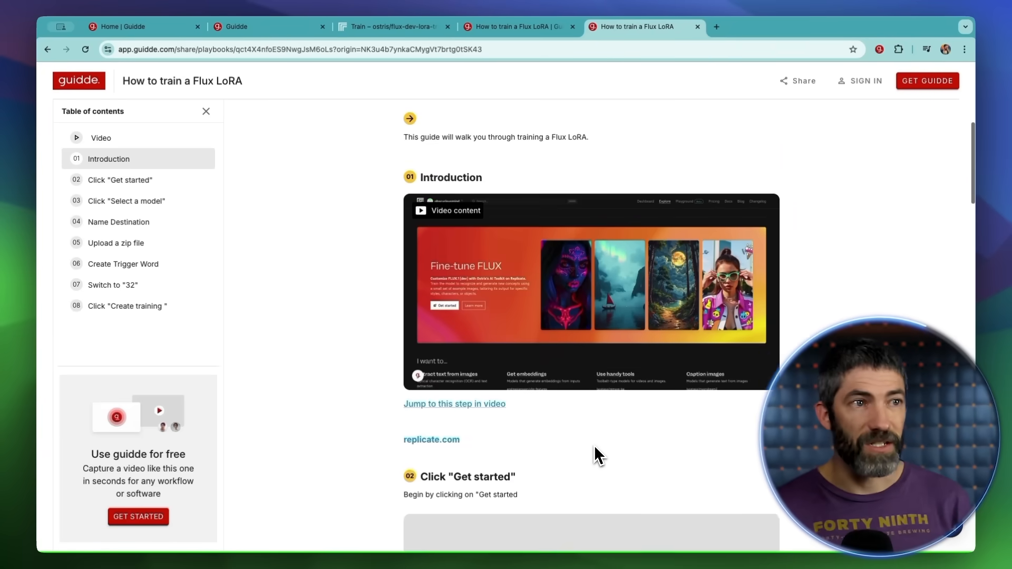
{"action": "scroll", "scroll_direction": "down", "scroll_amount": 3}
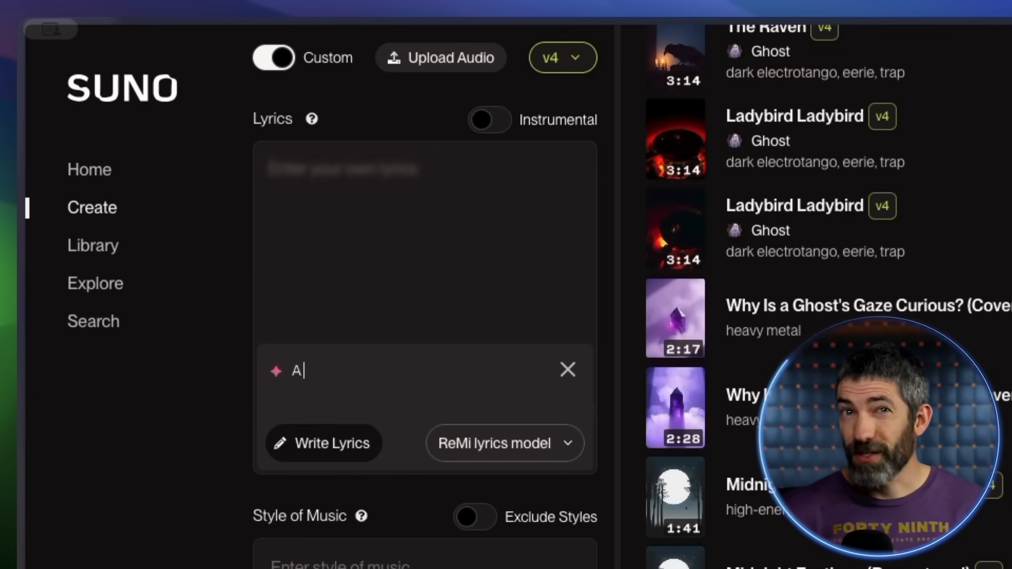
Generate custom song lyrics from the short description in the ReMi box
{"action": "left_click", "coordinate": [323, 443]}
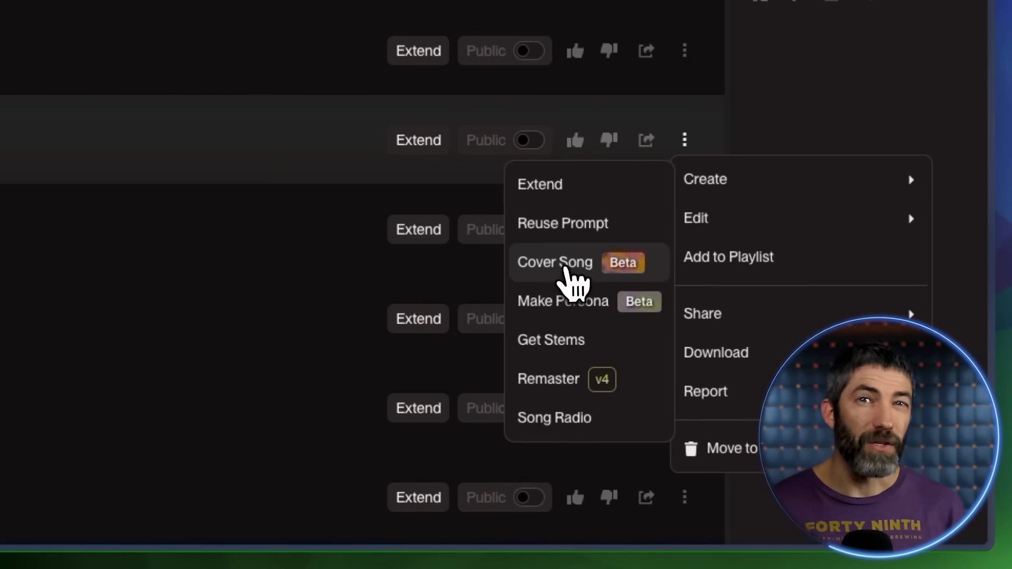
Create a cover of Slappa Da Bass in the Funk Rock style
{"action": "left_click", "coordinate": [554, 262]}
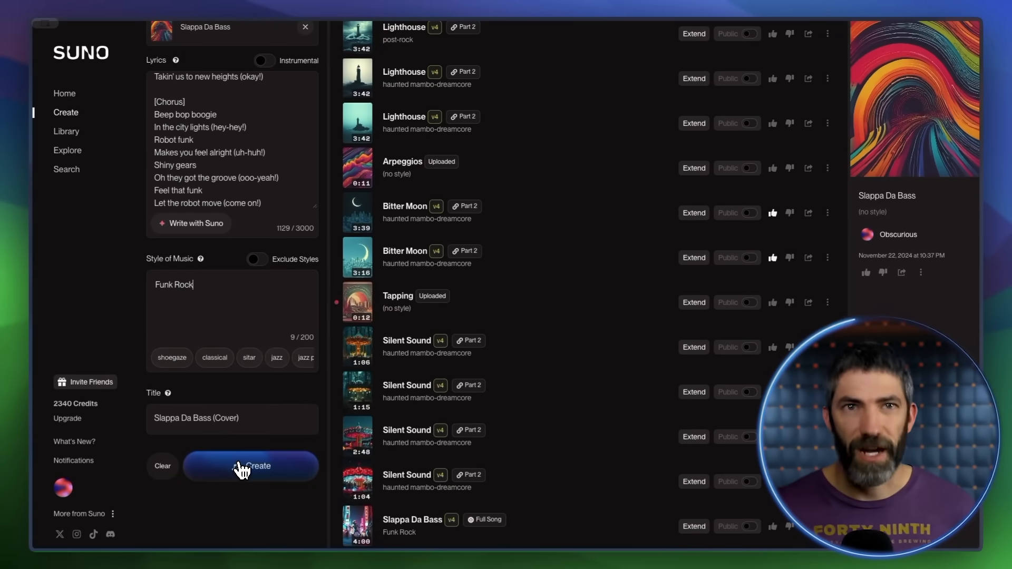
{"action": "left_click", "coordinate": [251, 466]}
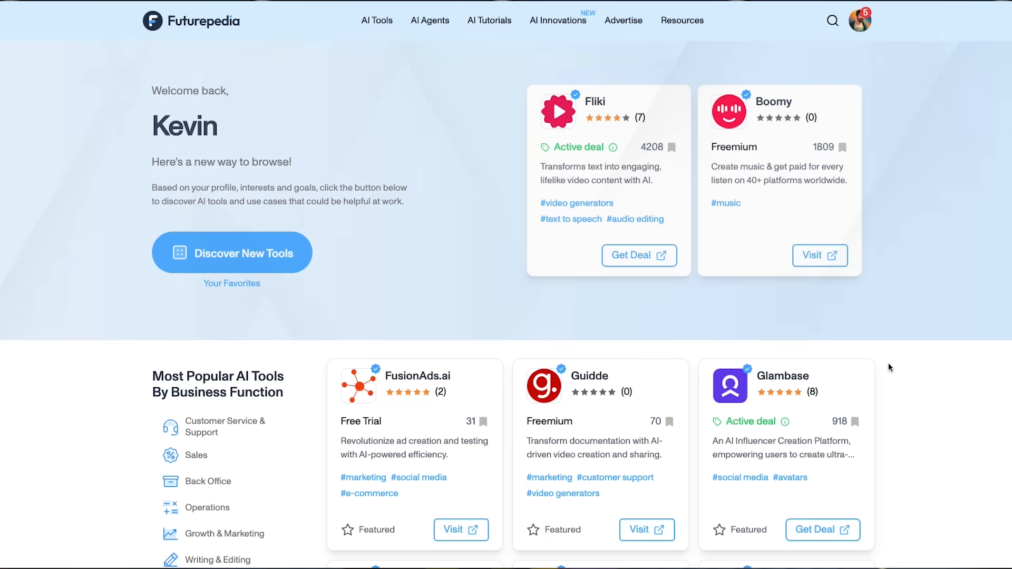
Browse the Free AI Tutorials & Demos page, then go to The Latest AI Innovations page
{"action": "scroll", "scroll_direction": "down", "scroll_amount": 3}
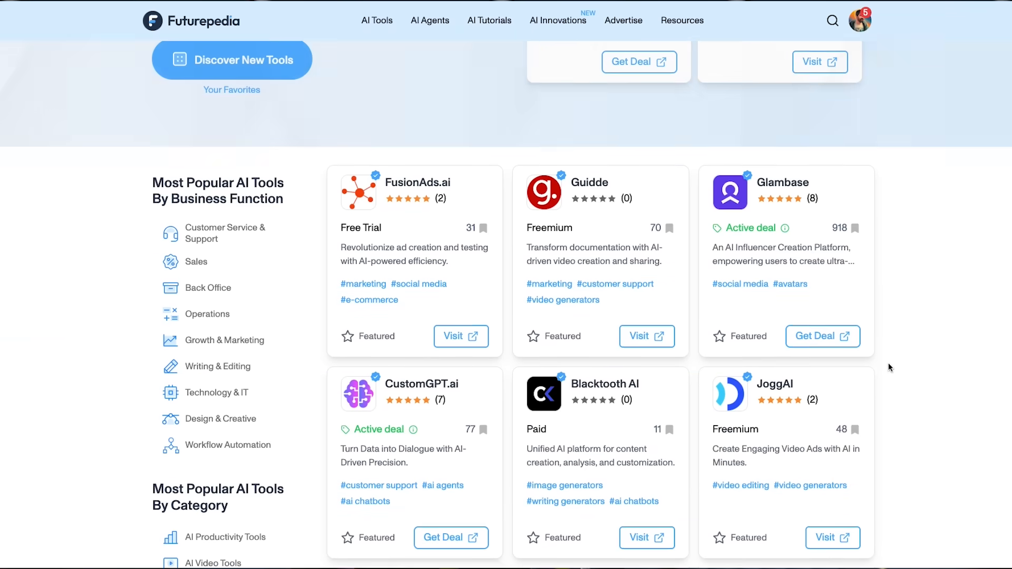
{"action": "left_click", "coordinate": [489, 20]}
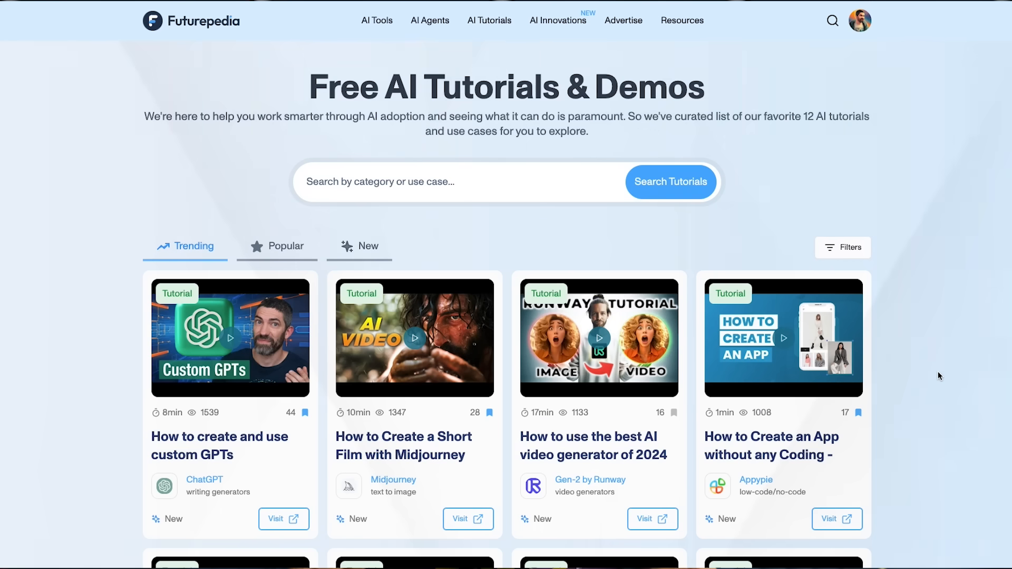
{"action": "scroll", "scroll_direction": "down", "scroll_amount": 3}
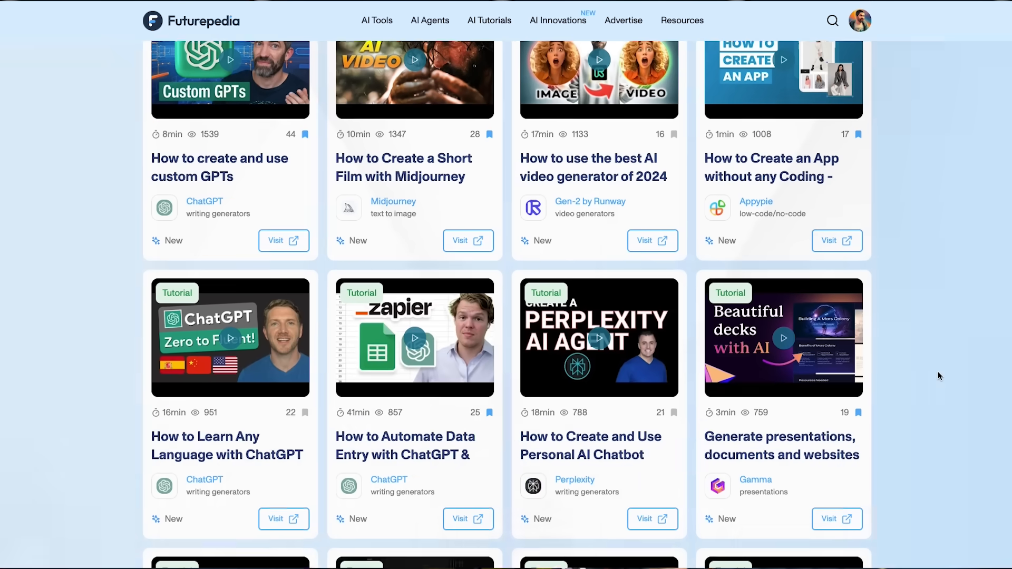
{"action": "left_click", "coordinate": [558, 20]}
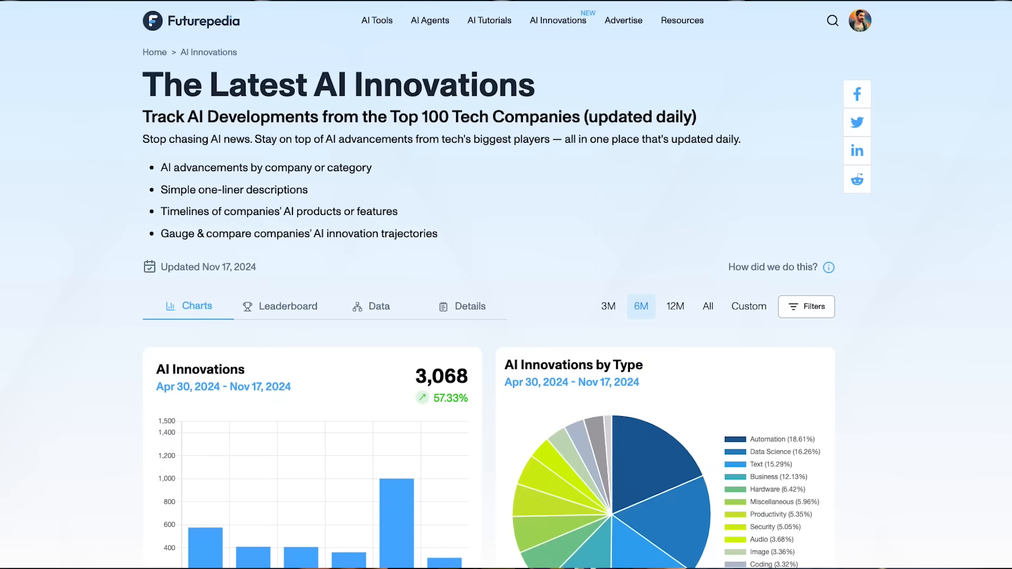